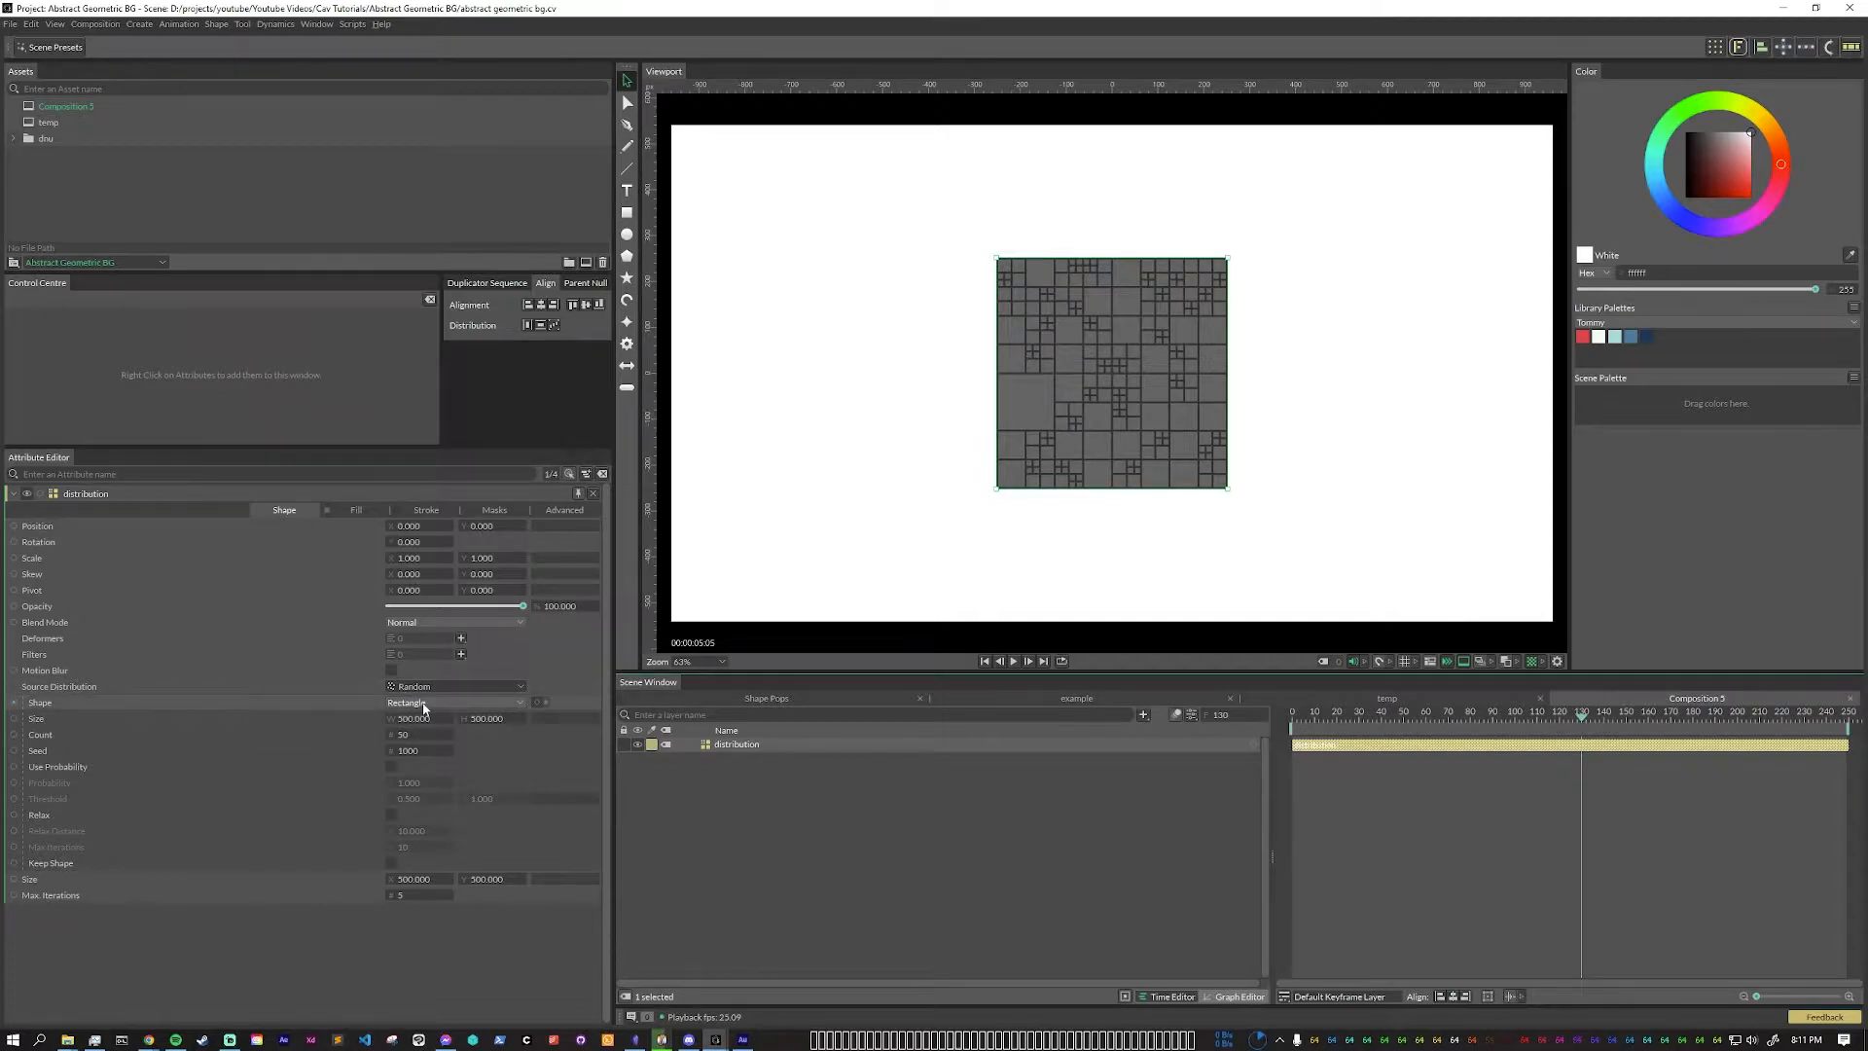
mouse_move(362, 707)
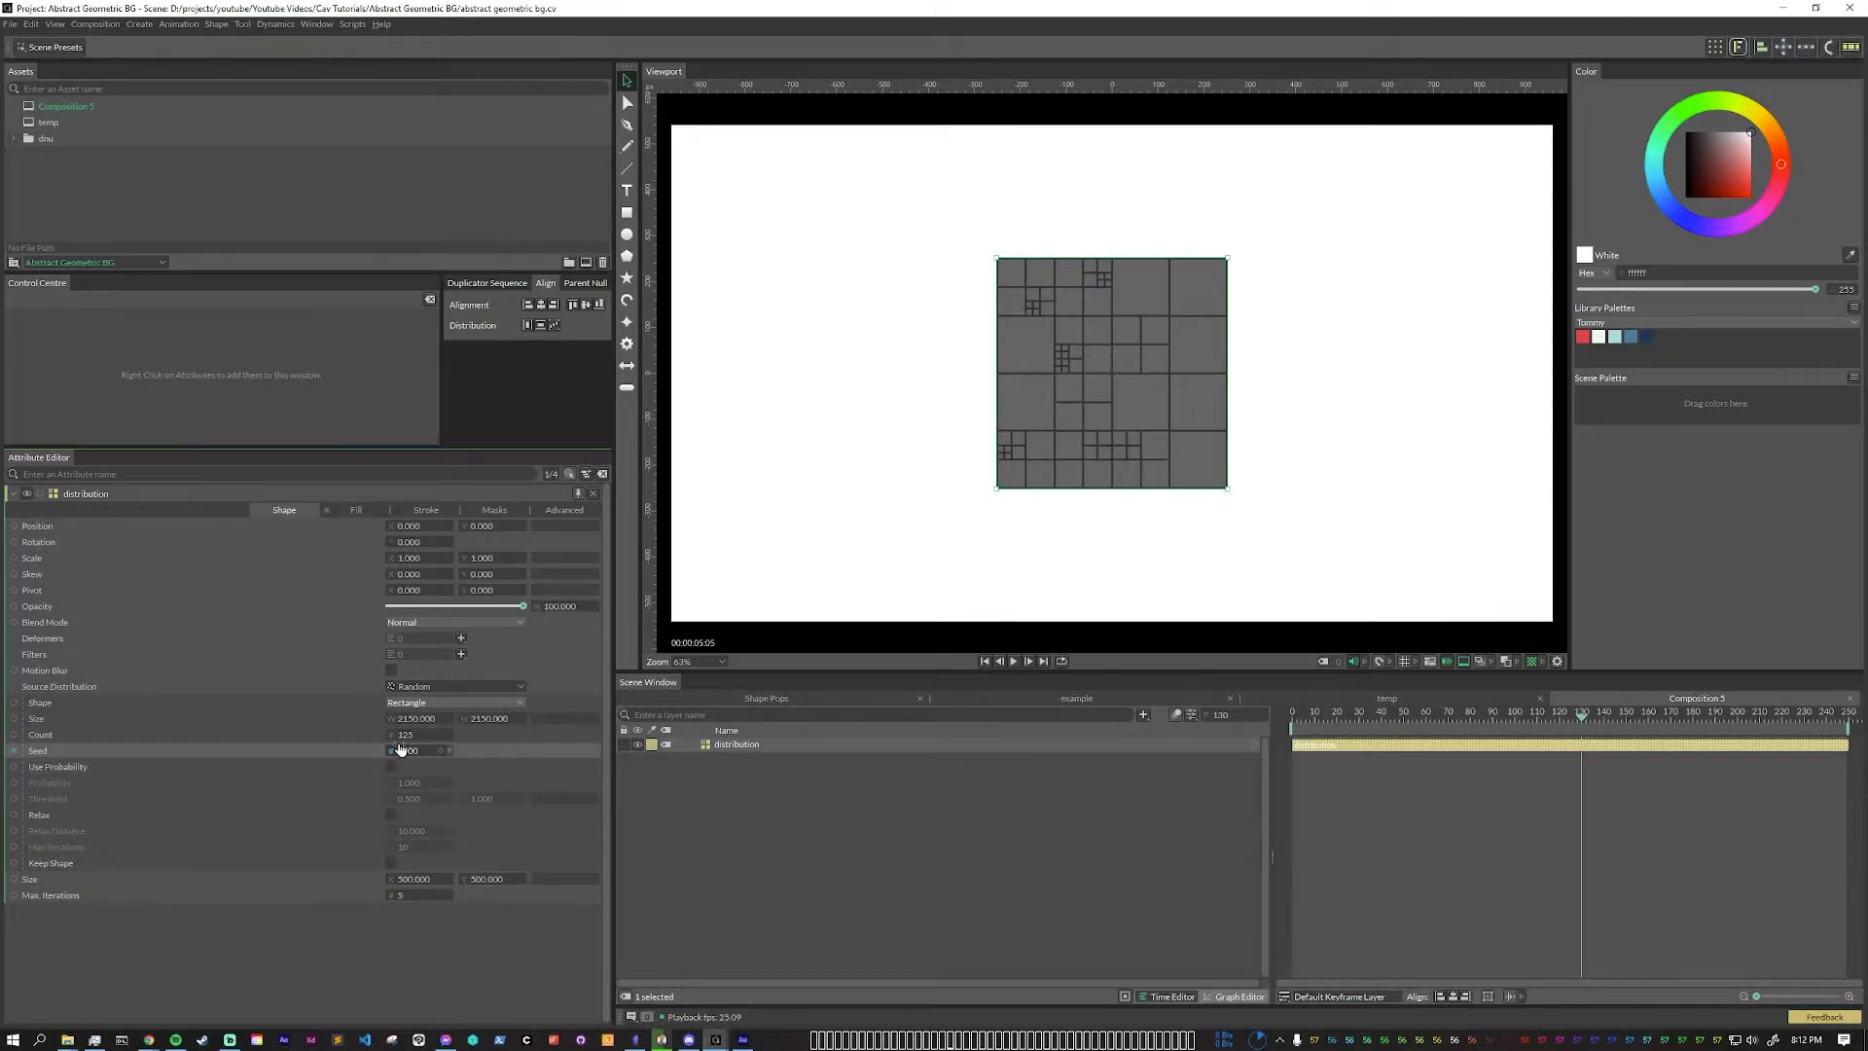
Step: Adjust the quadtree distribution's random seed while enlarging the cell grid to size 2150, count 325
left_click(391, 767)
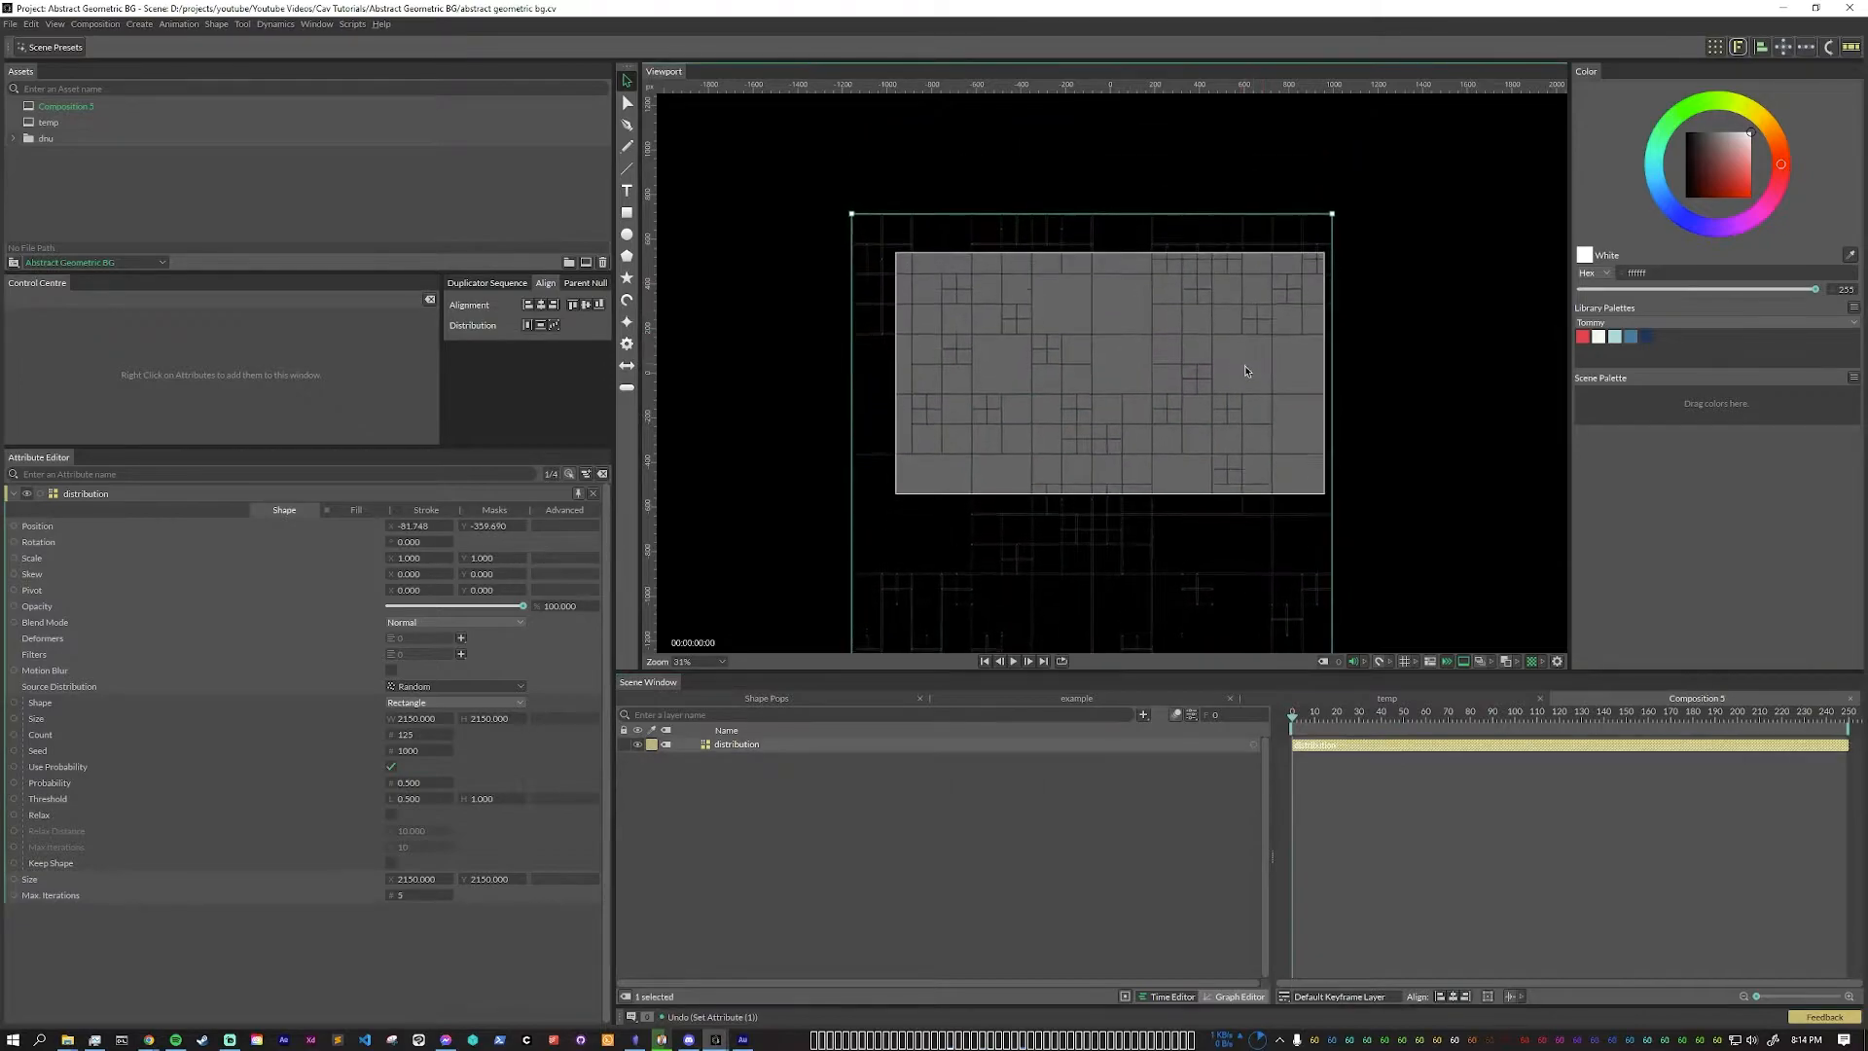
Step: Shift the quadtree cell grid to a new position within the composition frame
left_click_drag(1245, 369, 1239, 408)
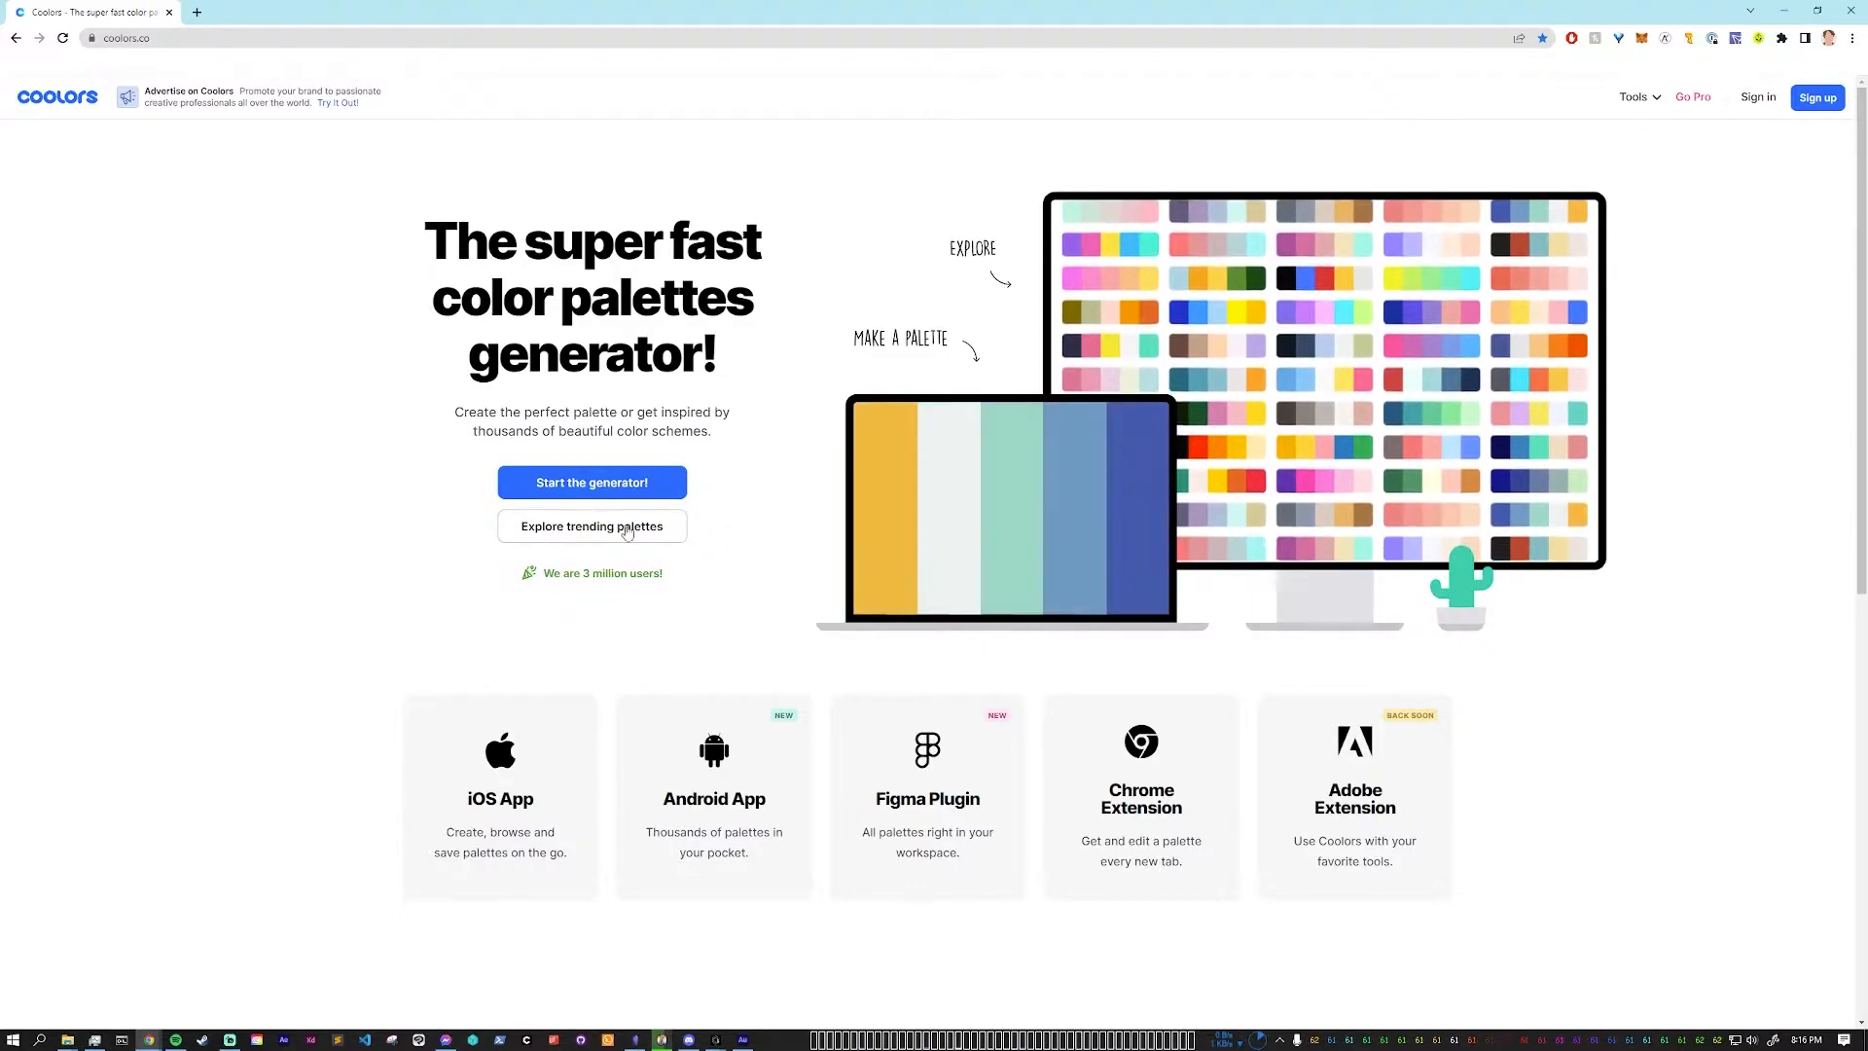
Step: Browse the Coolors Trending Color Palettes grid for colours to use
left_click(591, 525)
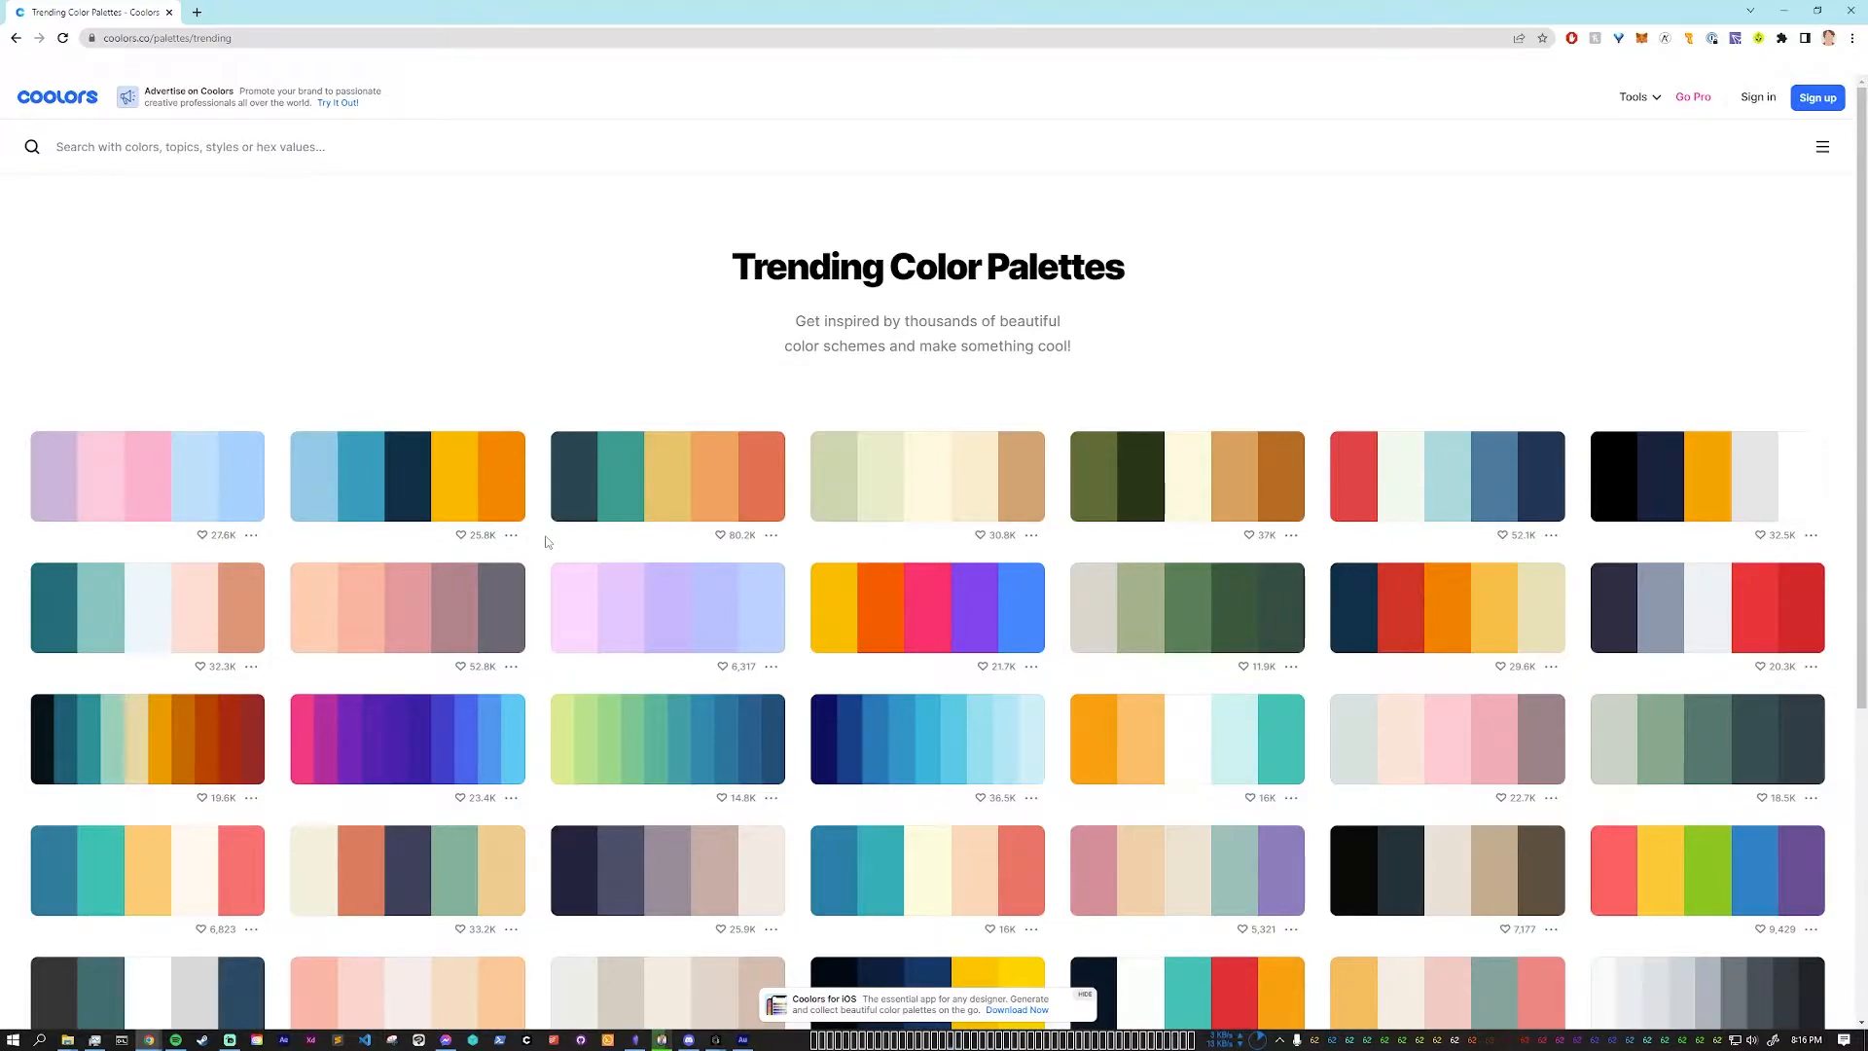
scroll("down", 3)
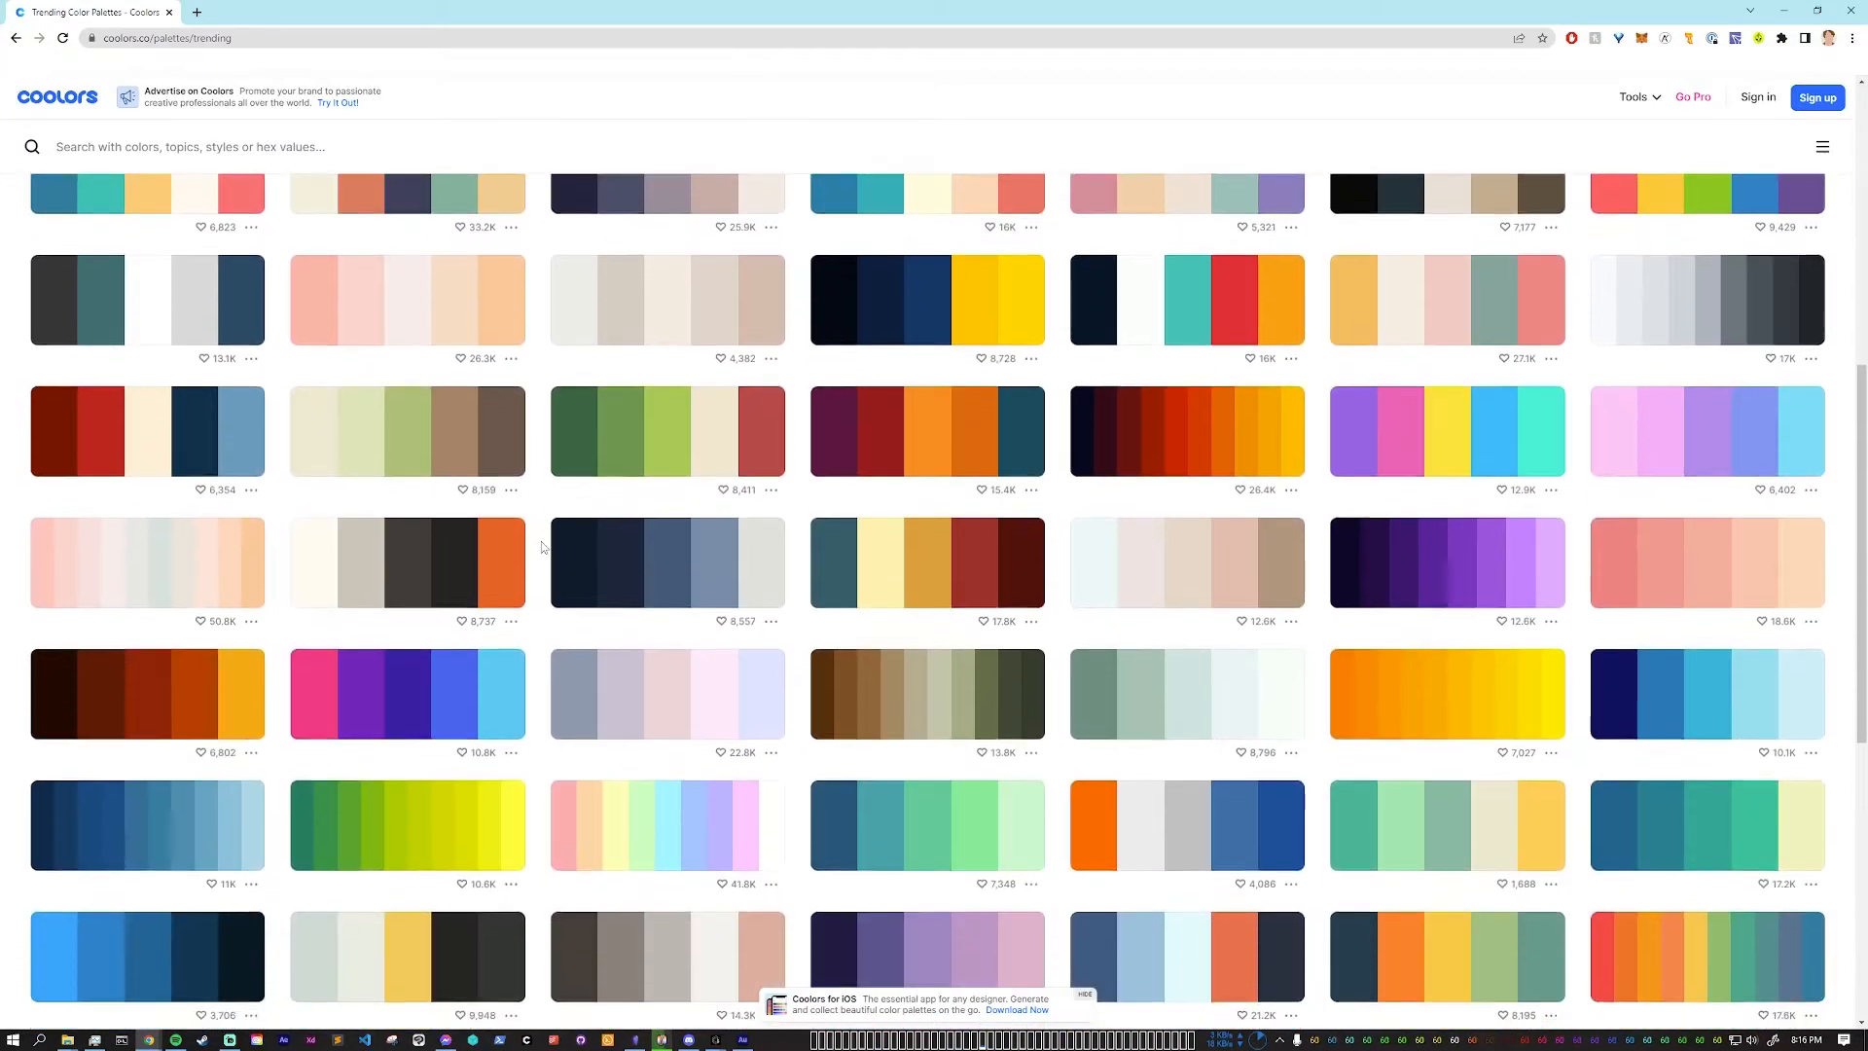
scroll("down", 3)
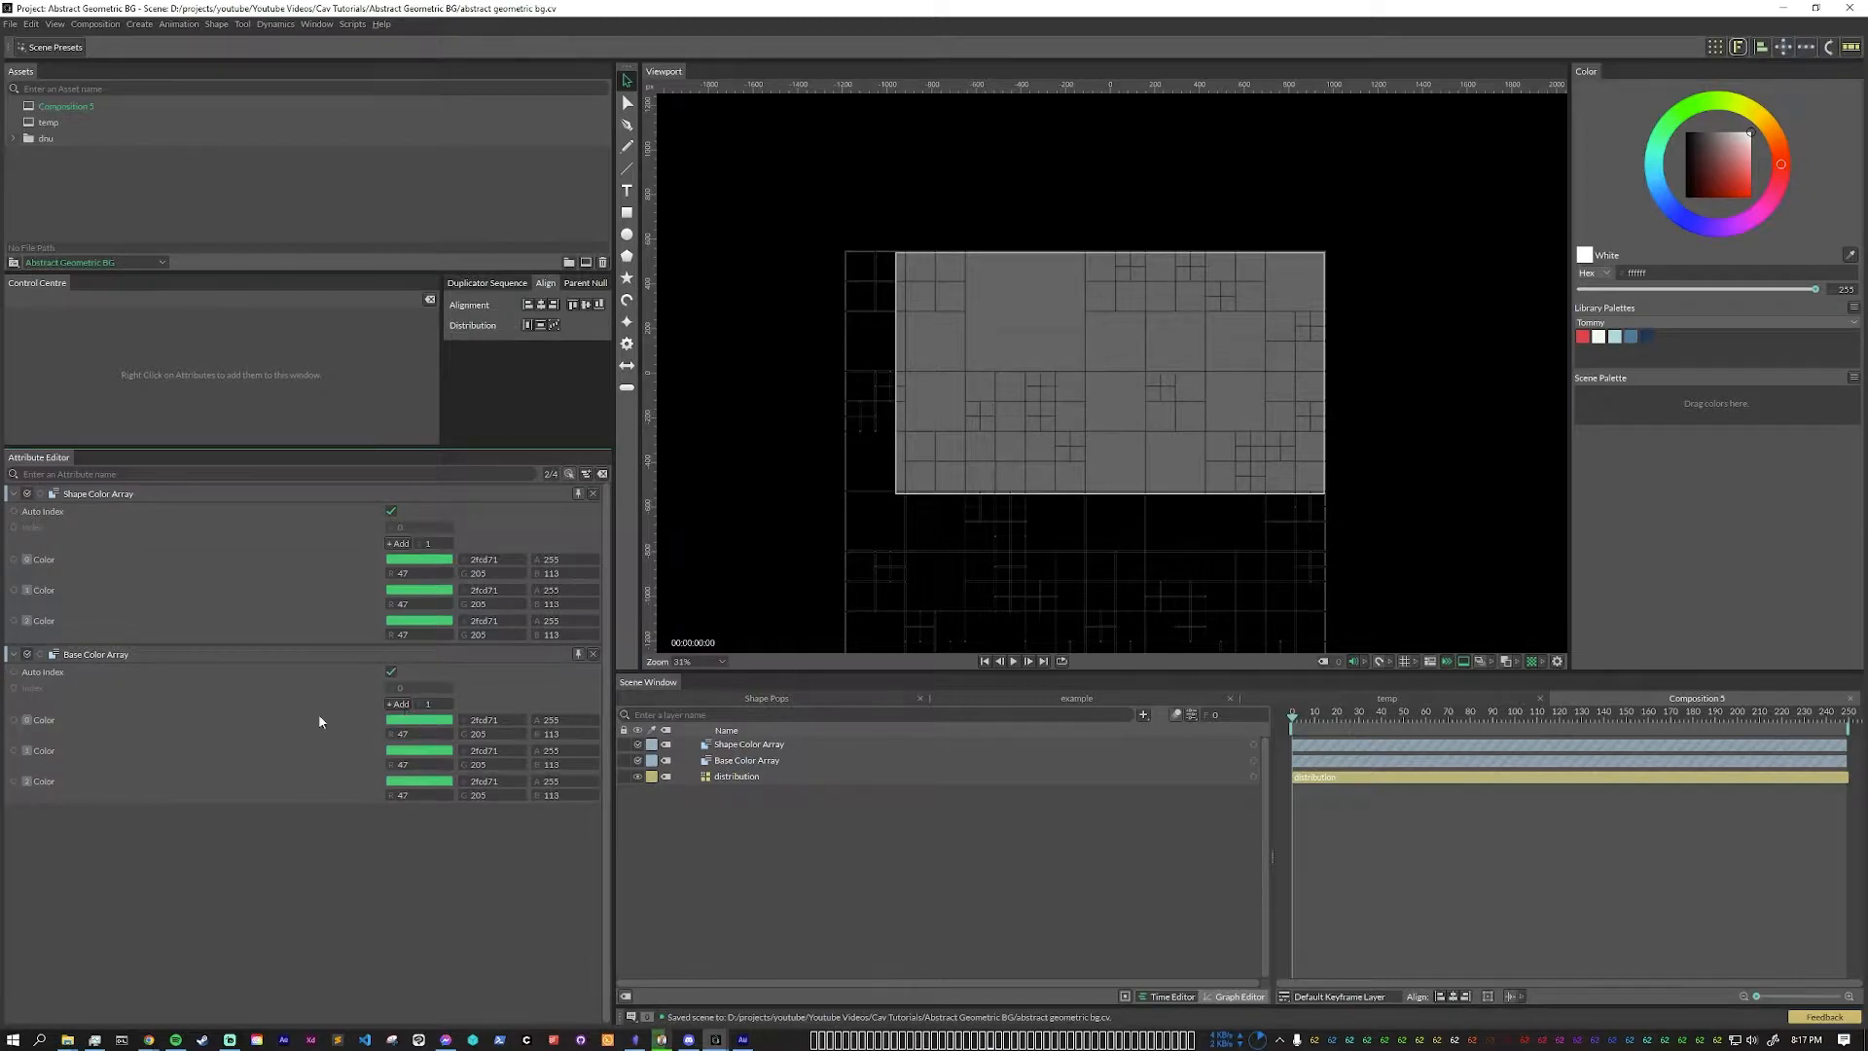
mouse_move(775, 891)
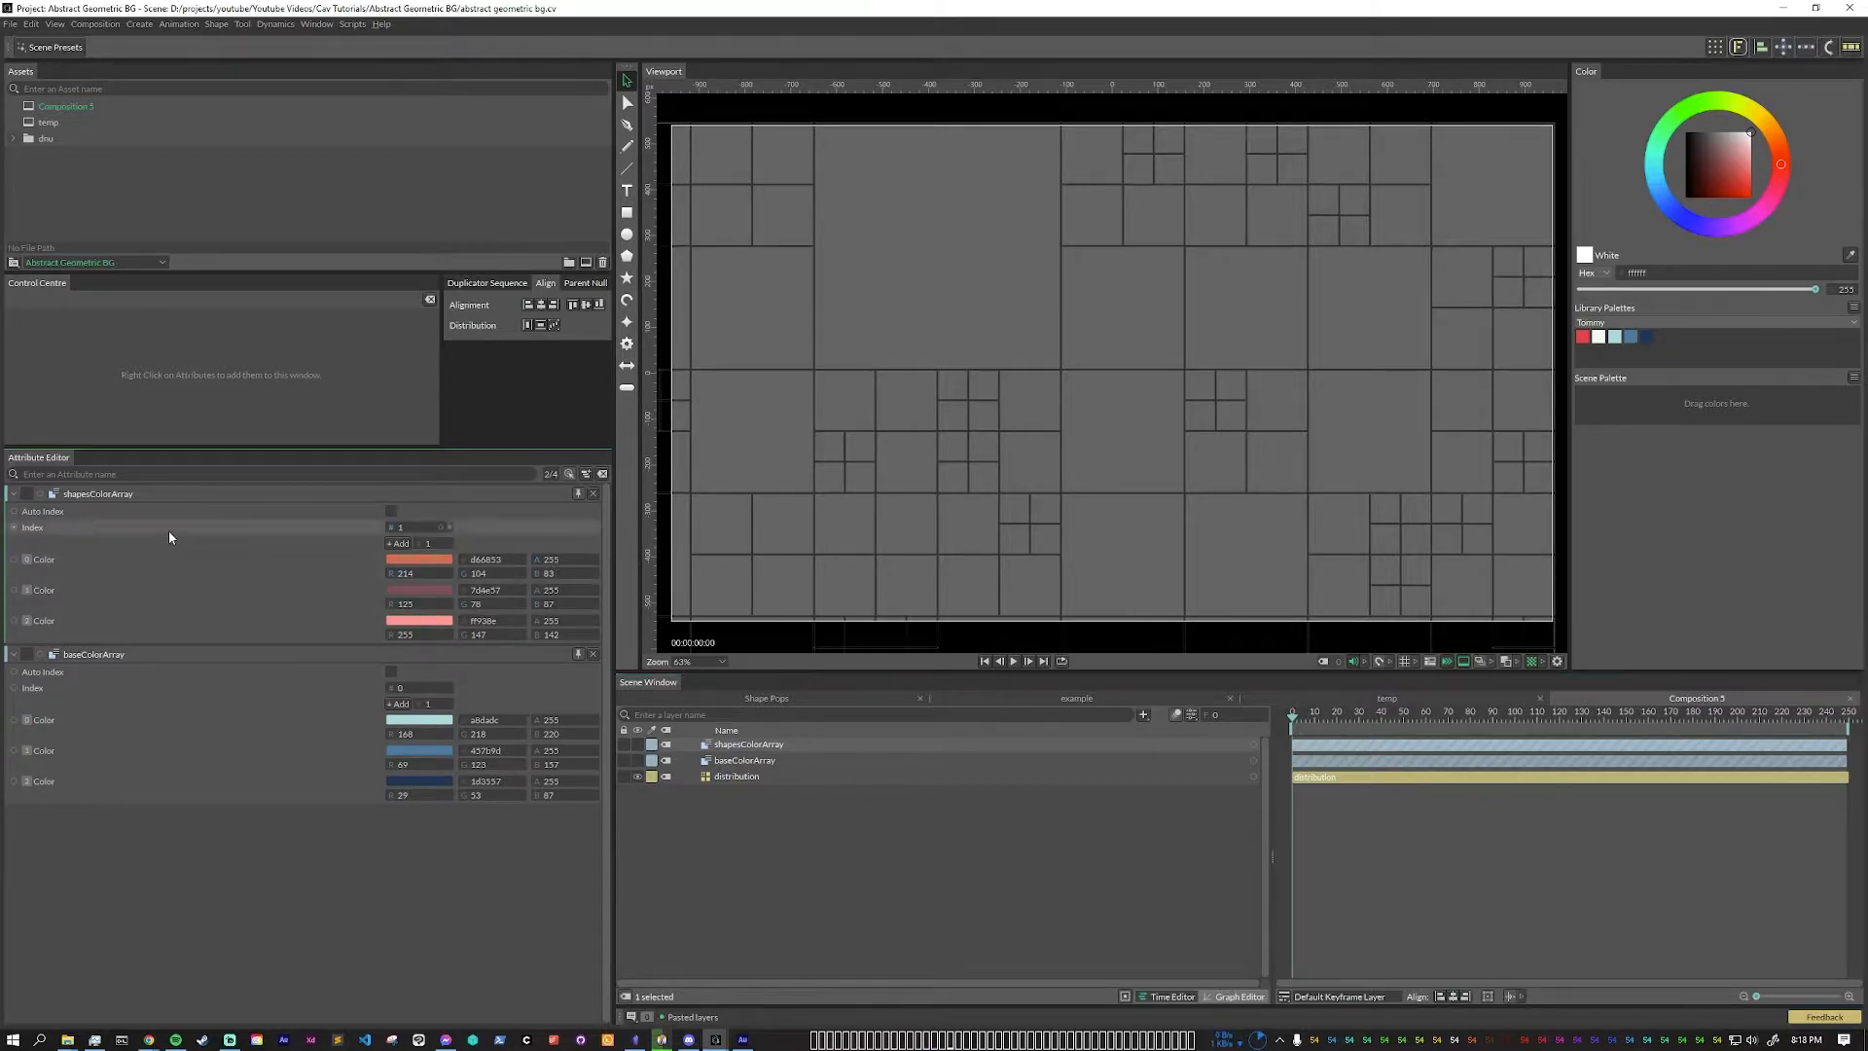
Step: Drive each Color Array's Index with its own Random behaviour ranging 0 to 2
right_click(169, 537)
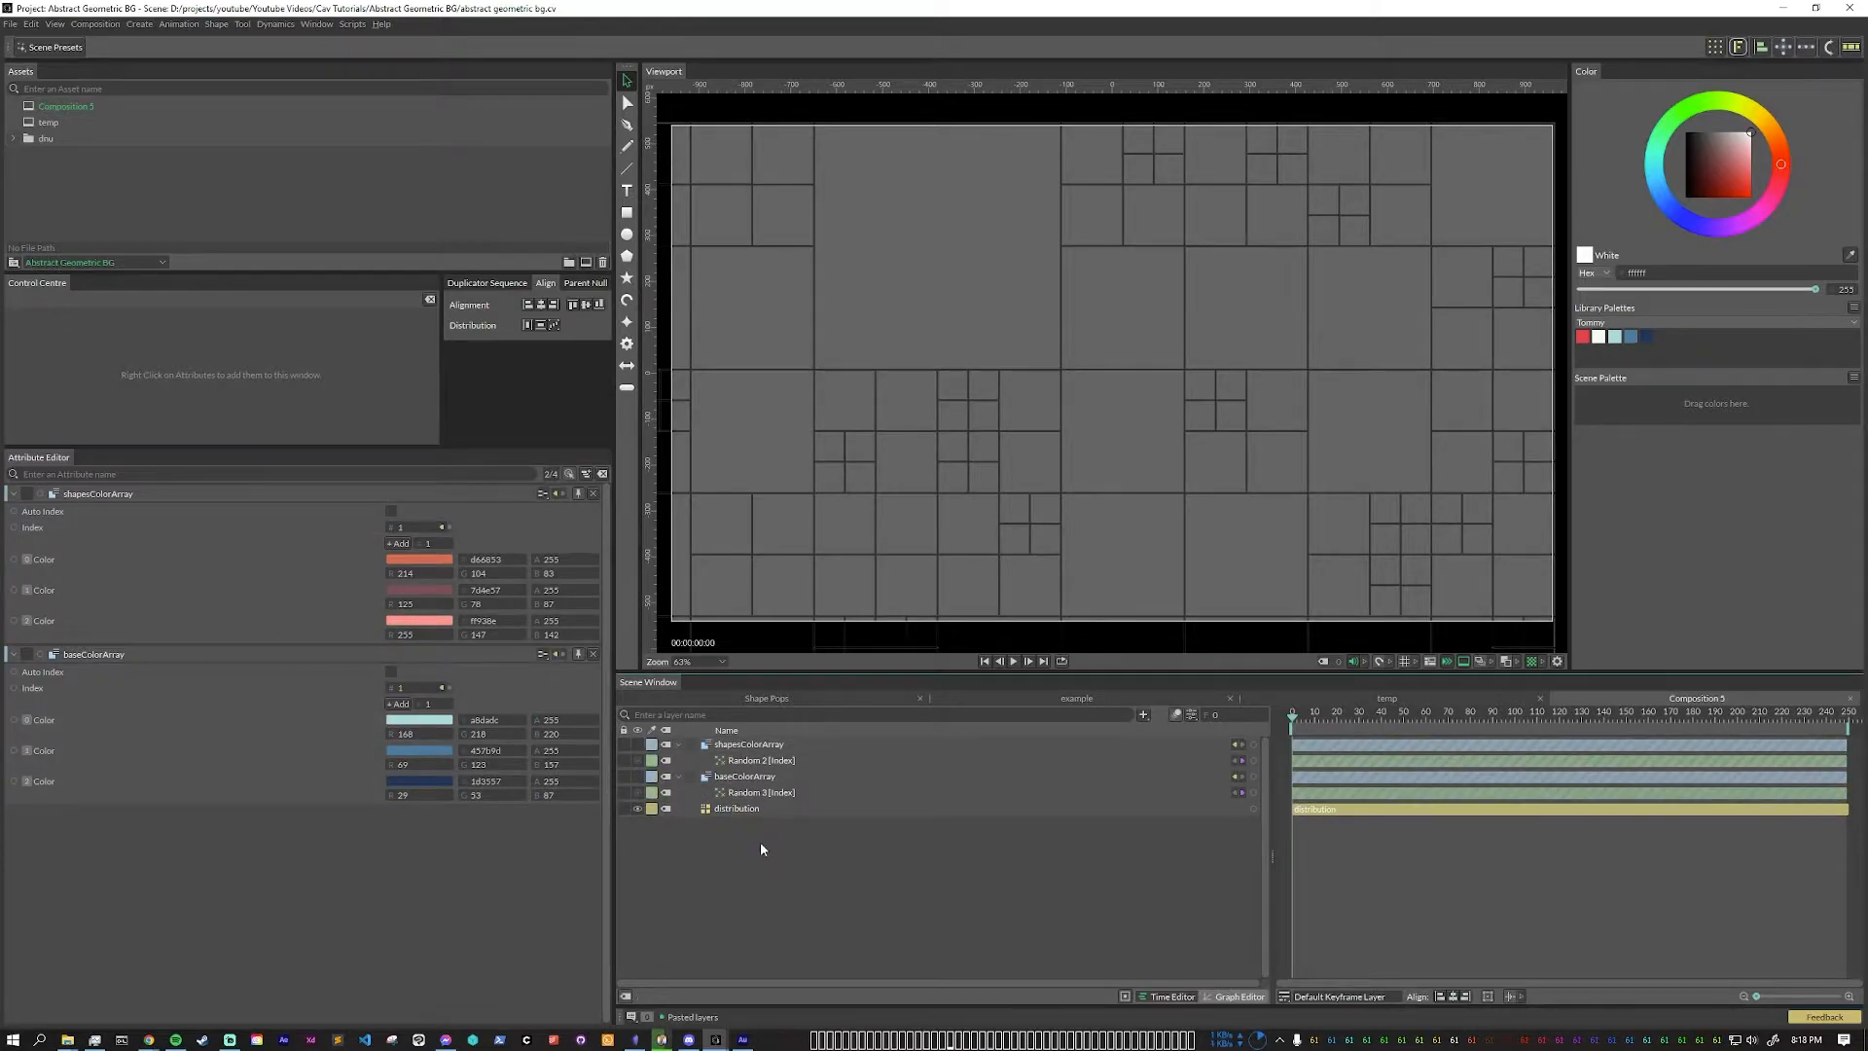
left_click(760, 759)
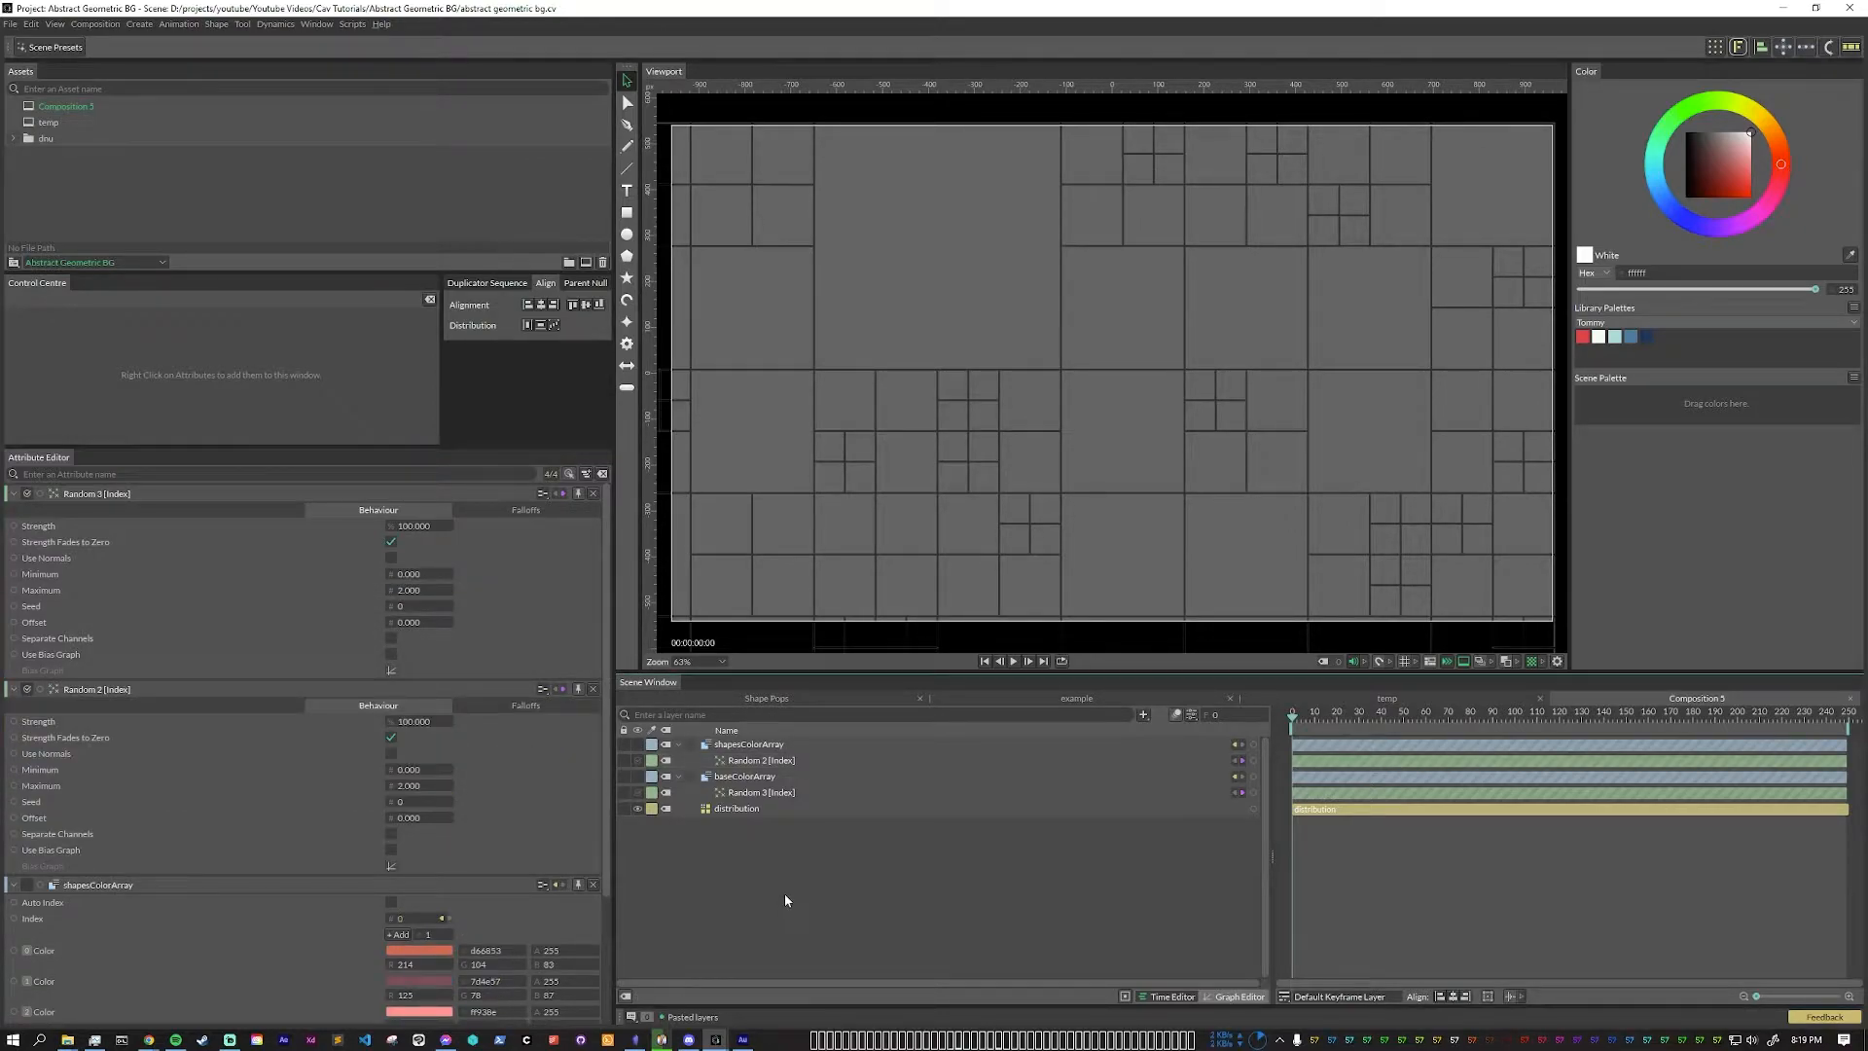
Step: Name the behaviours Shapes Color Seed and Base Color Seed and expose both seeds in the Control Centre
left_click(761, 758)
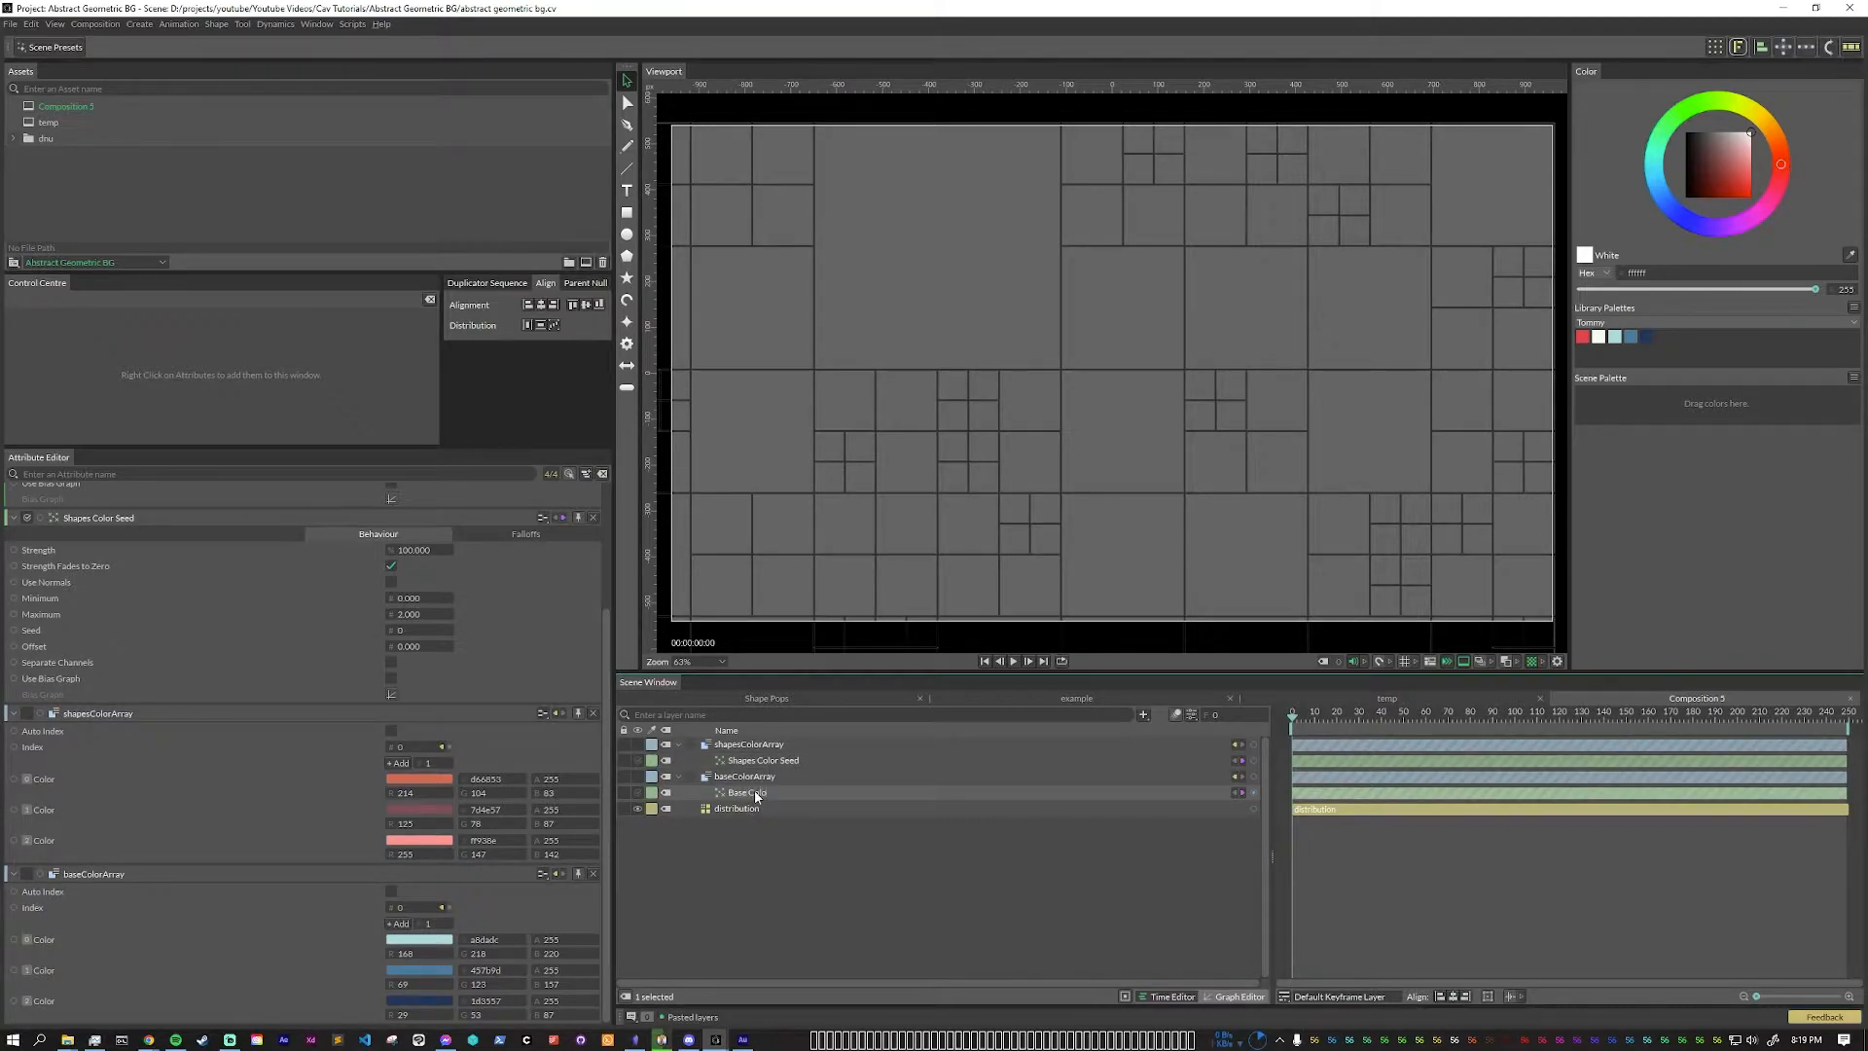
left_click(747, 792)
type("or Seed")
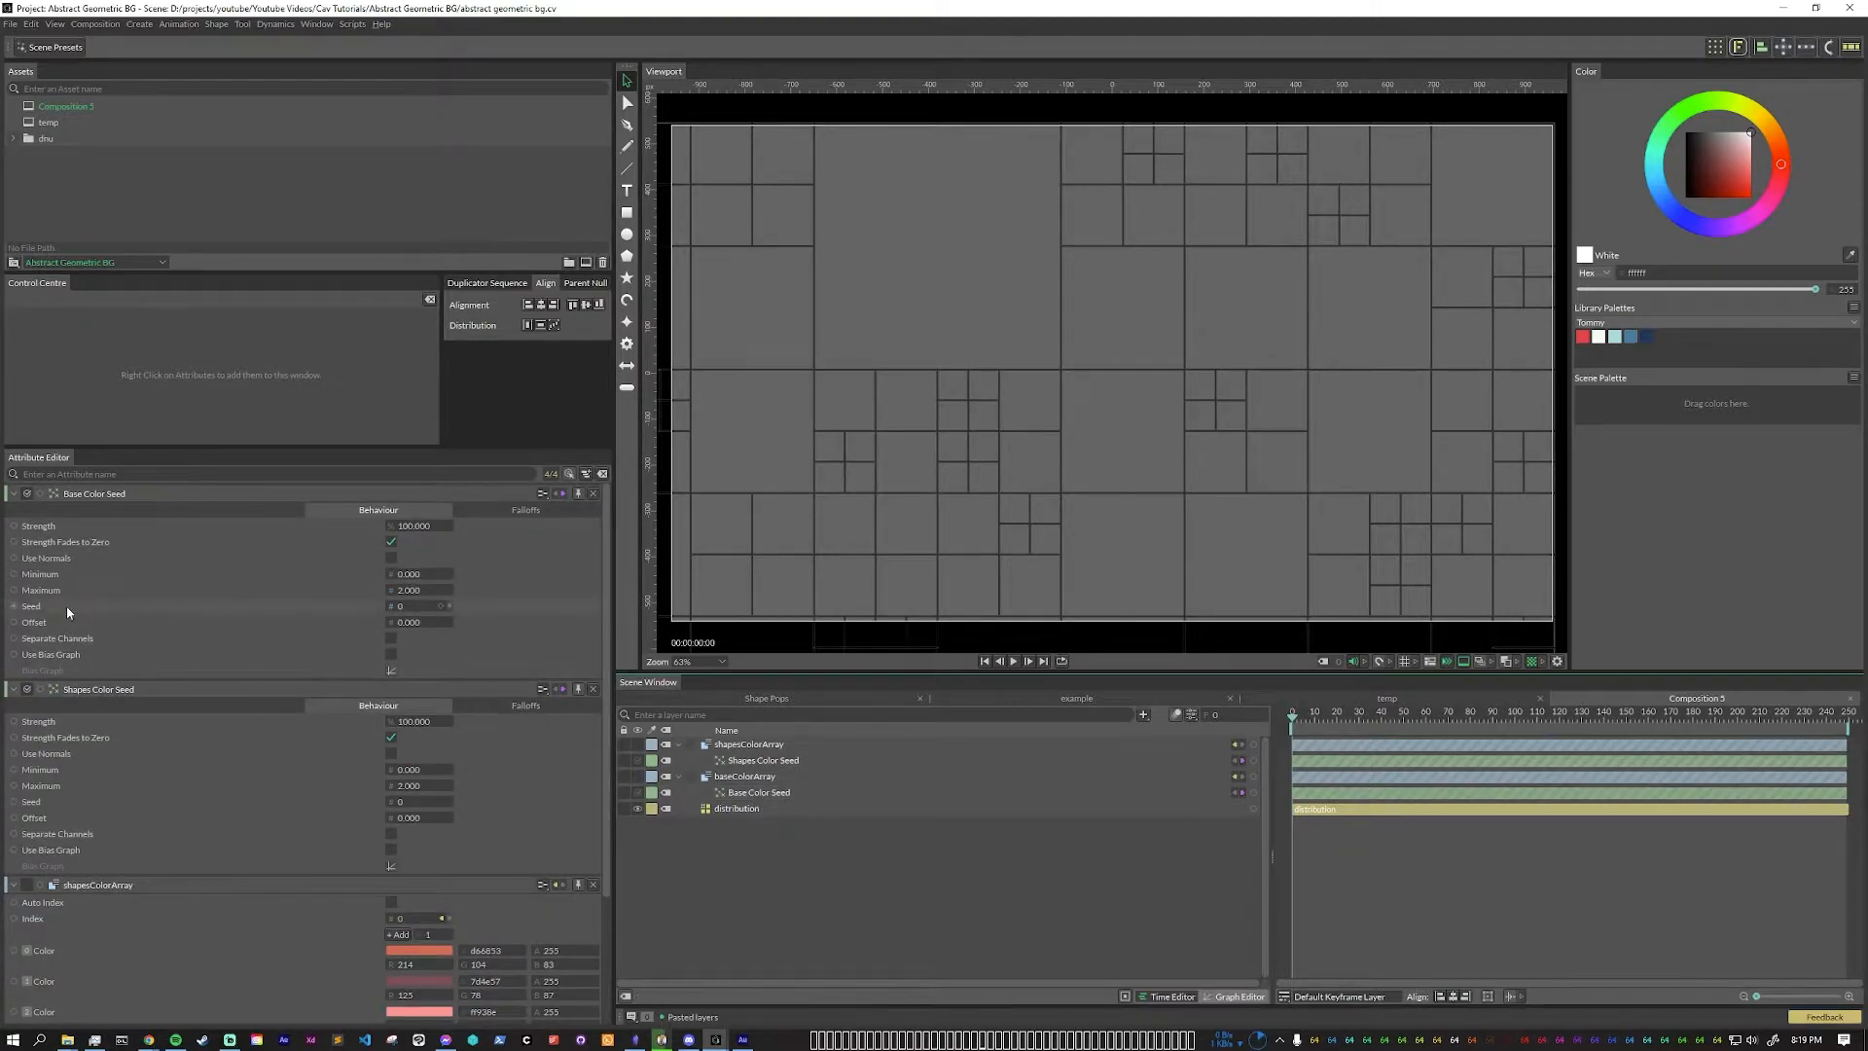
right_click(29, 605)
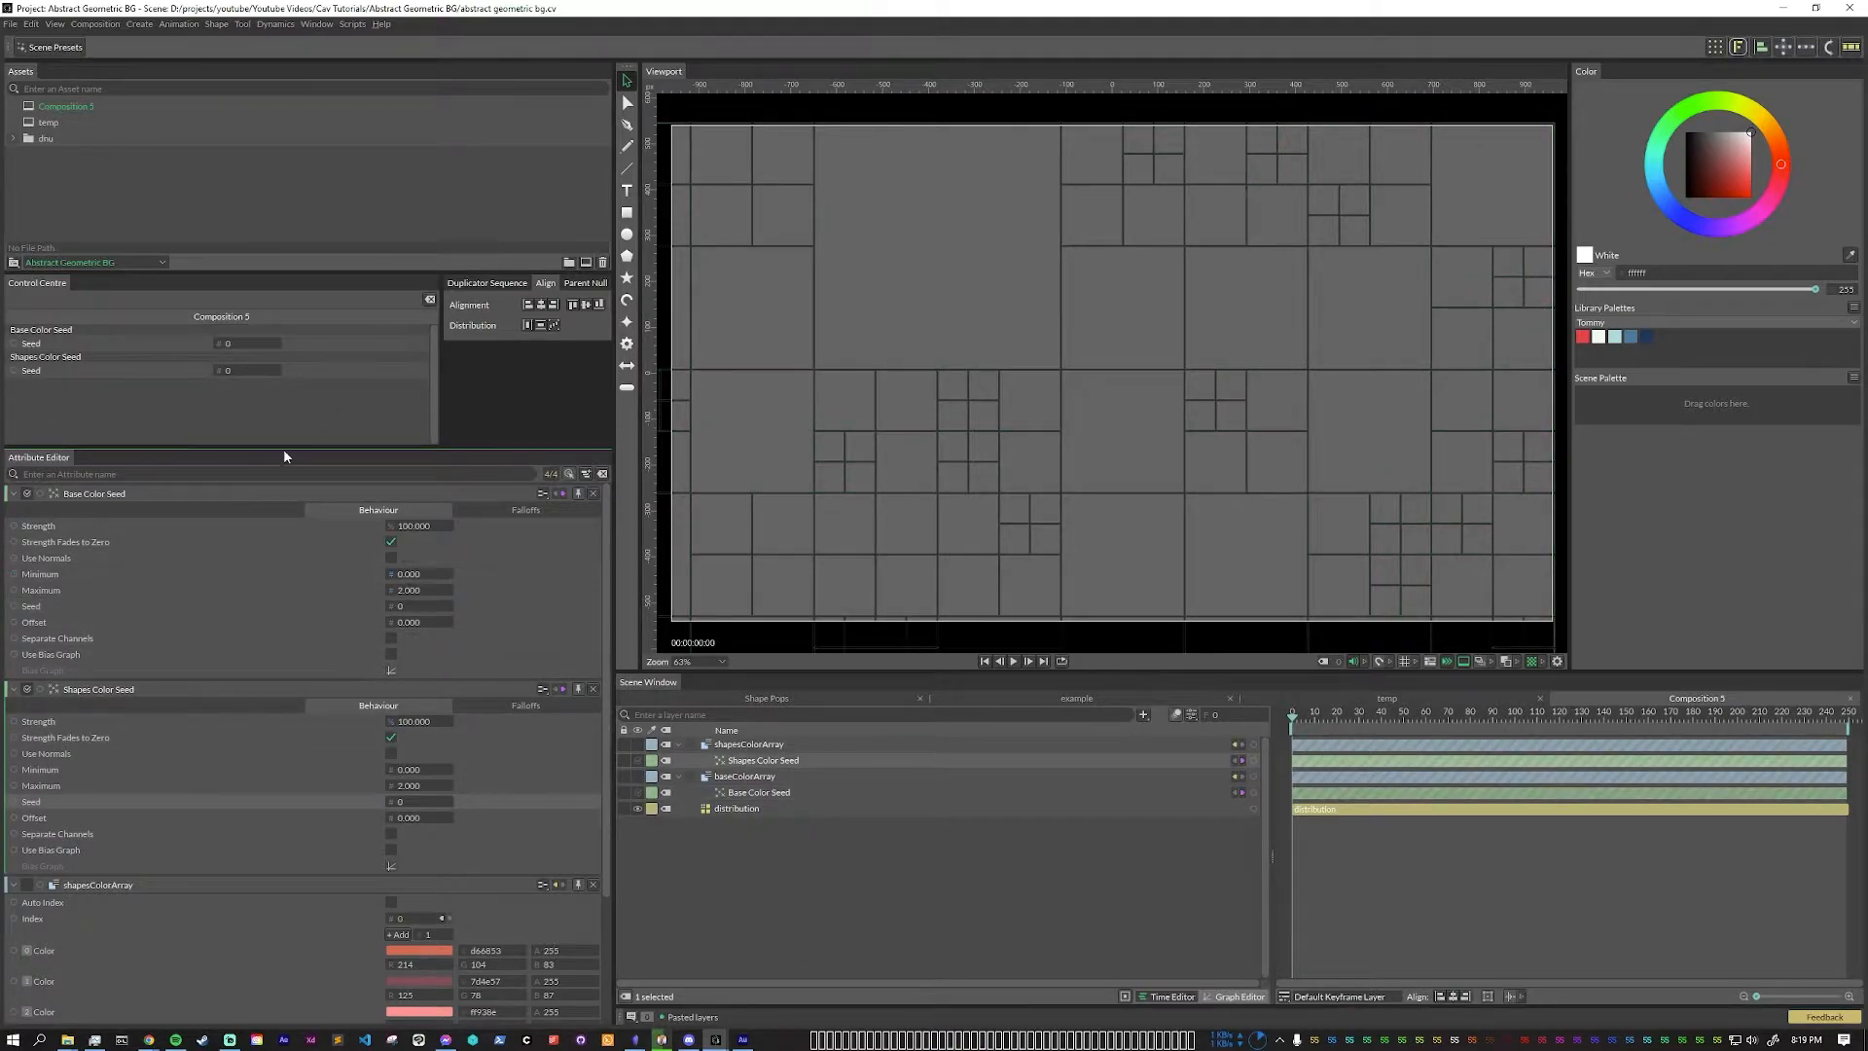
mouse_move(171, 370)
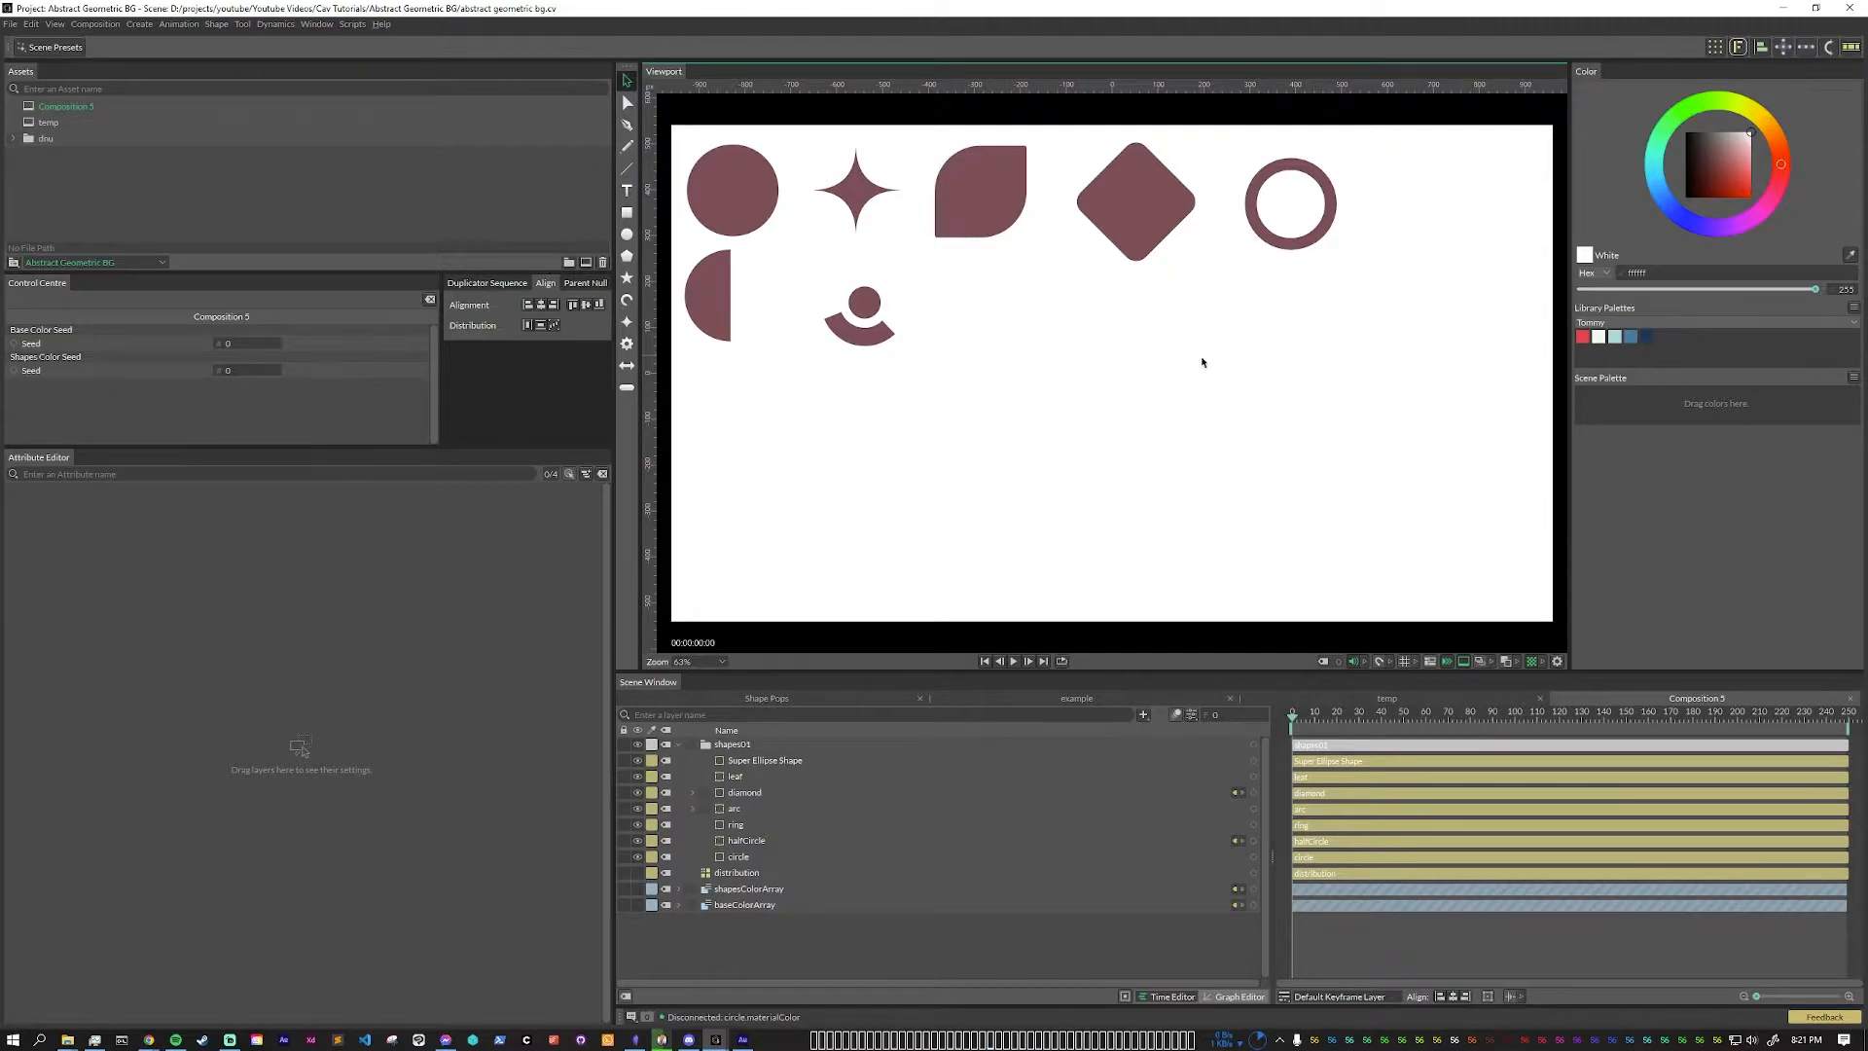
Step: Feed the colour arrays to the duplicated primitives so shapesColorArray drives their Fill Color
left_click(736, 791)
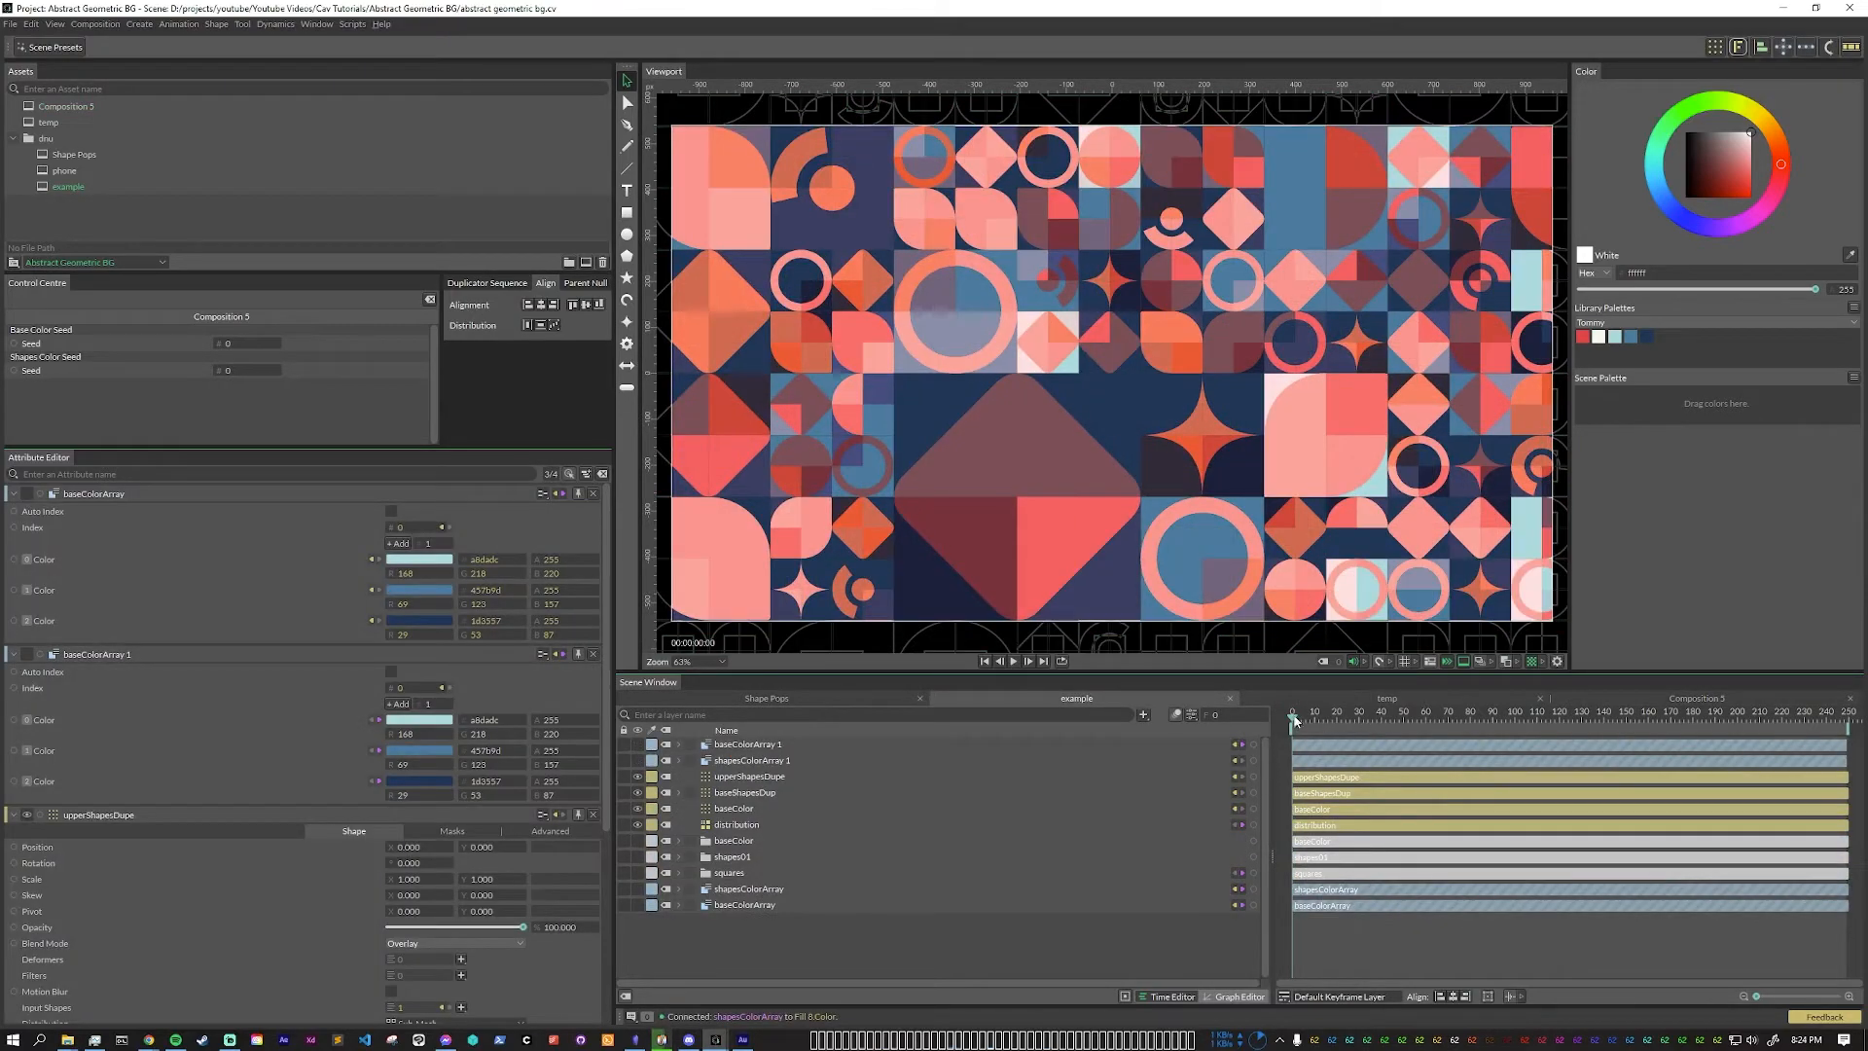
Step: Build the squares group: a Rectangle Shape duplicated in a 2×2 grid with a Value Array
left_click_drag(1296, 714, 1365, 714)
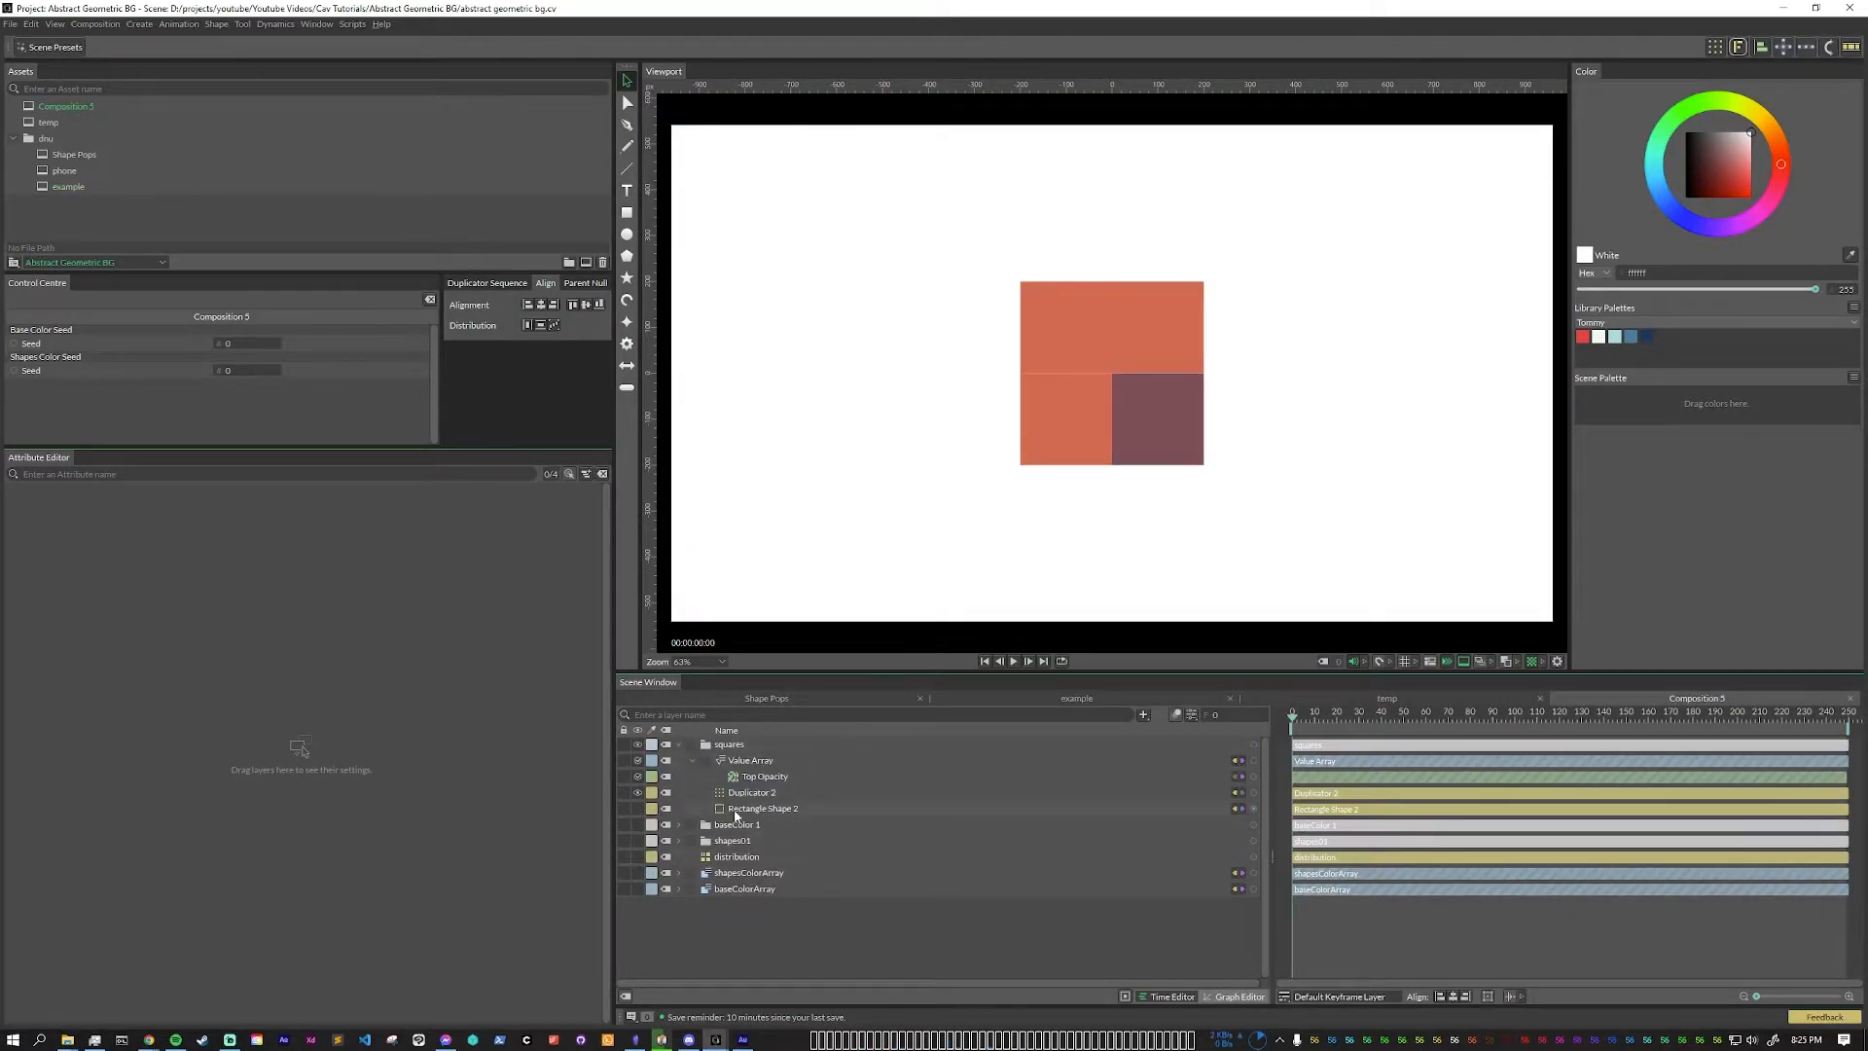
mouse_move(823, 836)
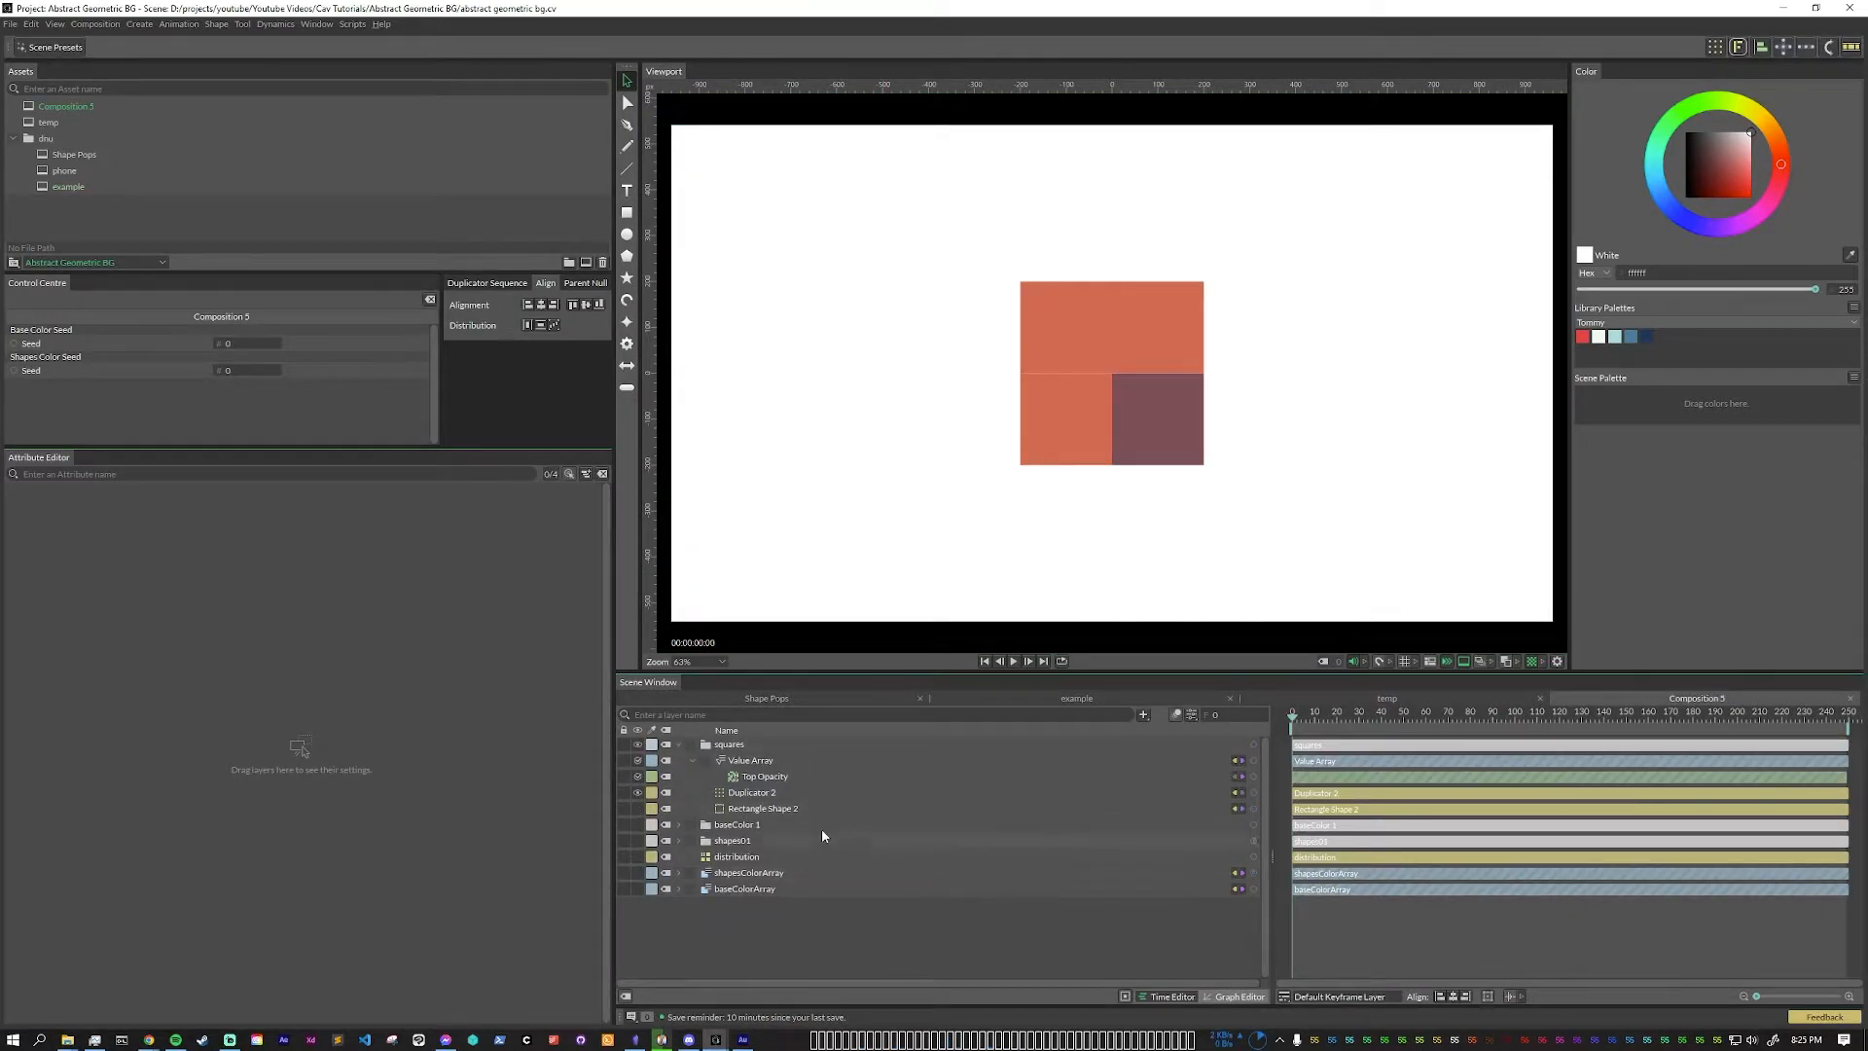
left_click(751, 792)
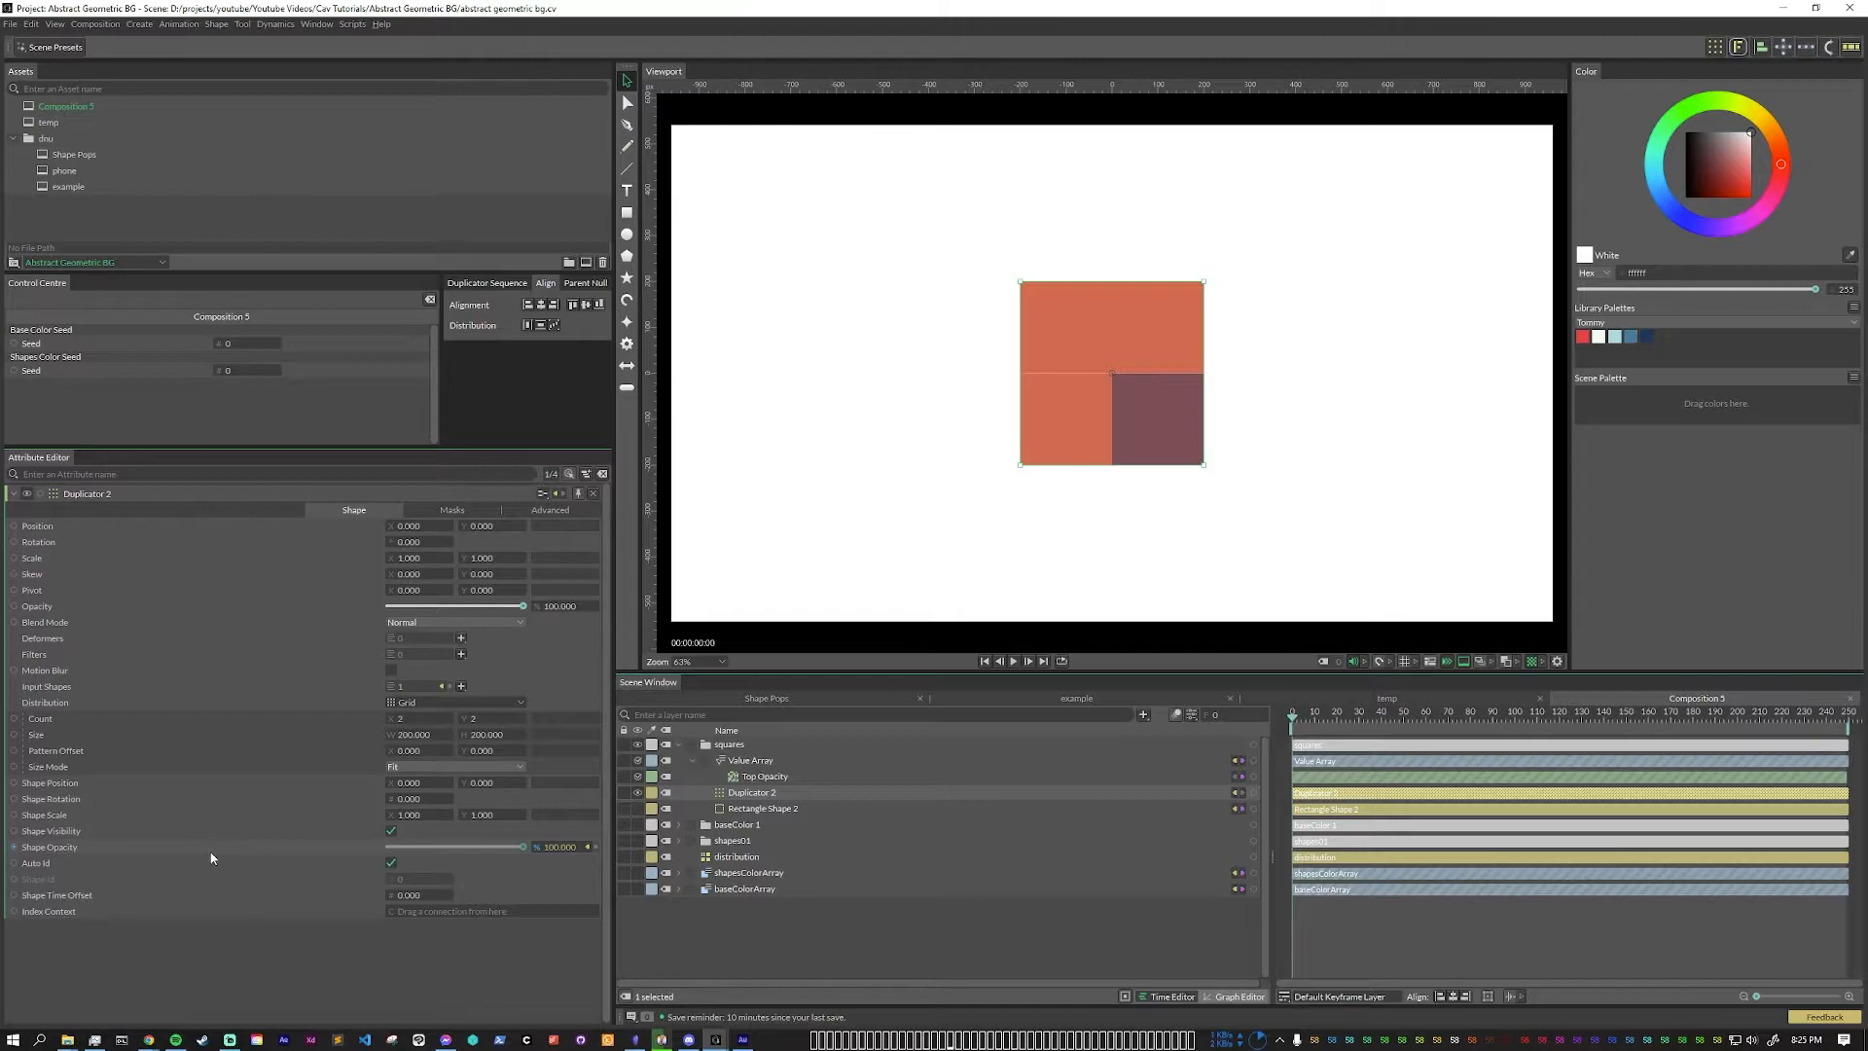
left_click(749, 759)
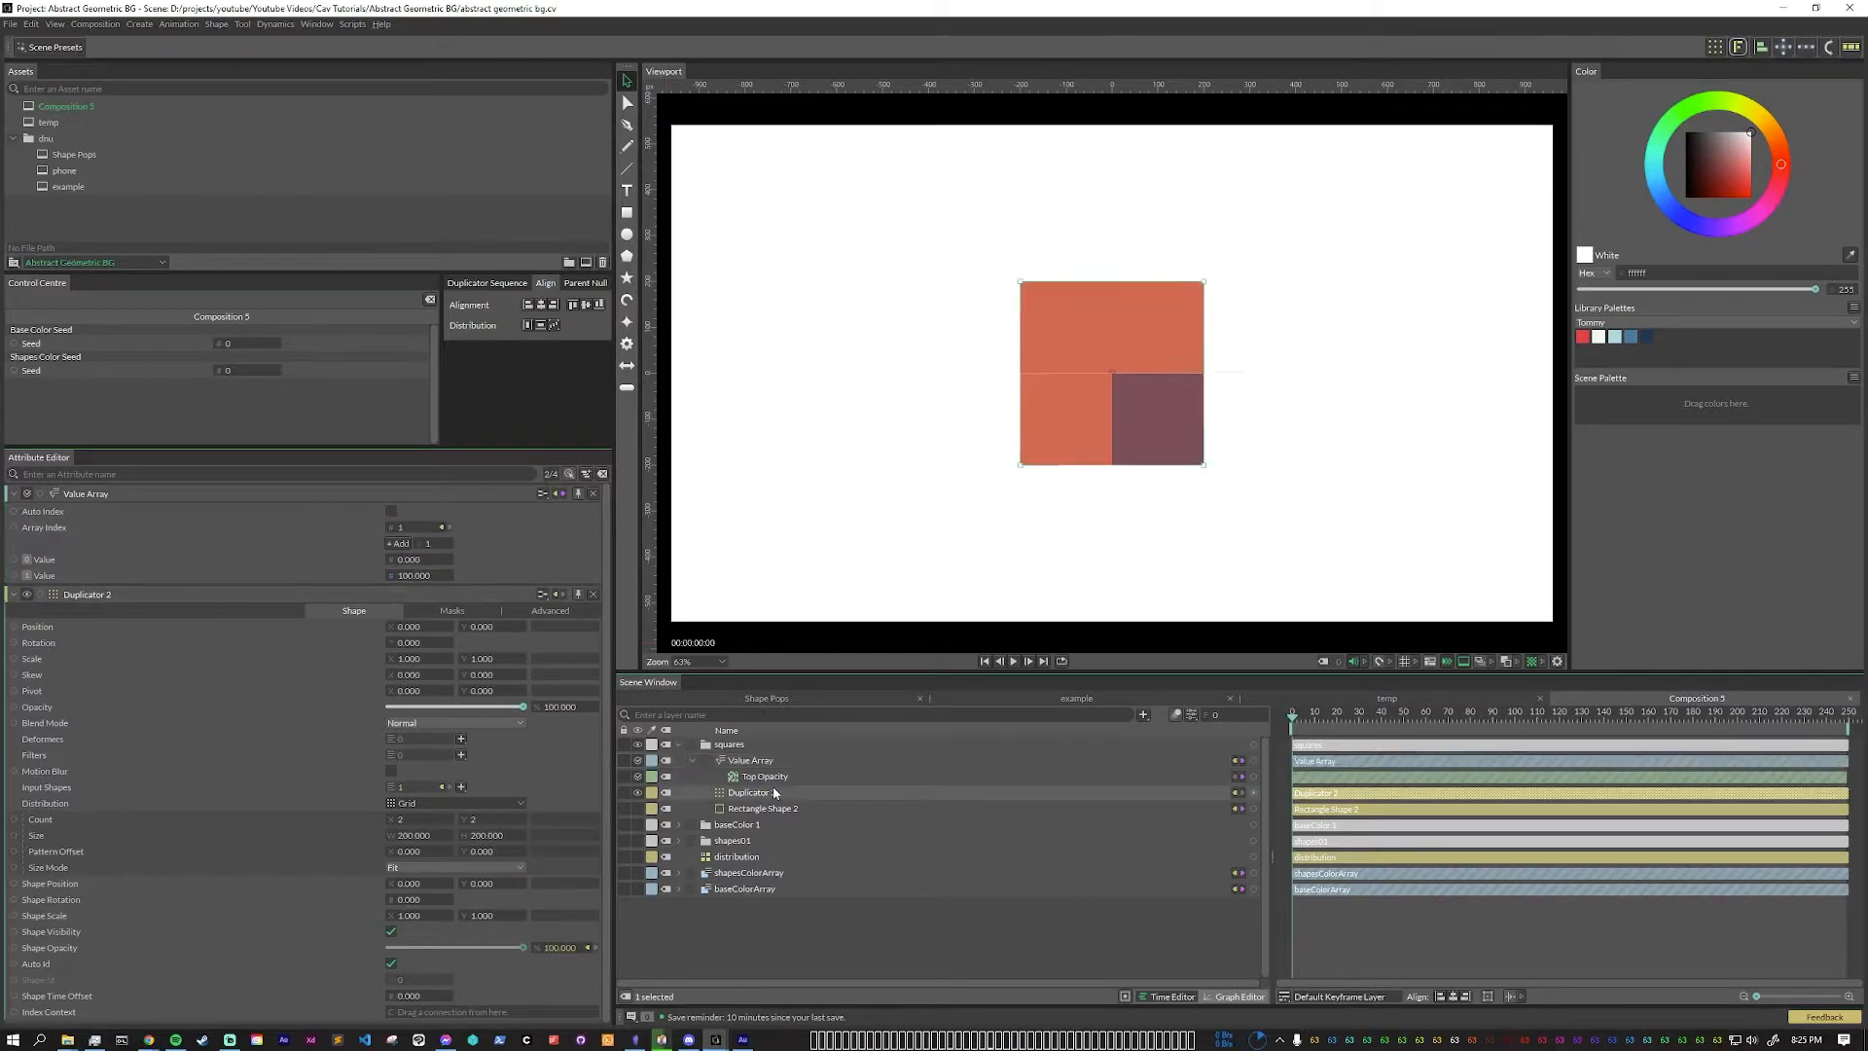
Step: Add a Simplex-noise behaviour named Top Opacity and a new Duplicator 3 layer on top
left_click(764, 774)
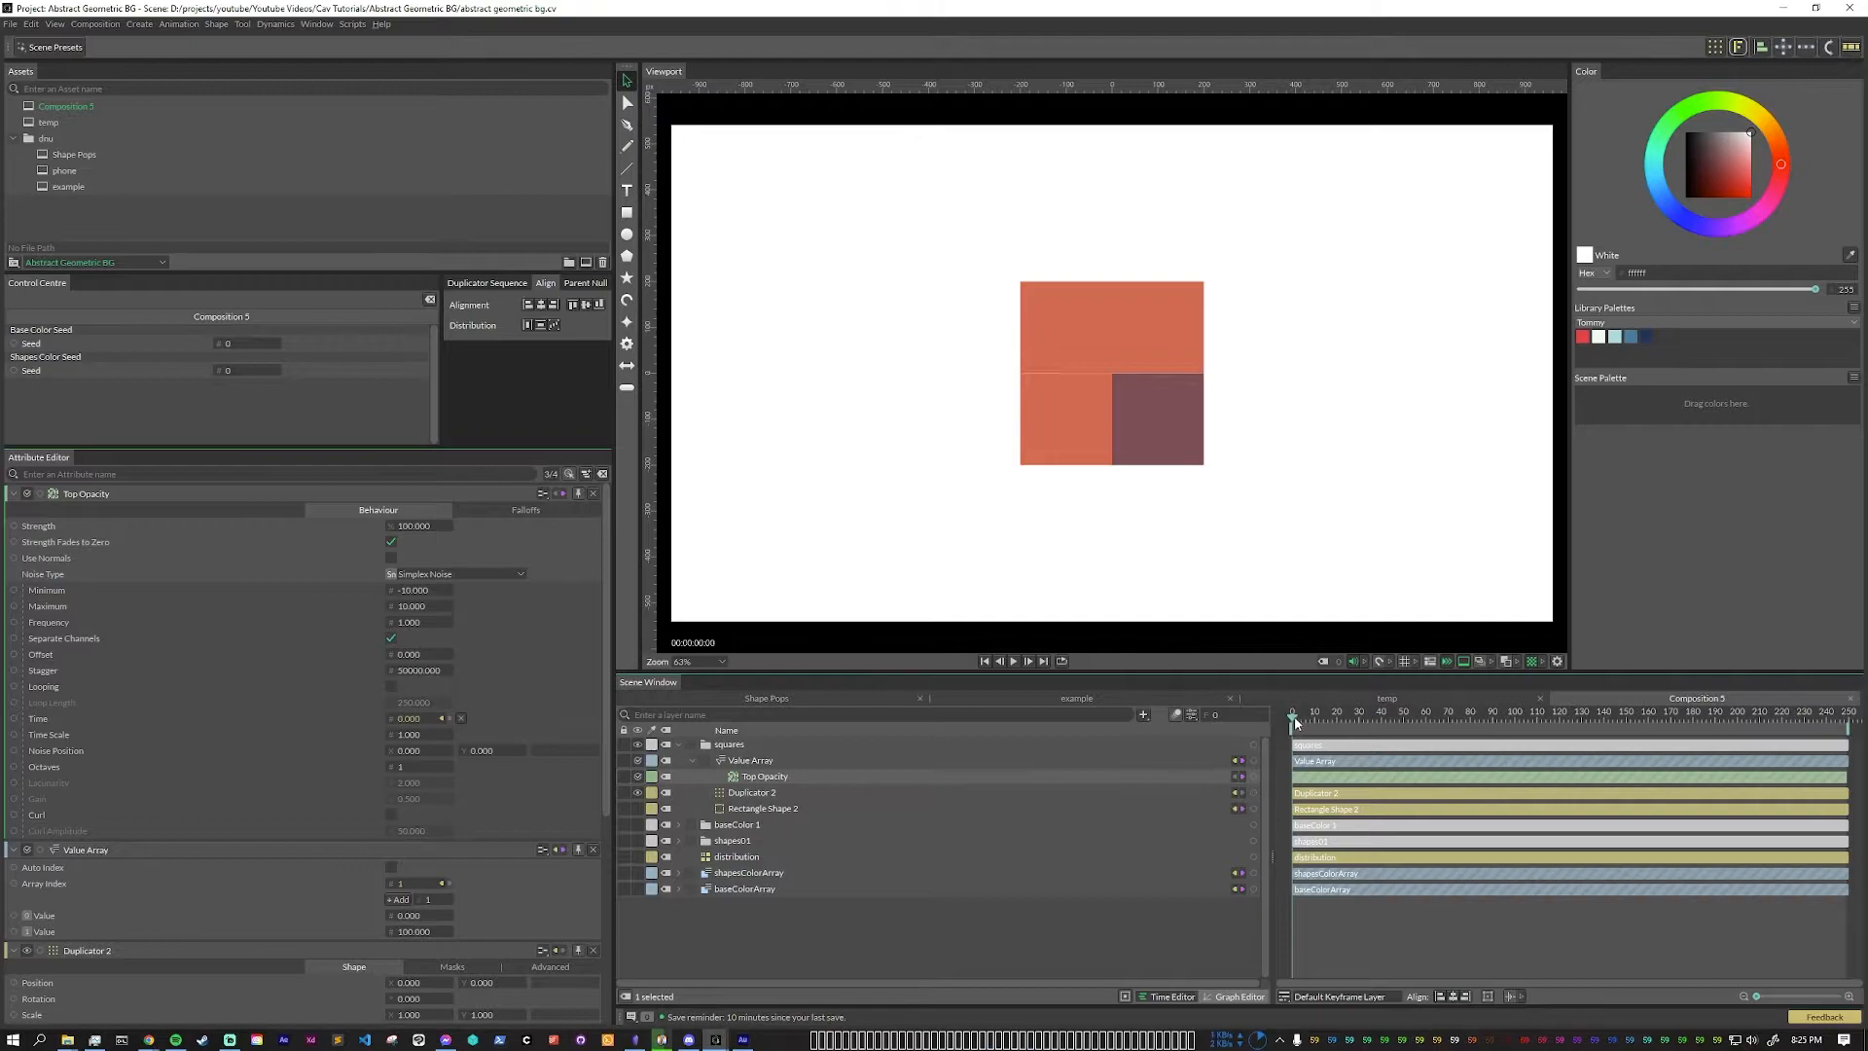
left_click(1352, 717)
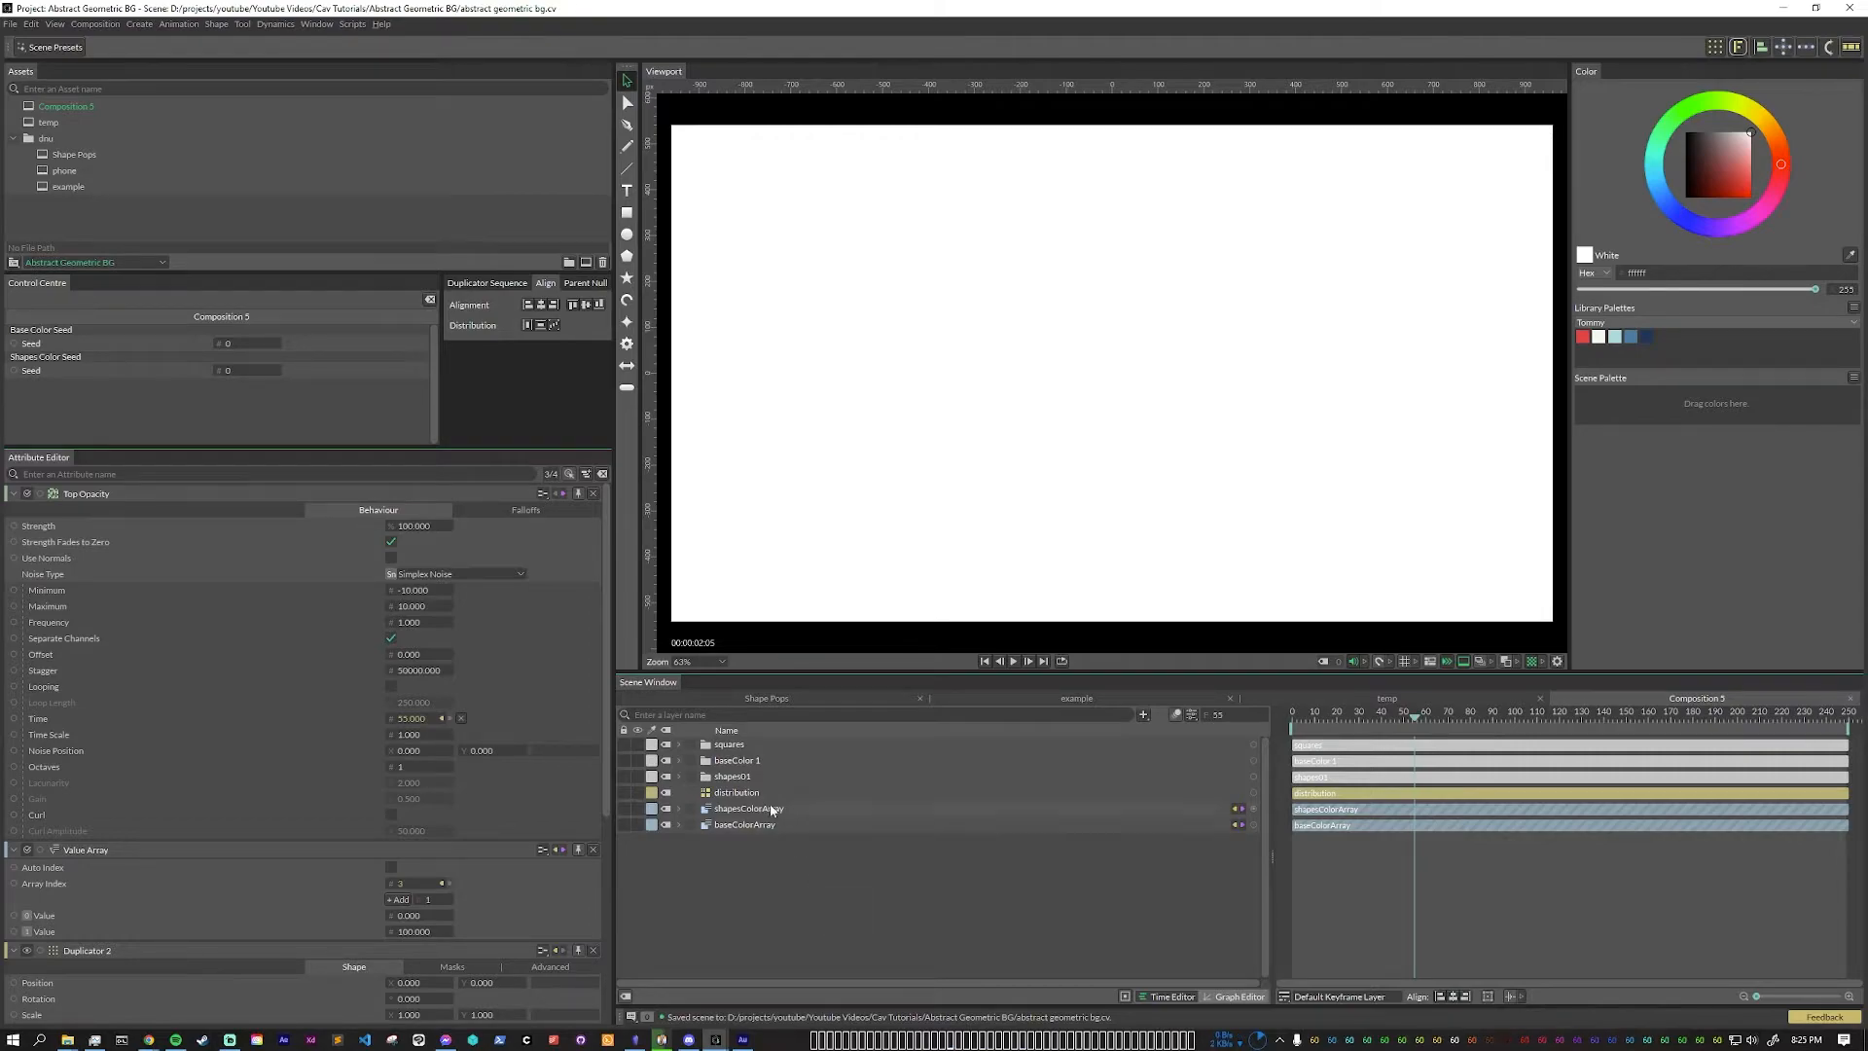
left_click(735, 792)
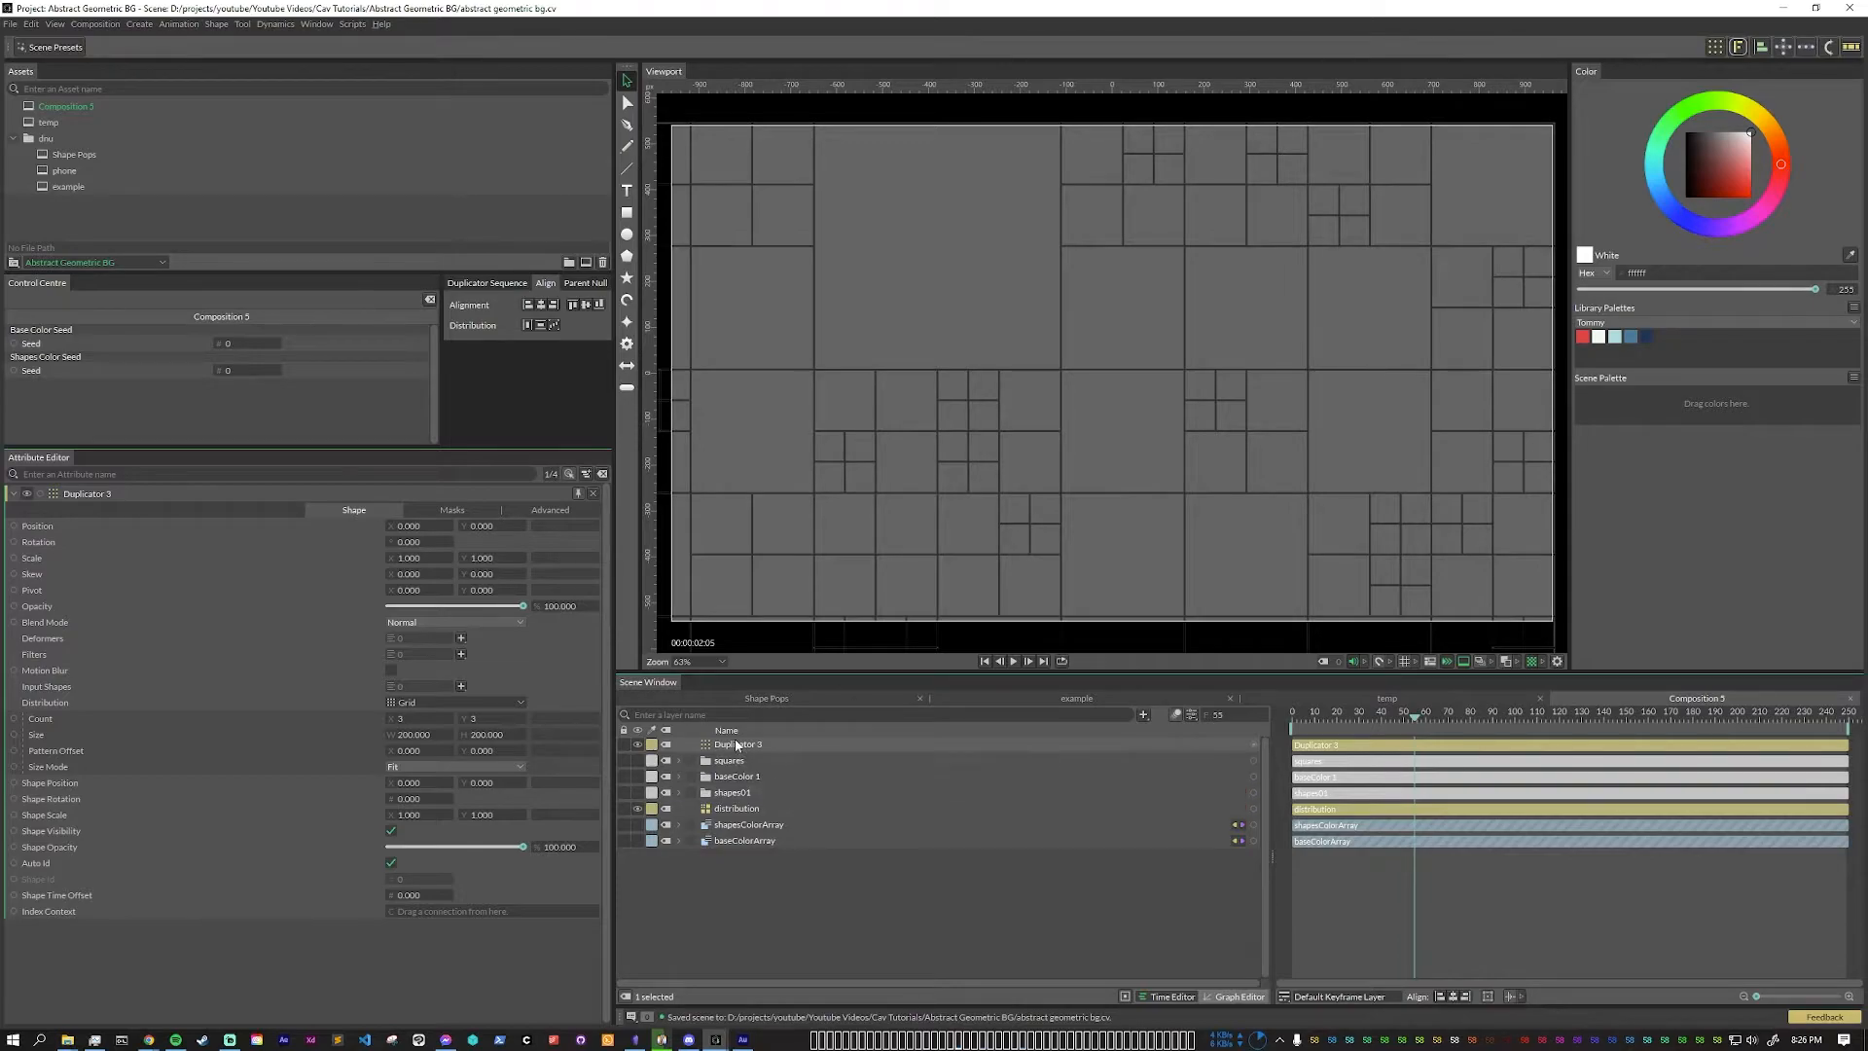
Step: Rename Duplicator 3 to 'base color duplicator', colour its cells from baseColorArray with seed 13
double_click(737, 743)
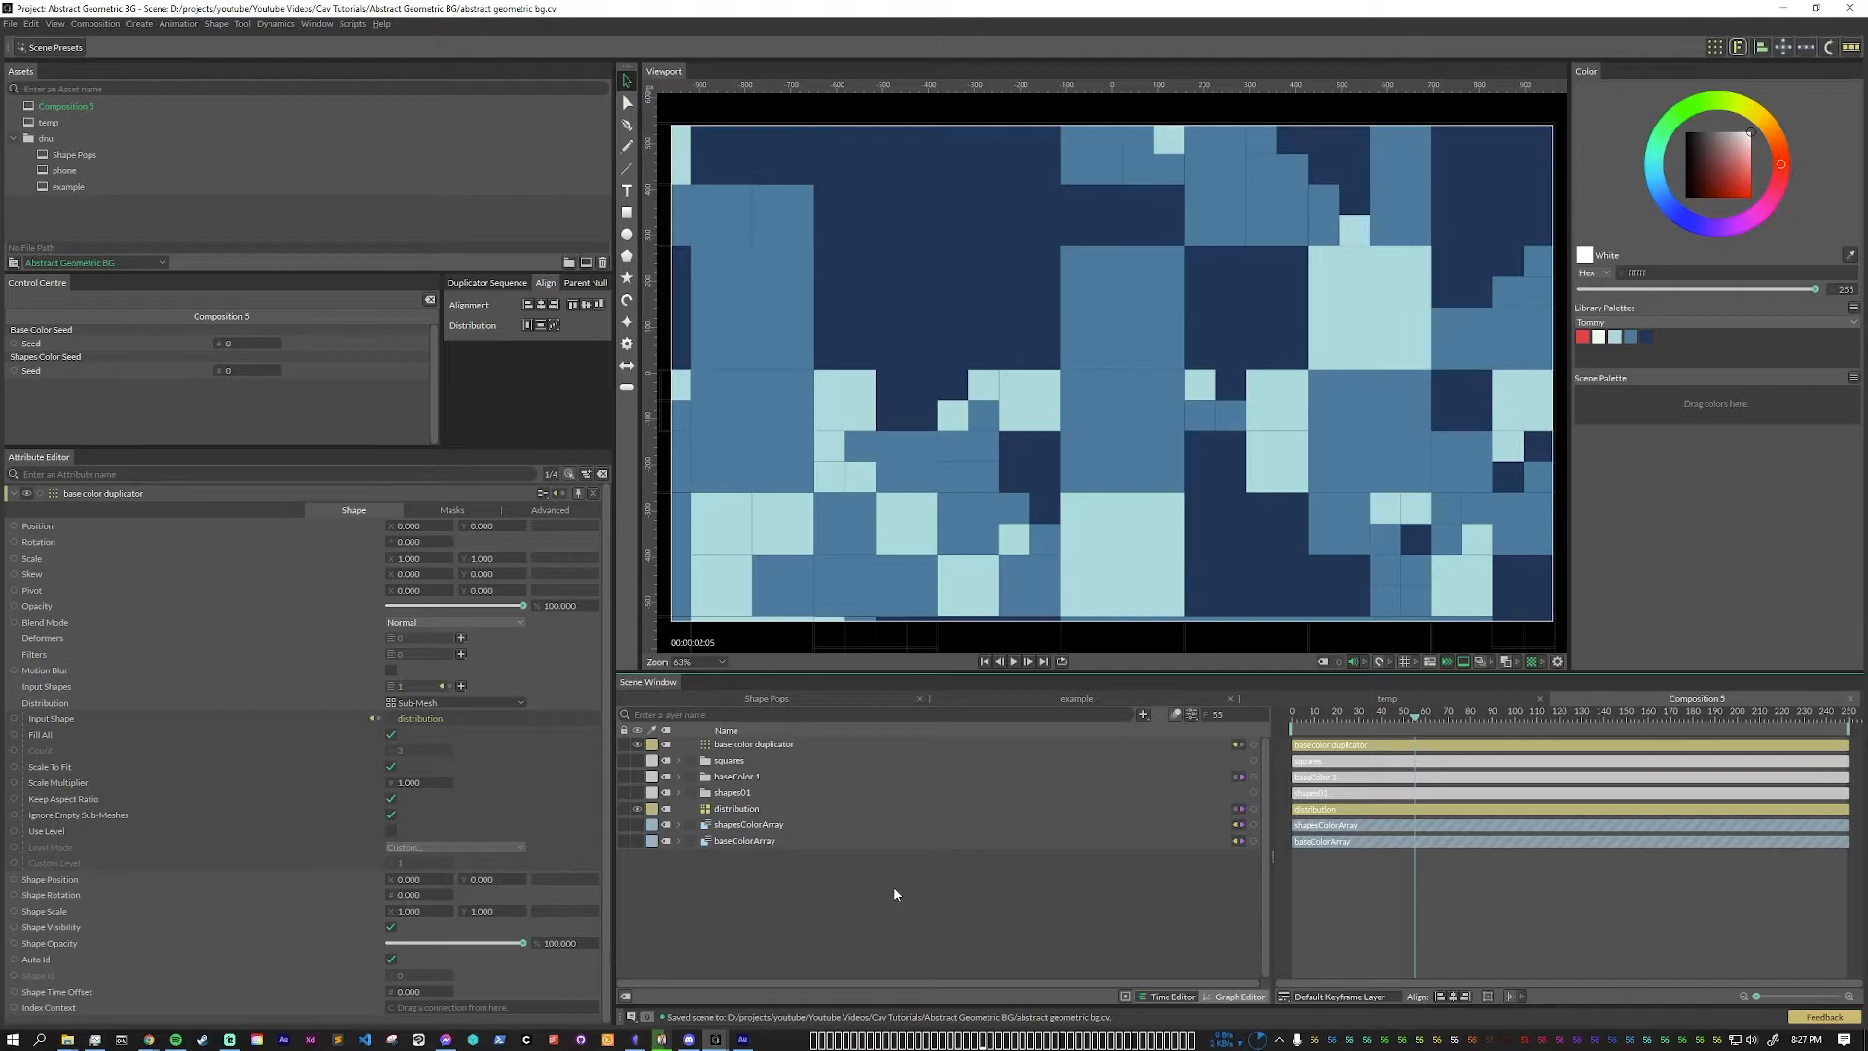
mouse_move(107, 386)
type("13")
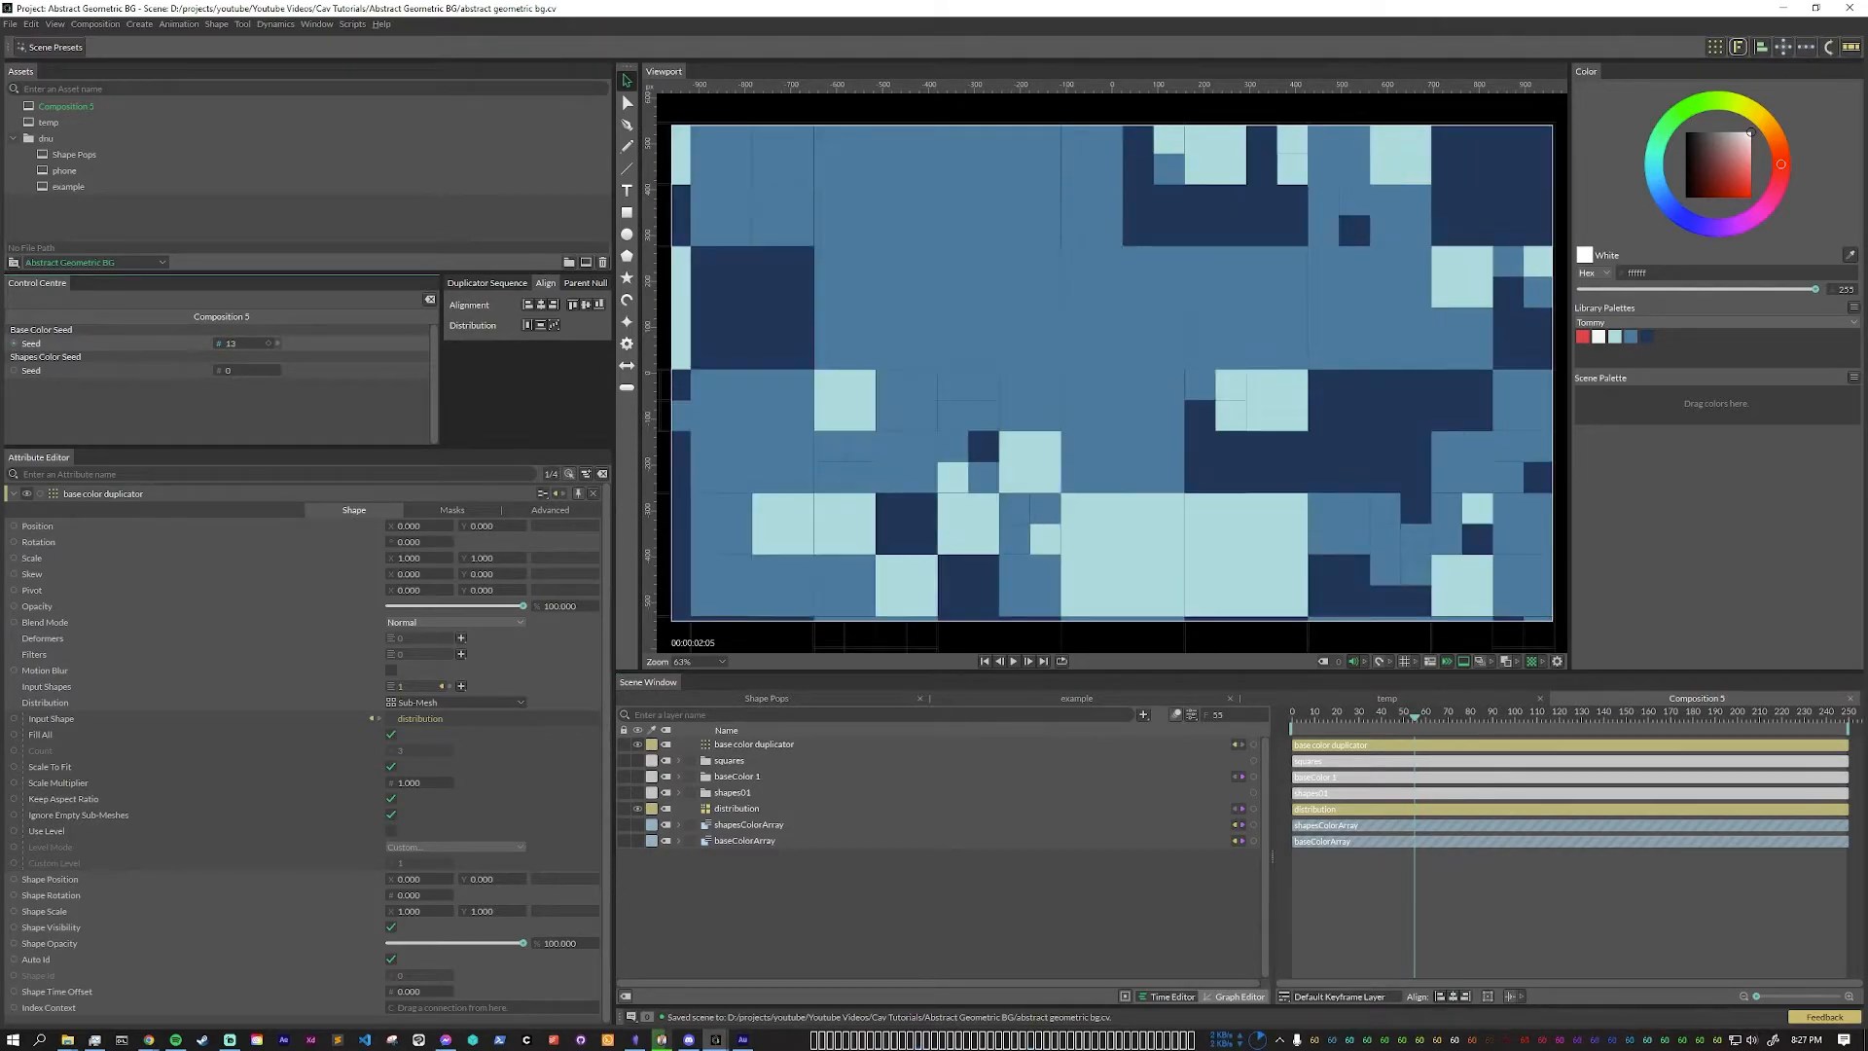
left_click(269, 343)
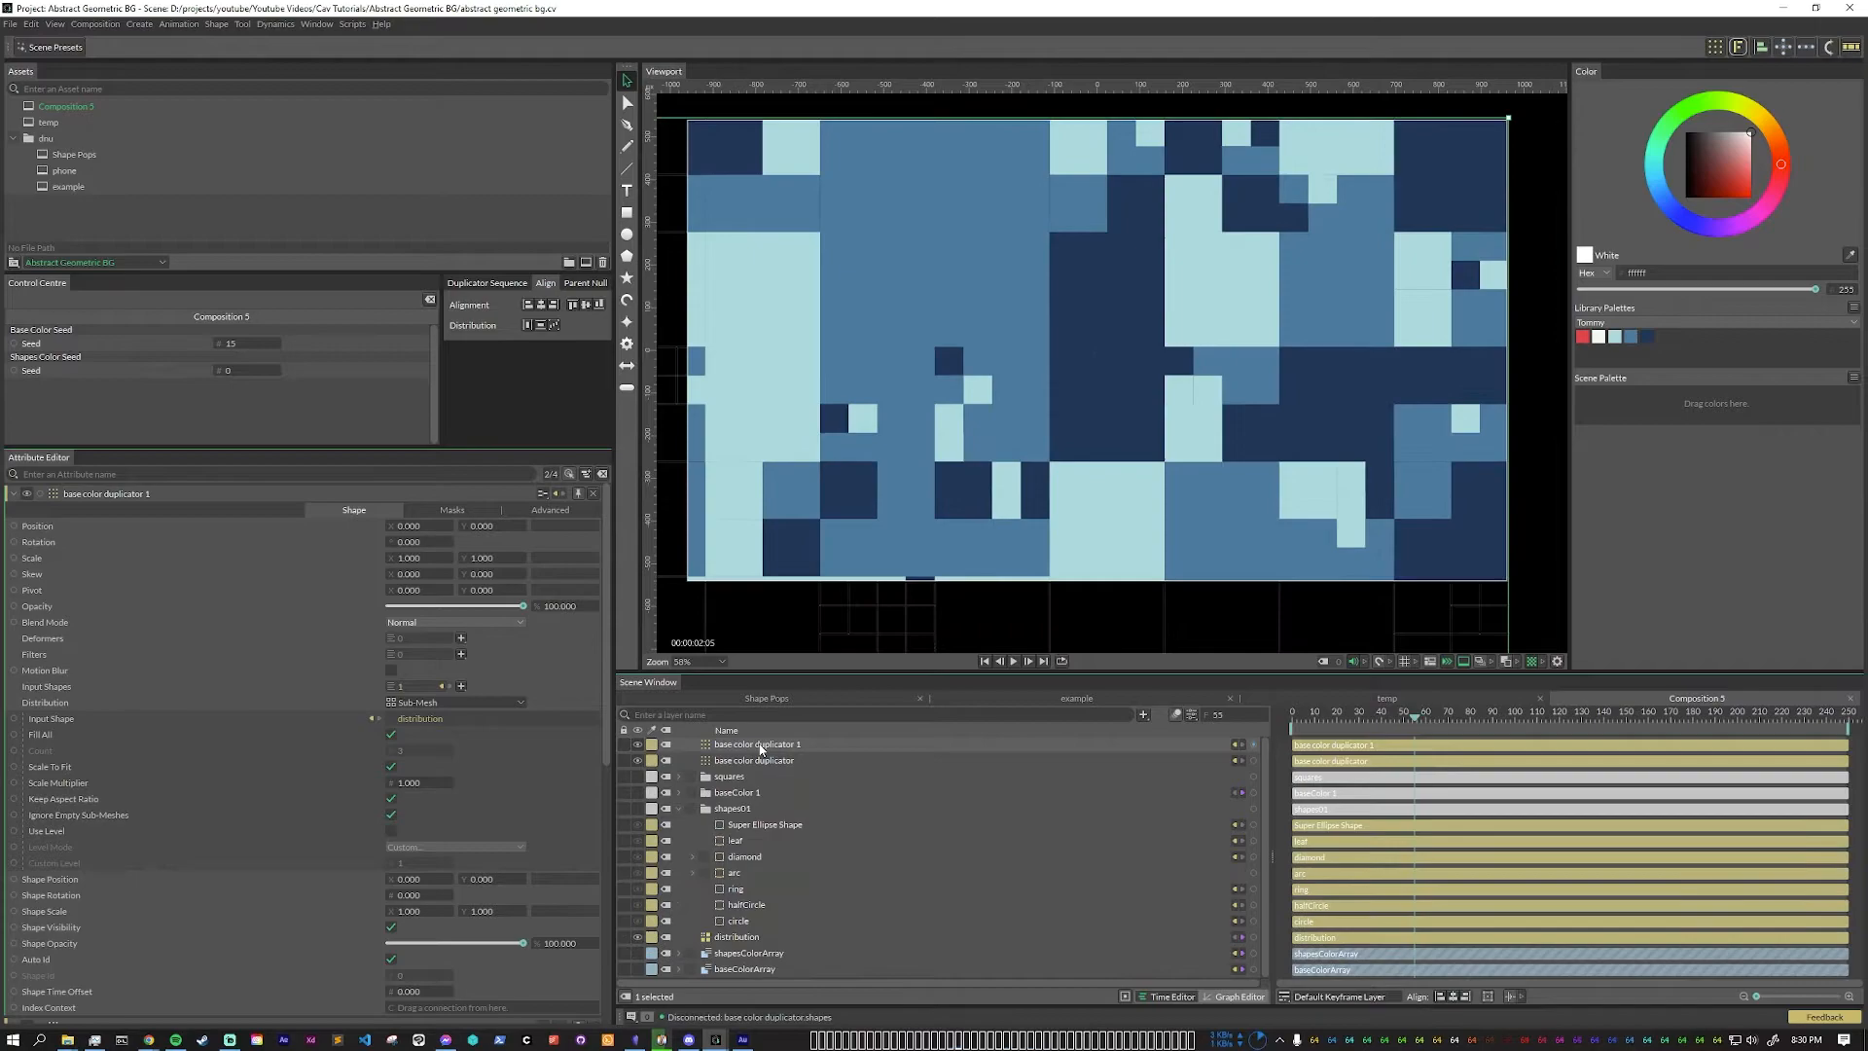
Step: Rename the copied duplicator to Base Shapes Dup, drawing shapes01 primitives coloured by shapesColorArray
double_click(754, 743)
type("Base Shapes Dup")
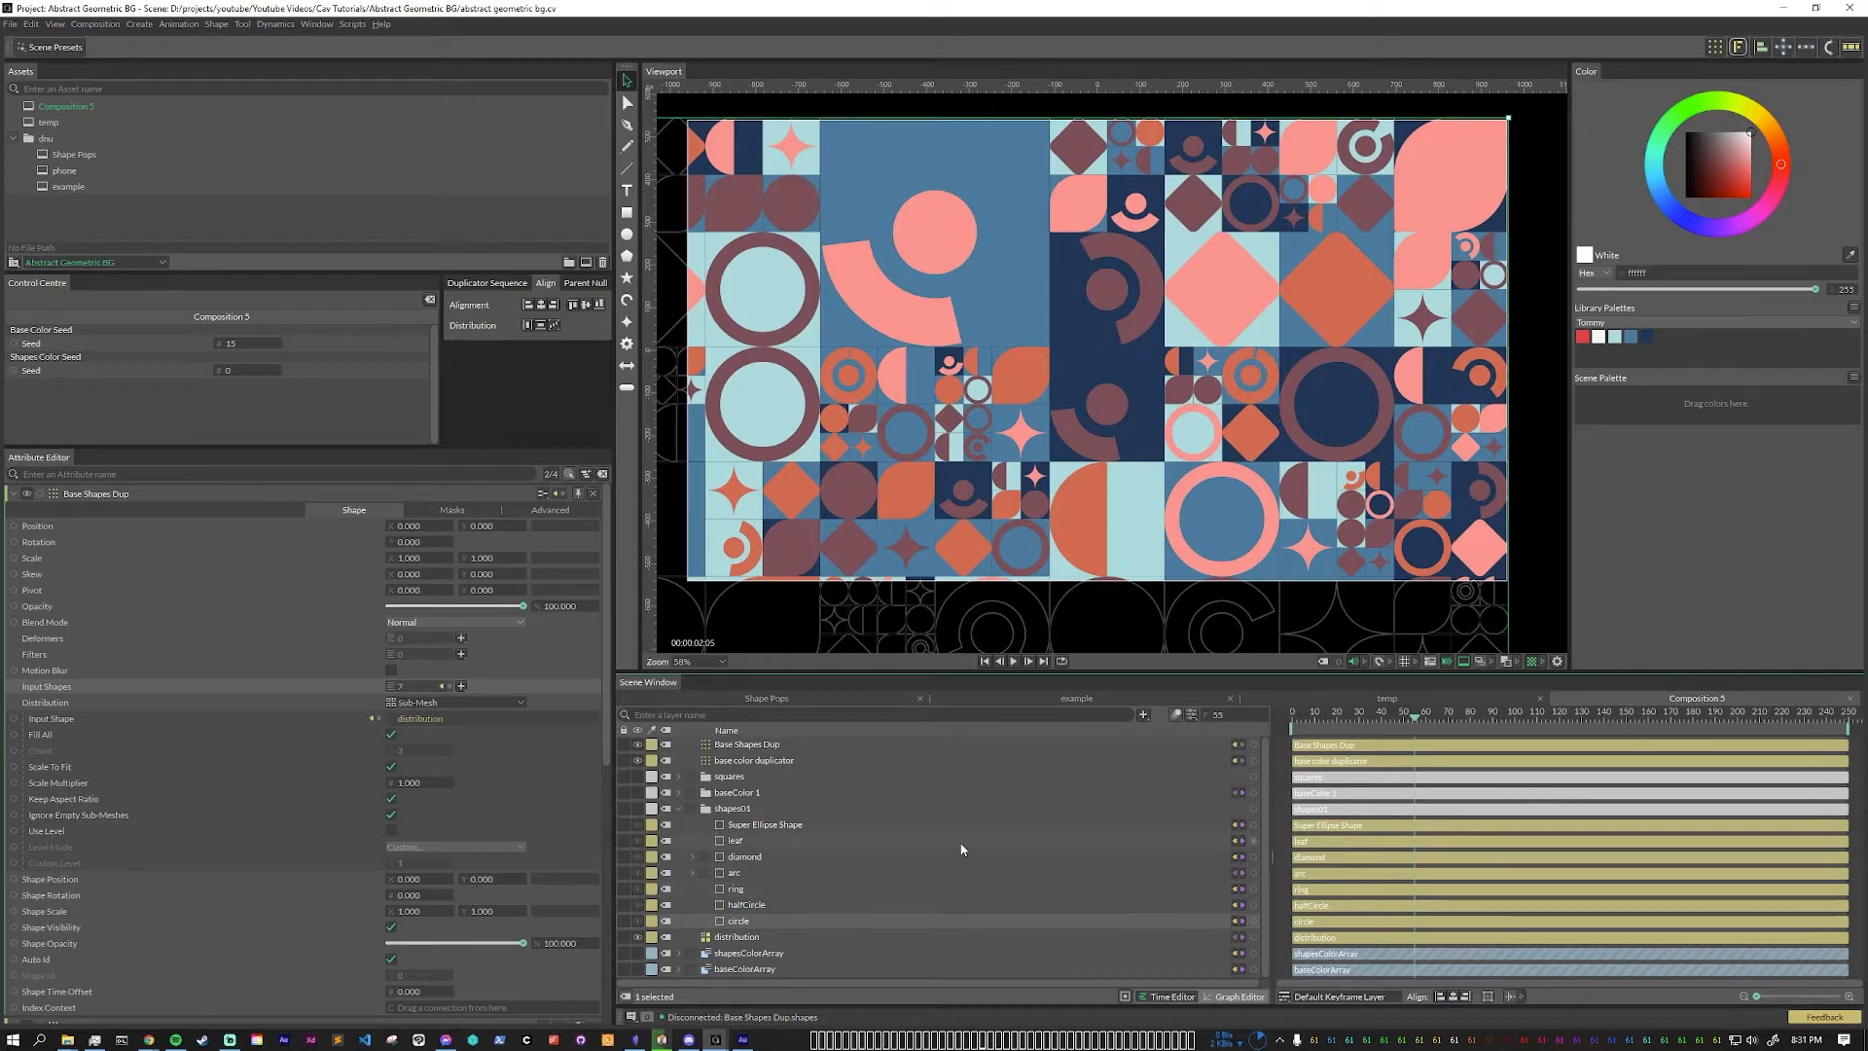
mouse_move(774, 848)
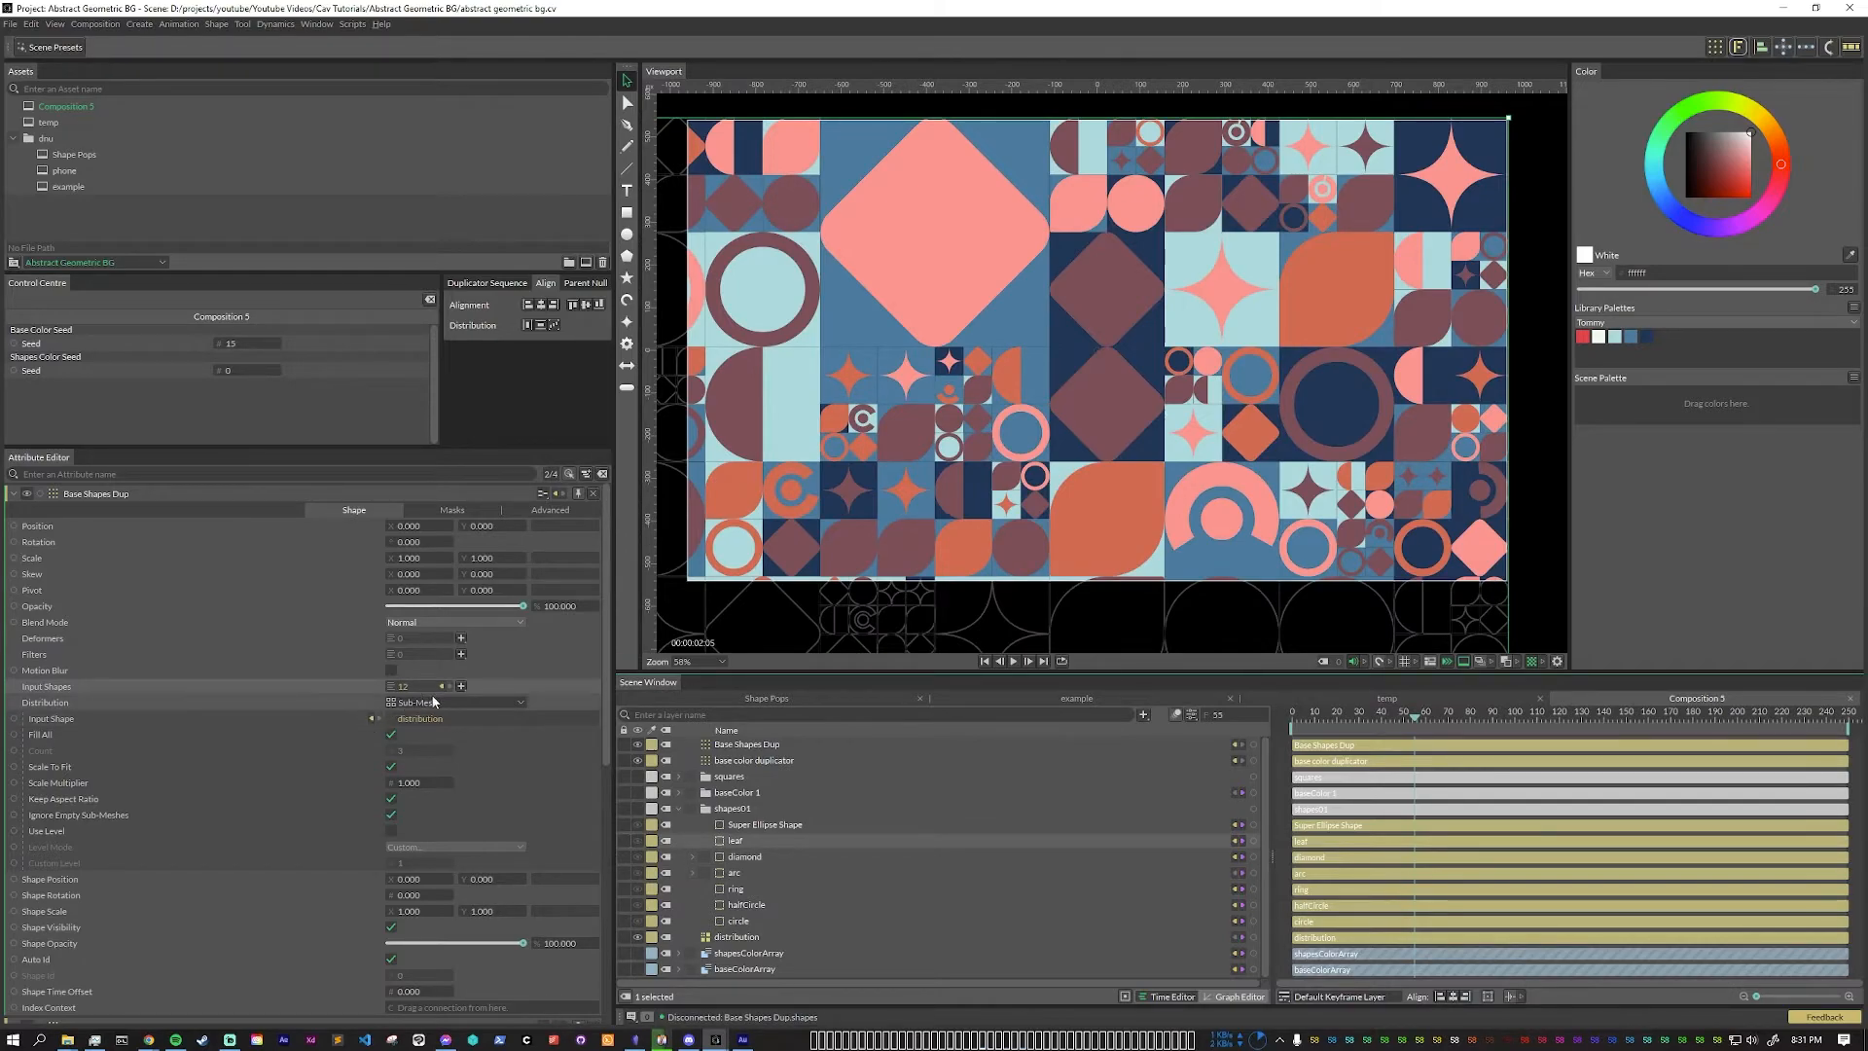
Step: Tweak the Base Shapes Dup input shape settings to rearrange the primitives over the blue cells
left_click(447, 684)
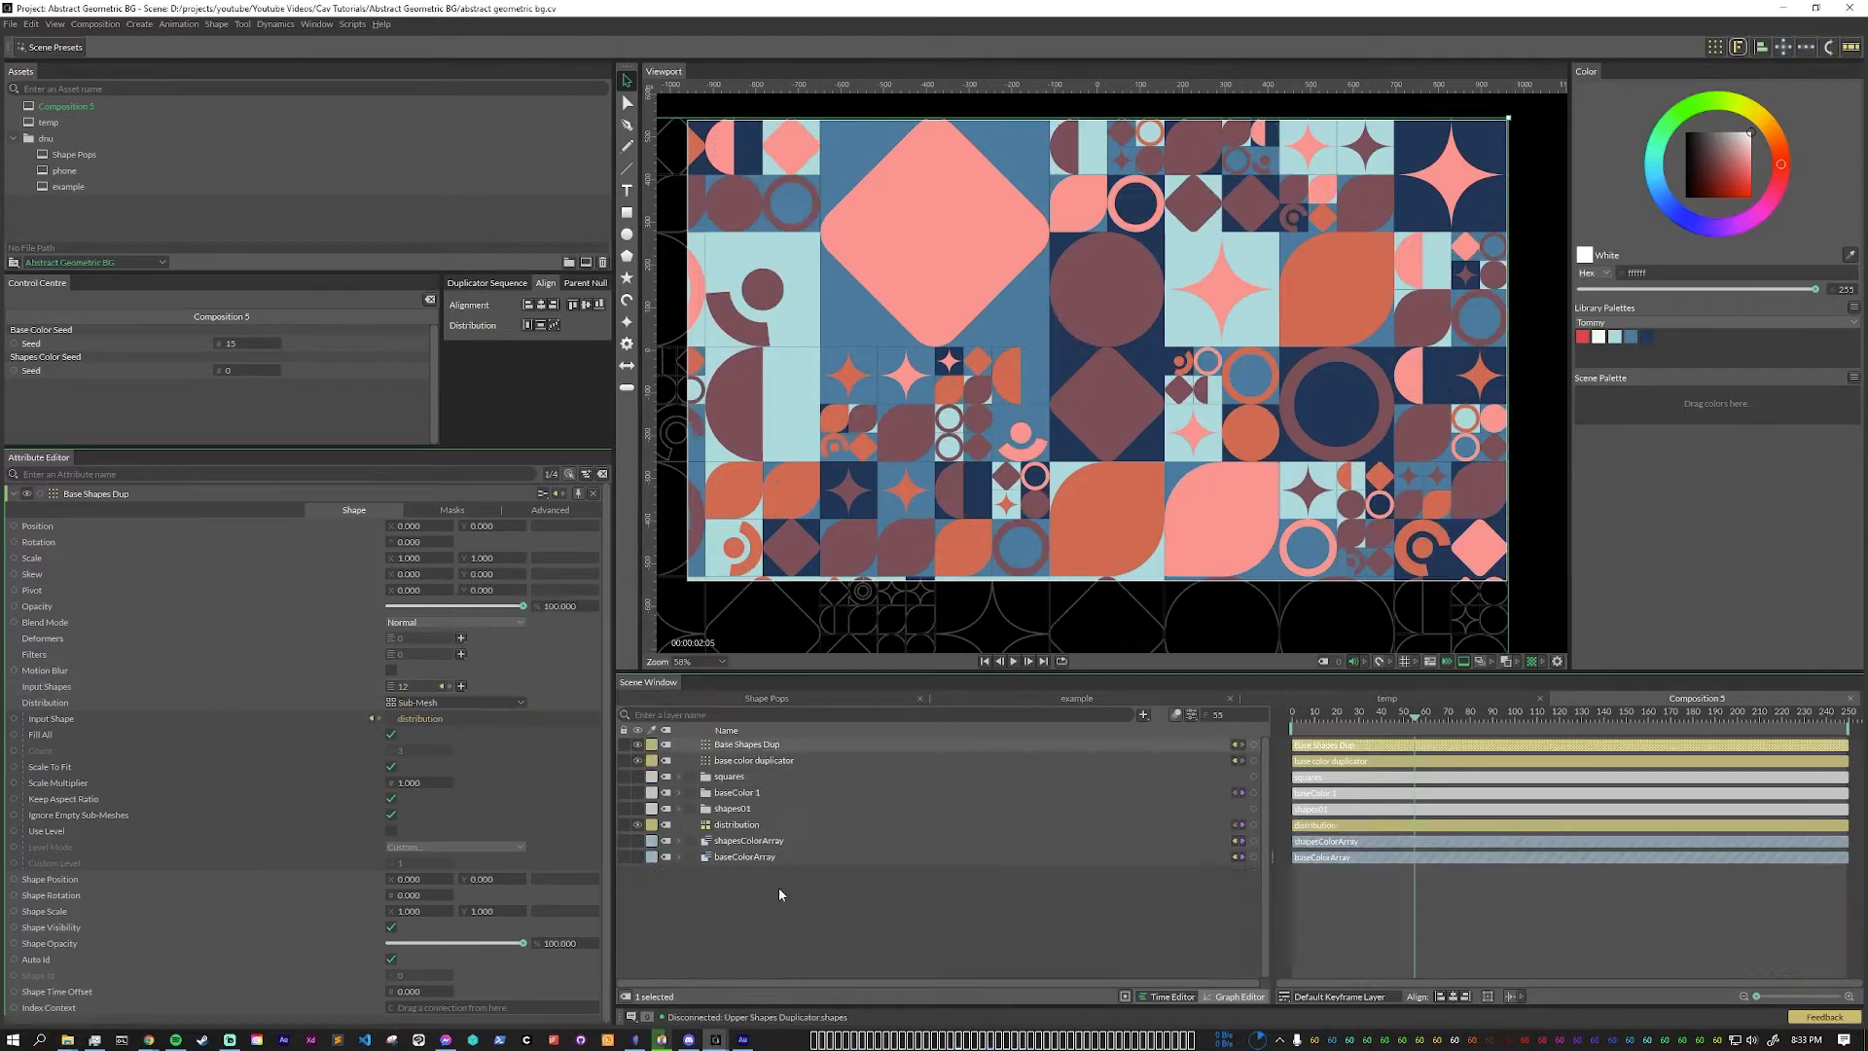
mouse_move(821, 683)
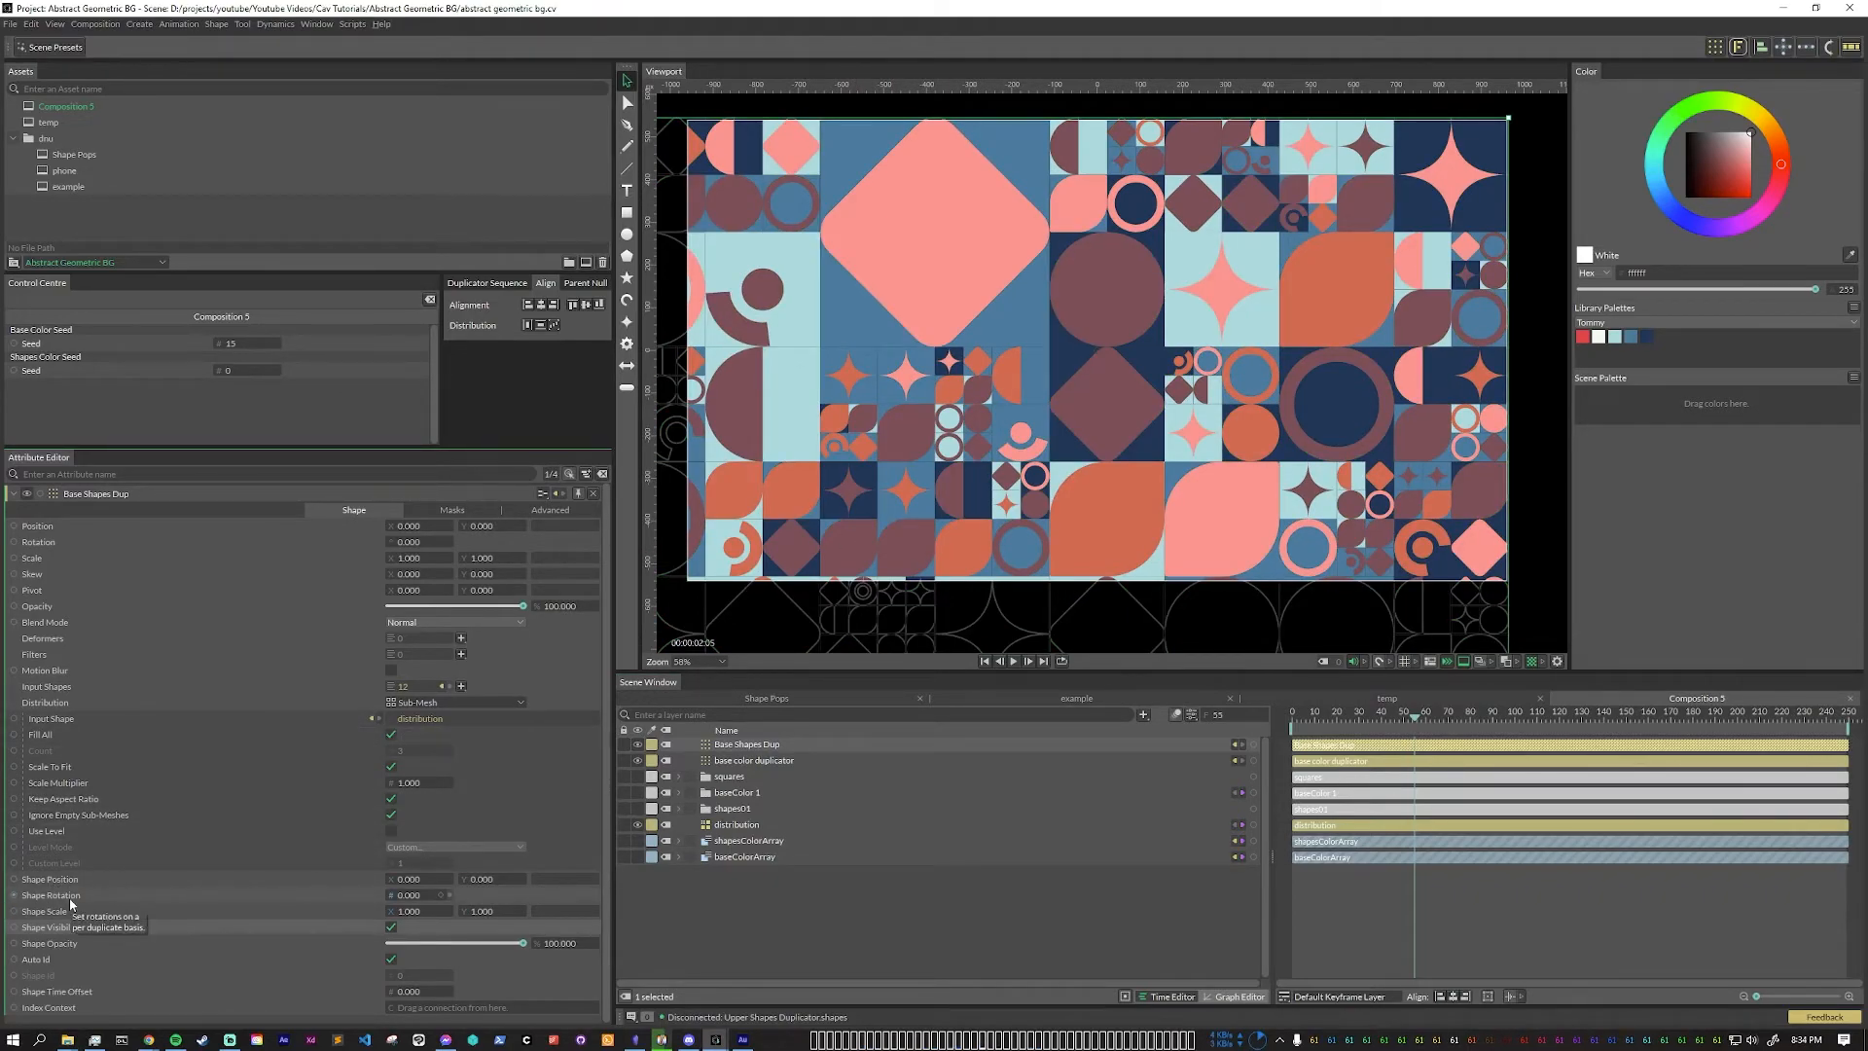
Step: Drive Shape Rotation with a 0/90/180/270 value array, with Auto Index turned off
right_click(45, 701)
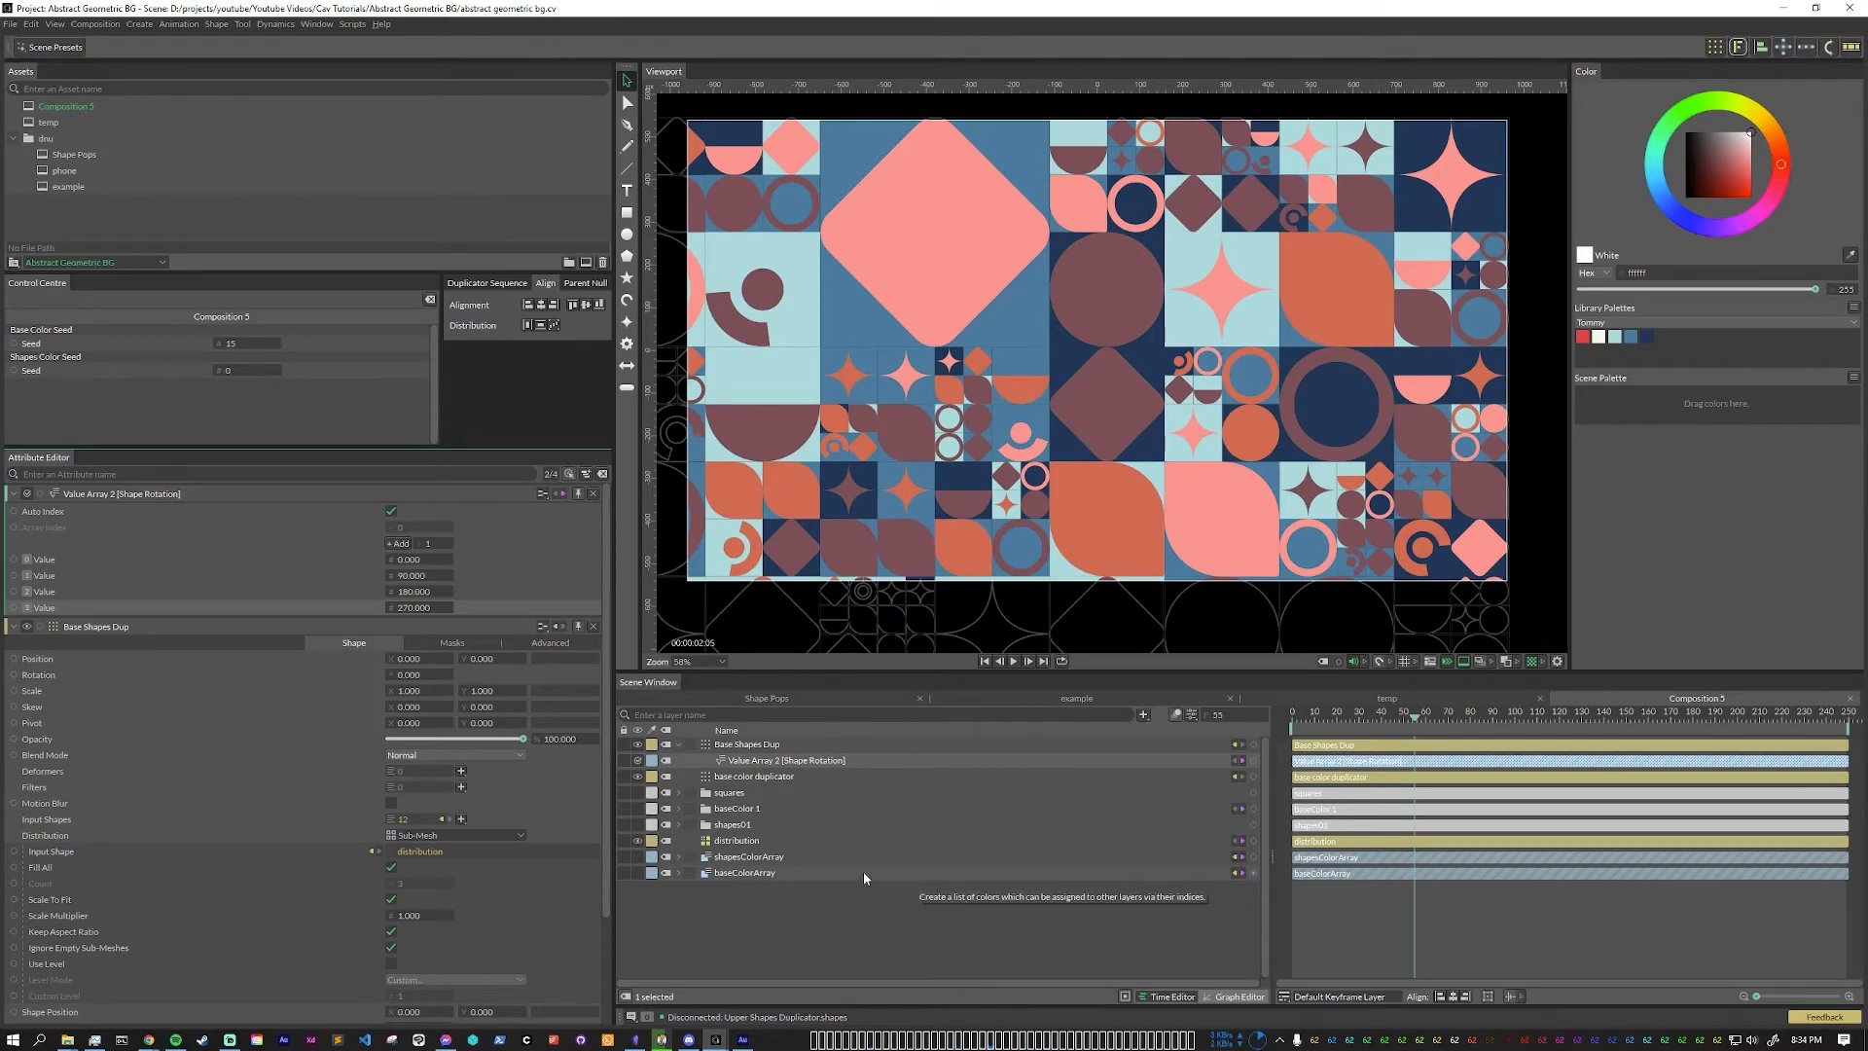
left_click(391, 510)
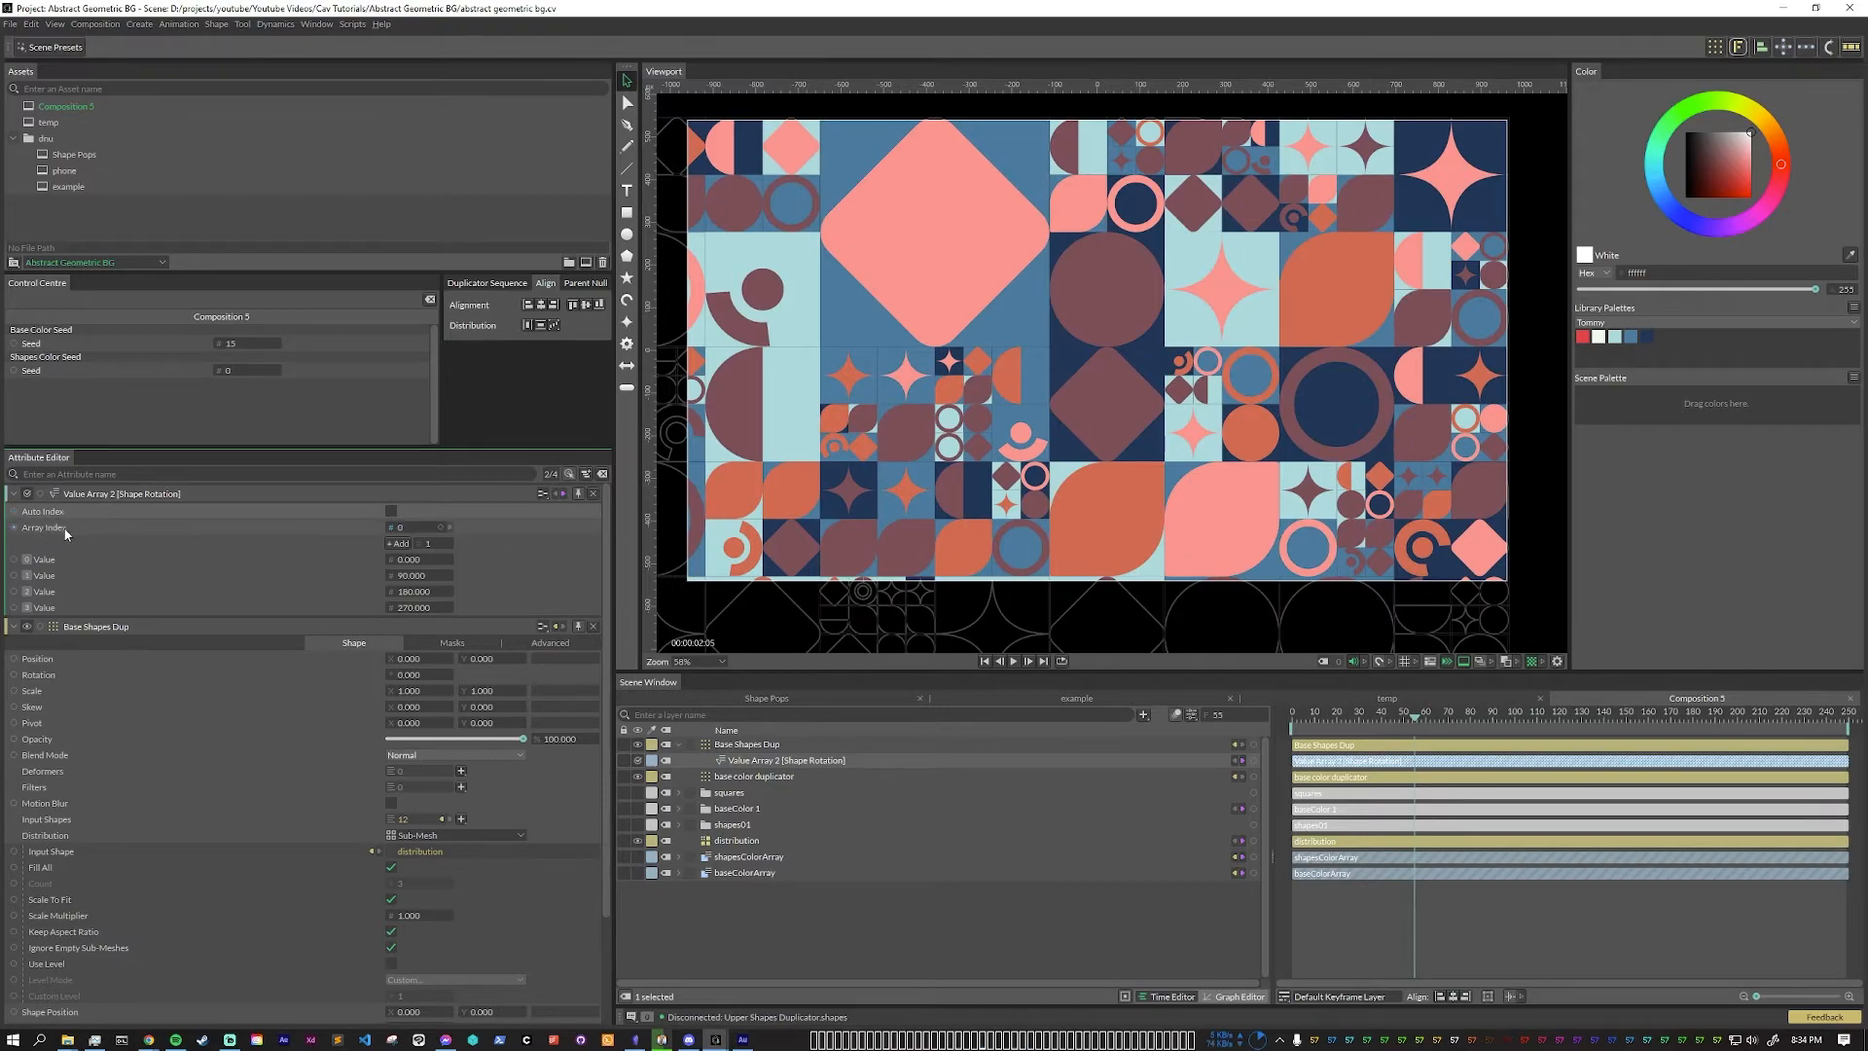
Step: Feed the array index from a Random utility and expose its Rotation Seed in the Control Centre
right_click(47, 528)
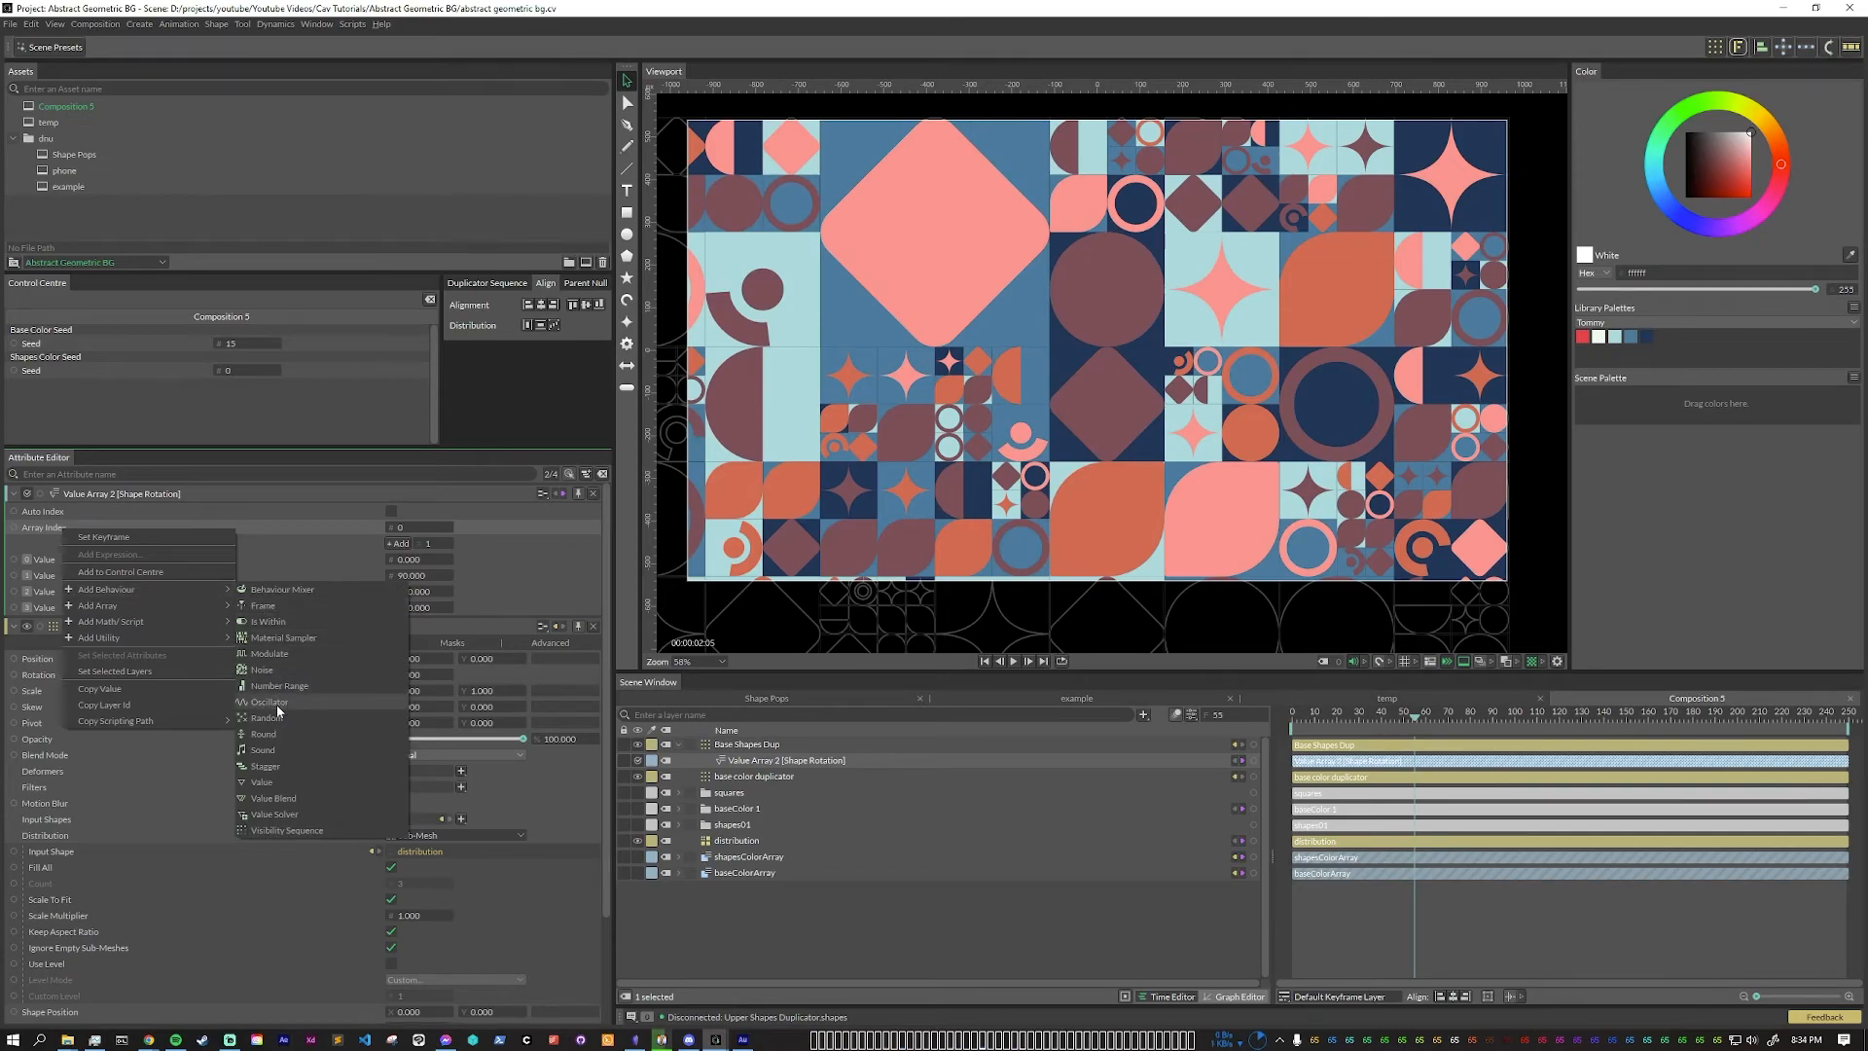
left_click(264, 717)
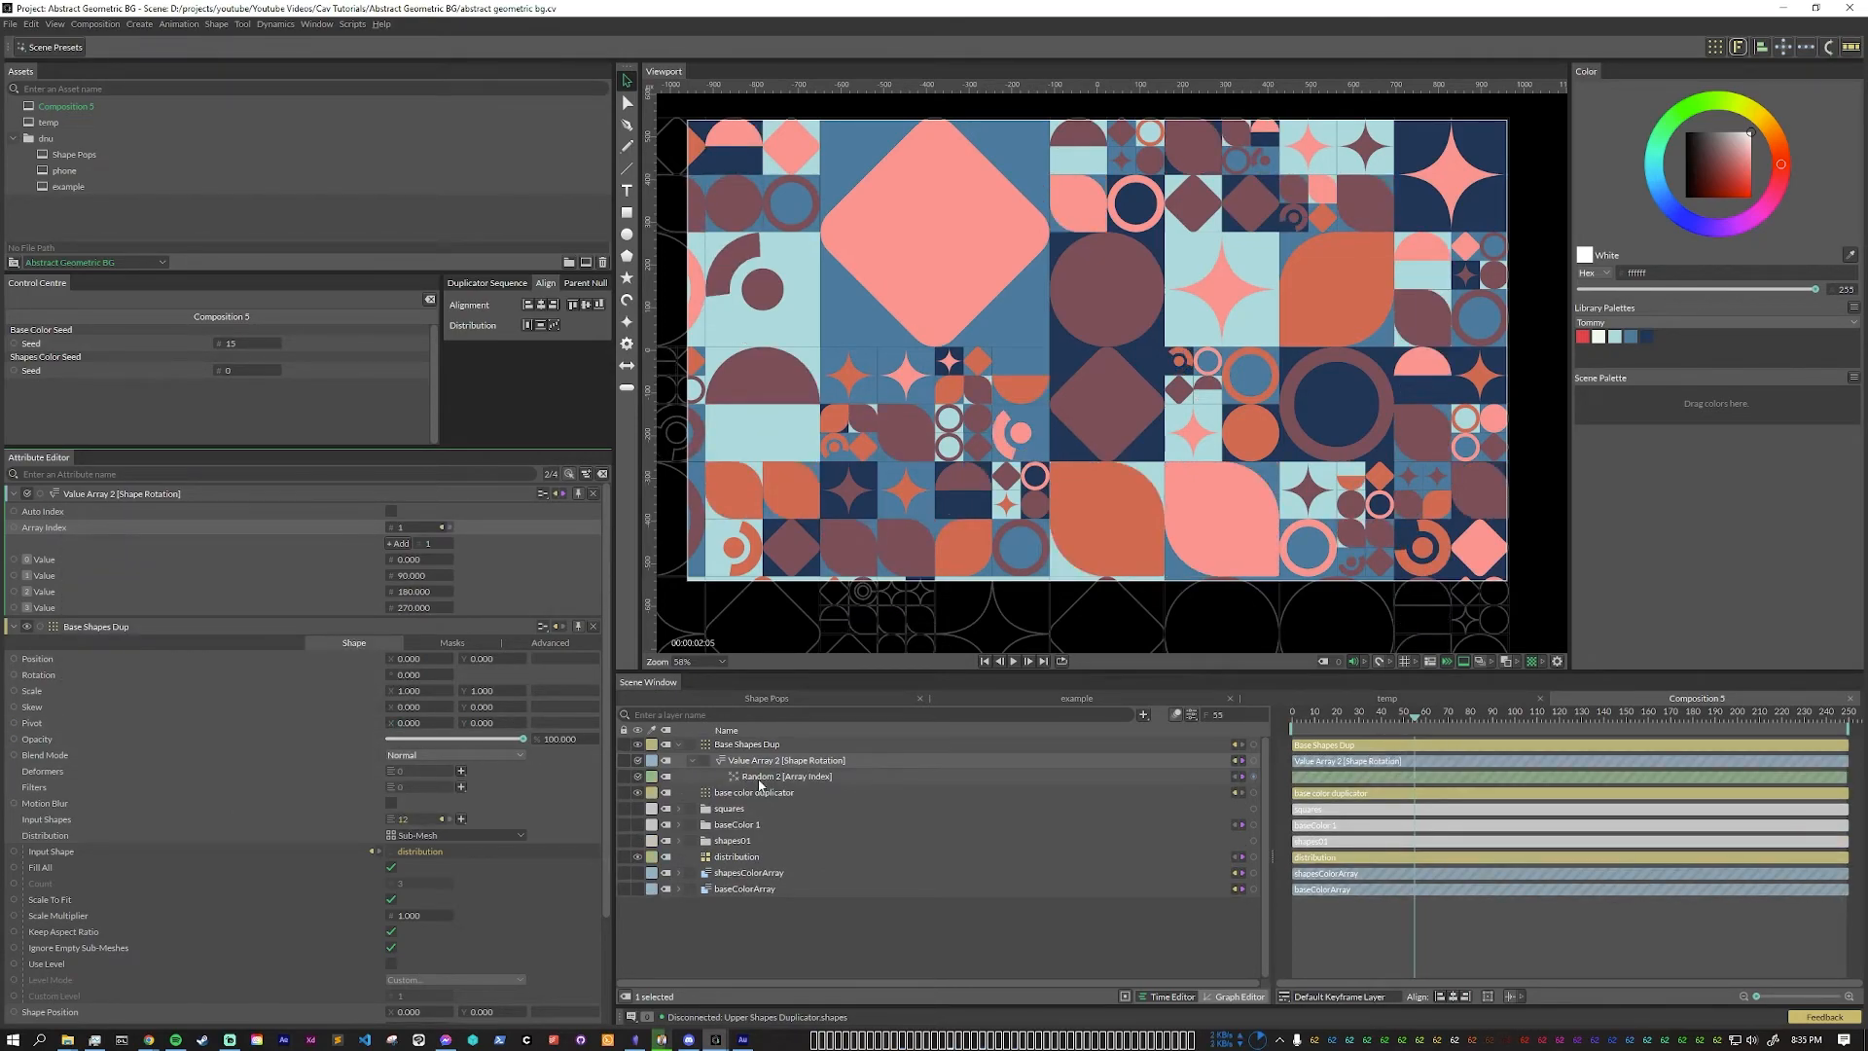
left_click(784, 774)
type("Rotation Seed")
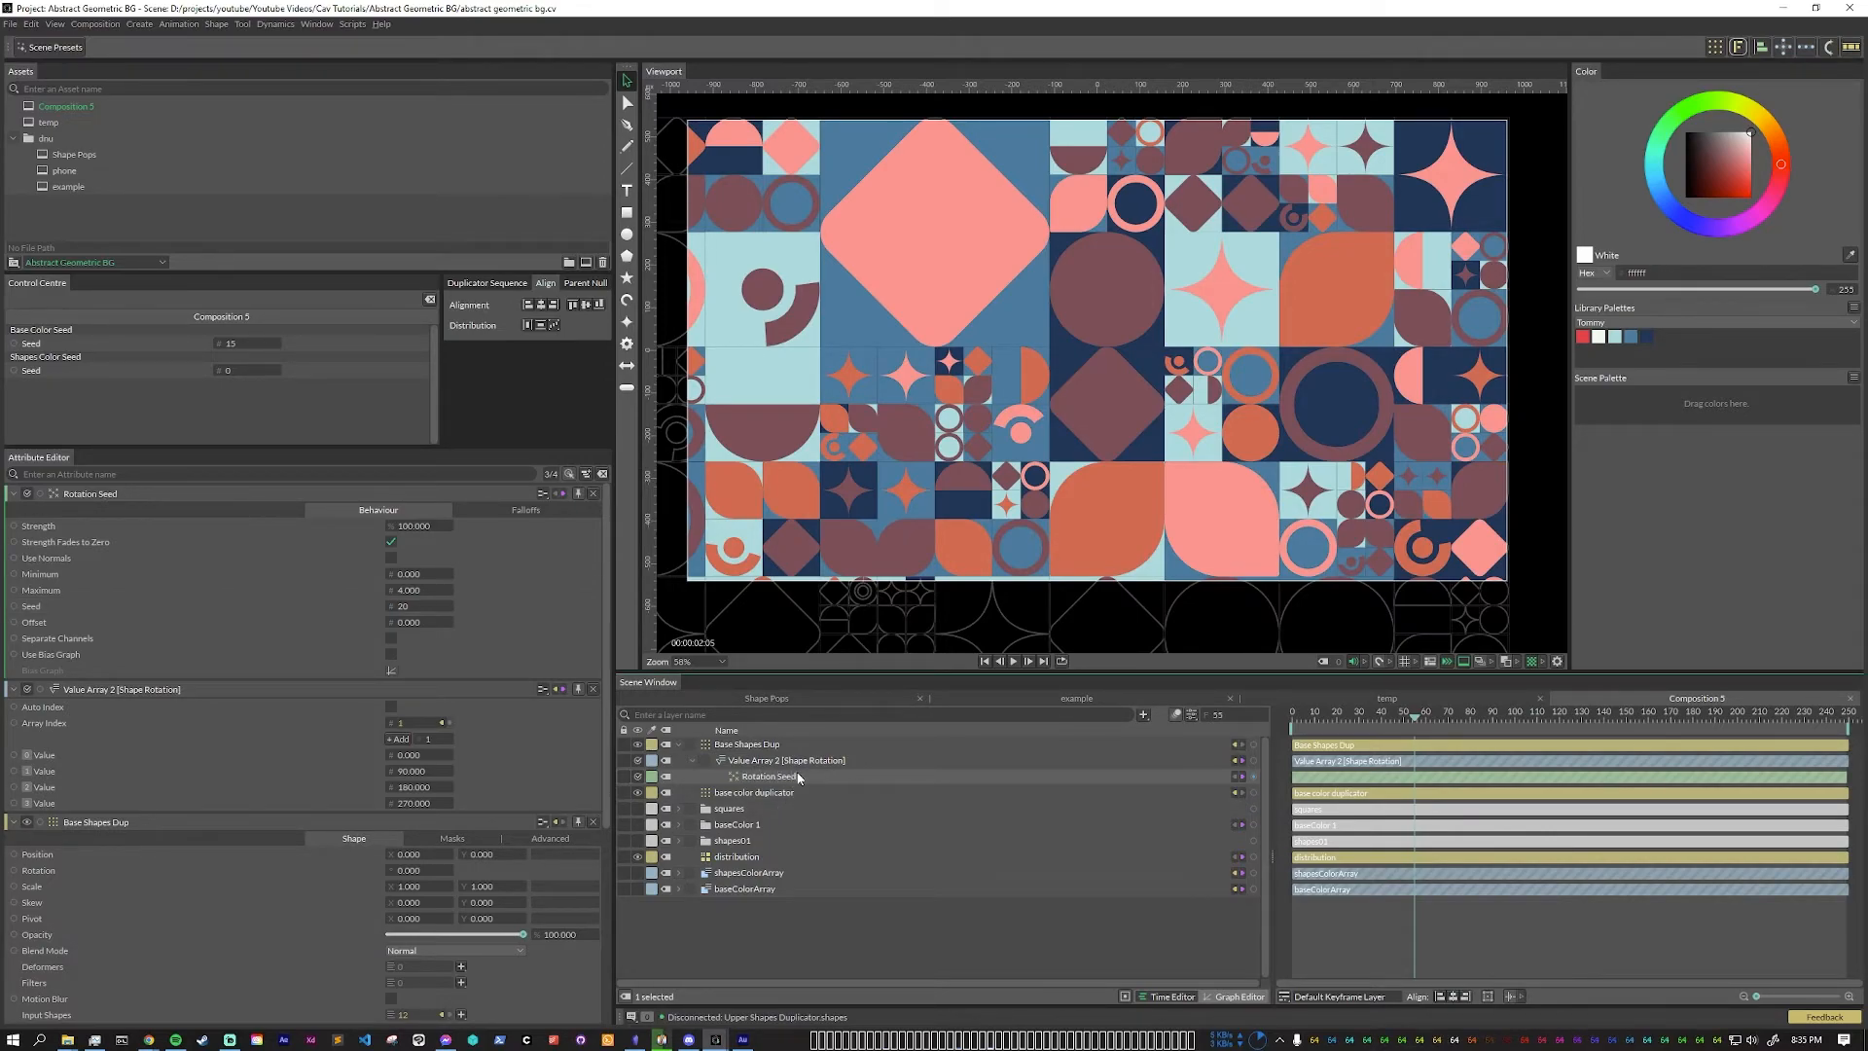
right_click(29, 605)
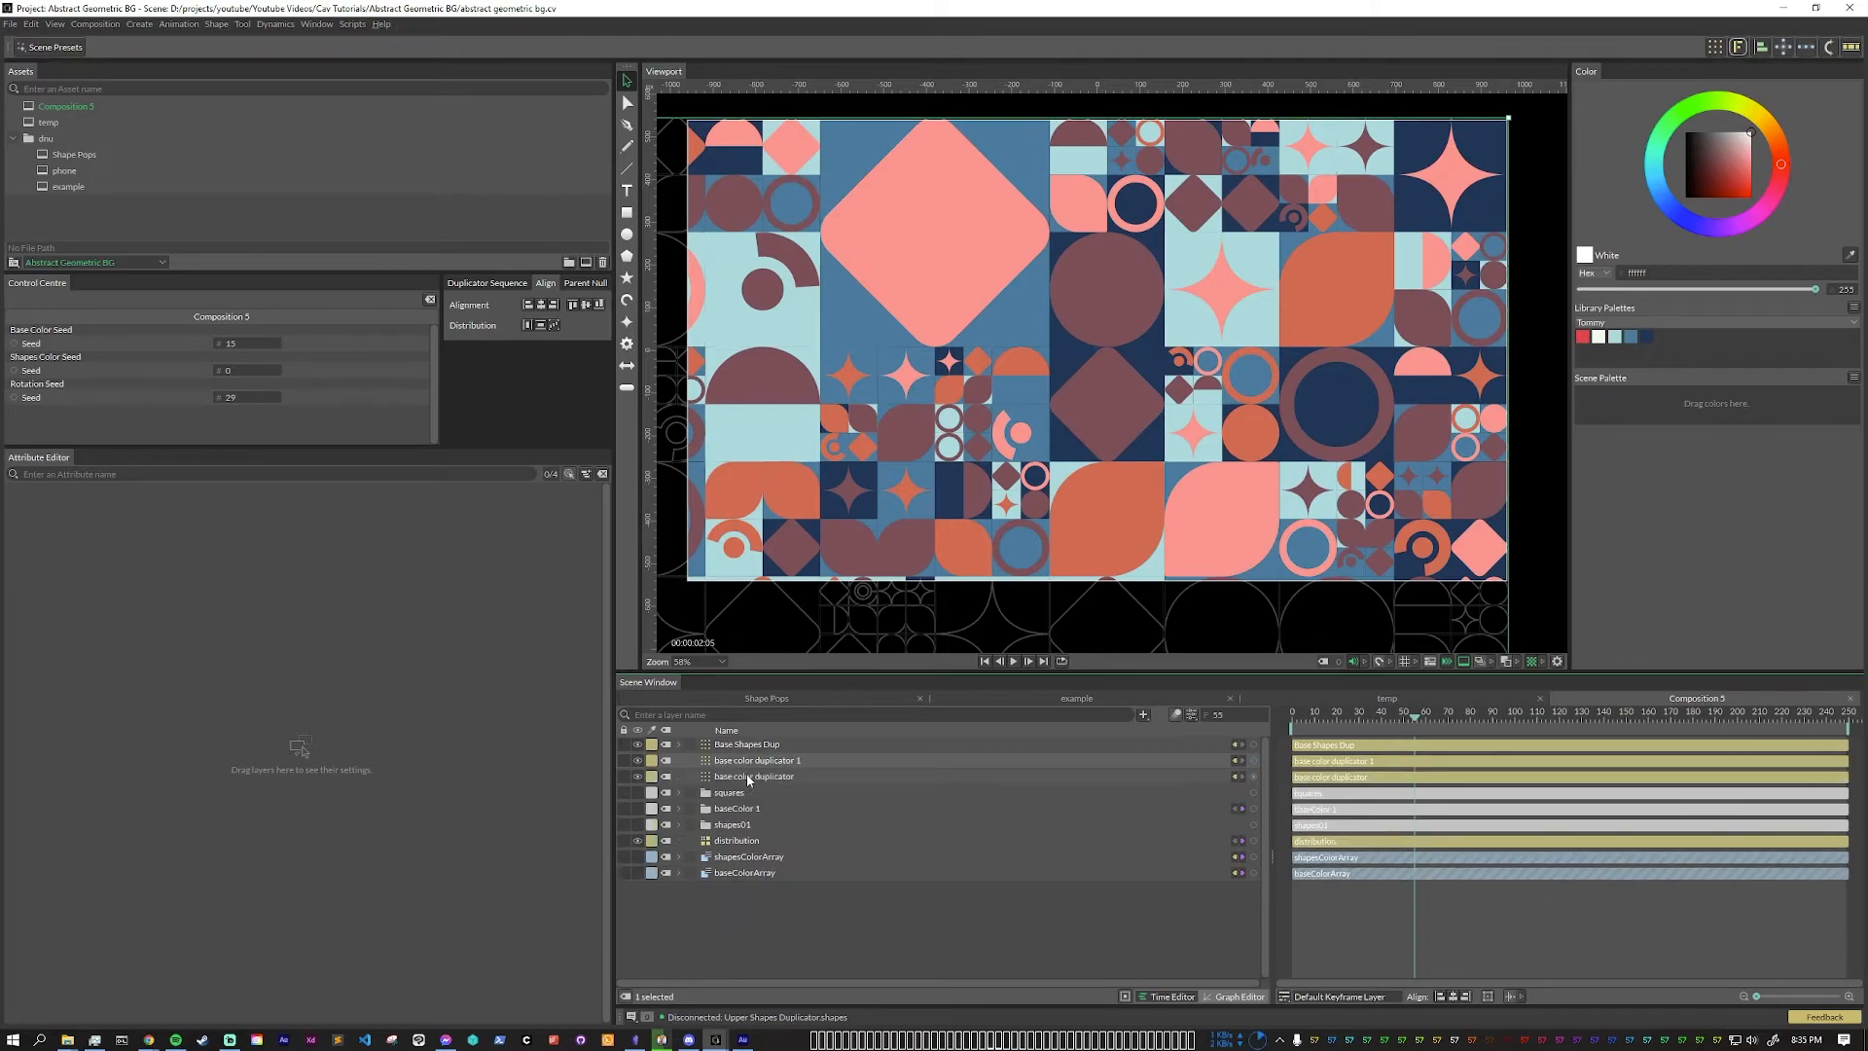
Step: Copy the base colour duplicator as 'Upper Shapes Duplicator' fed by squares, blended in Overlay mode
left_click(755, 759)
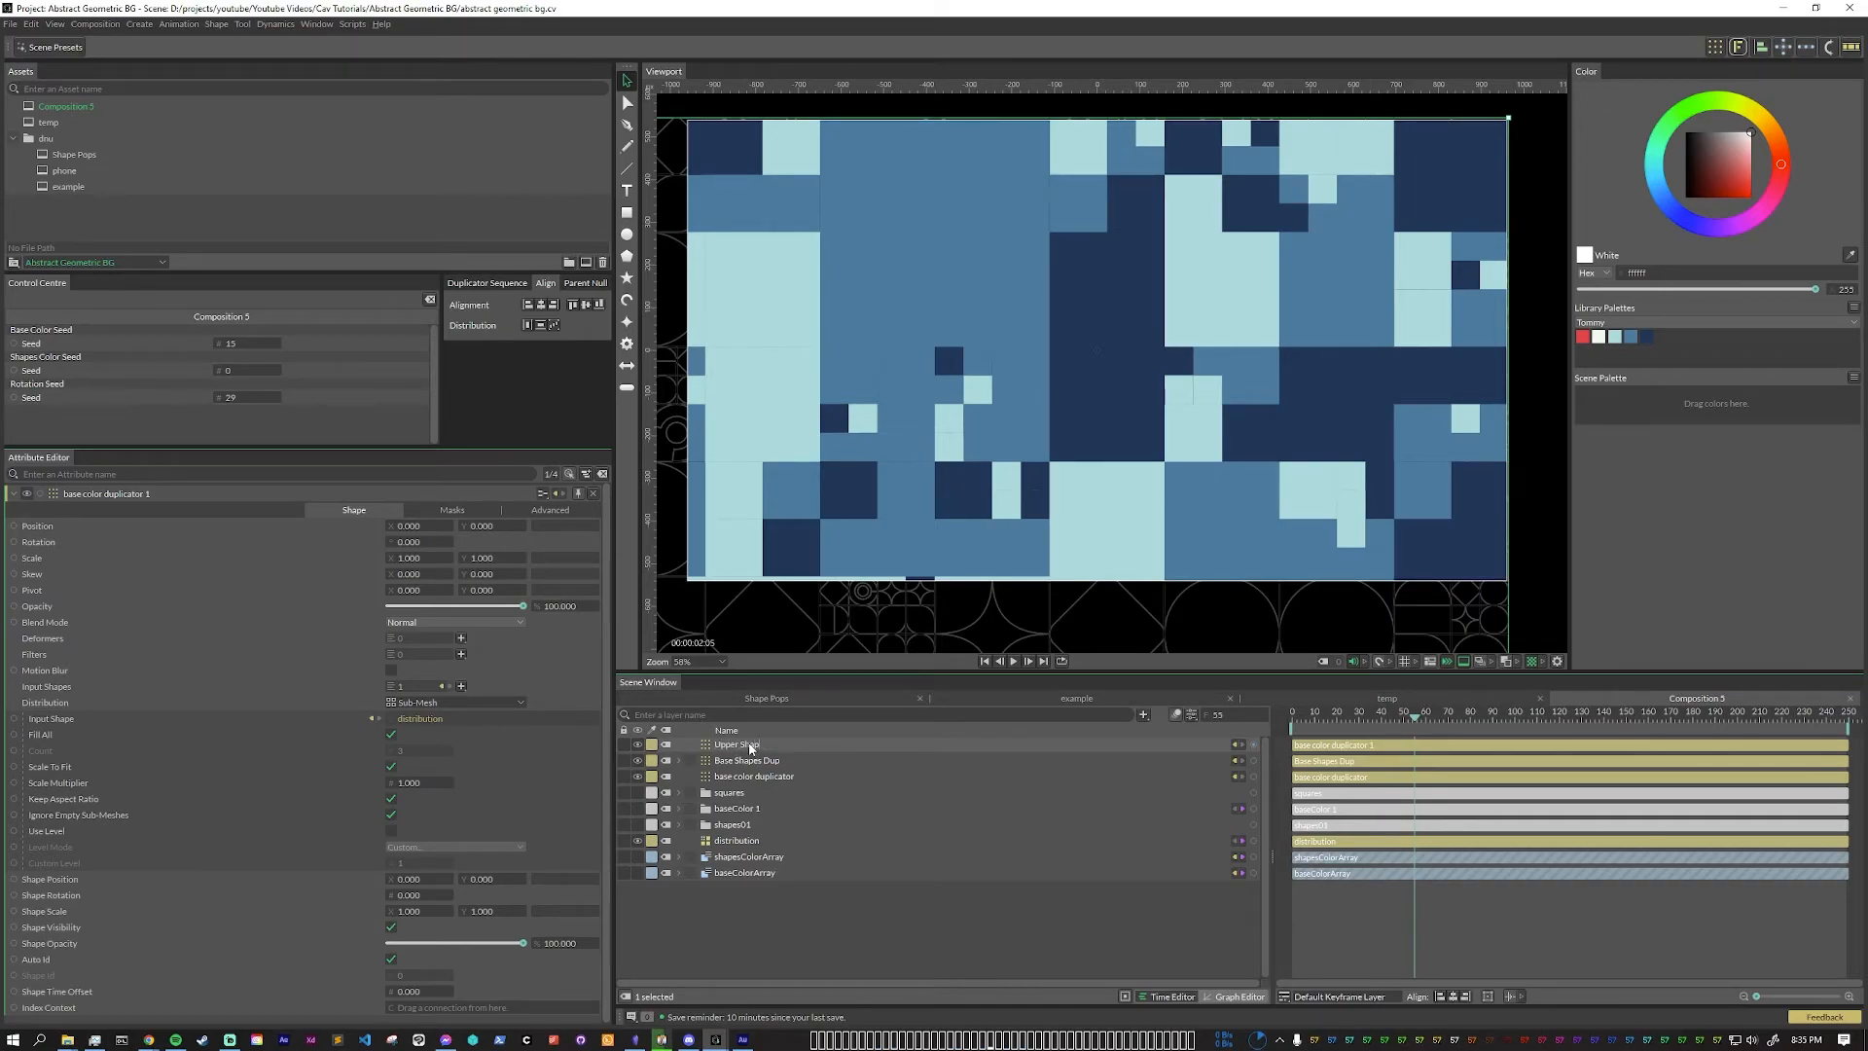
left_click(747, 743)
type("apes Duplicator")
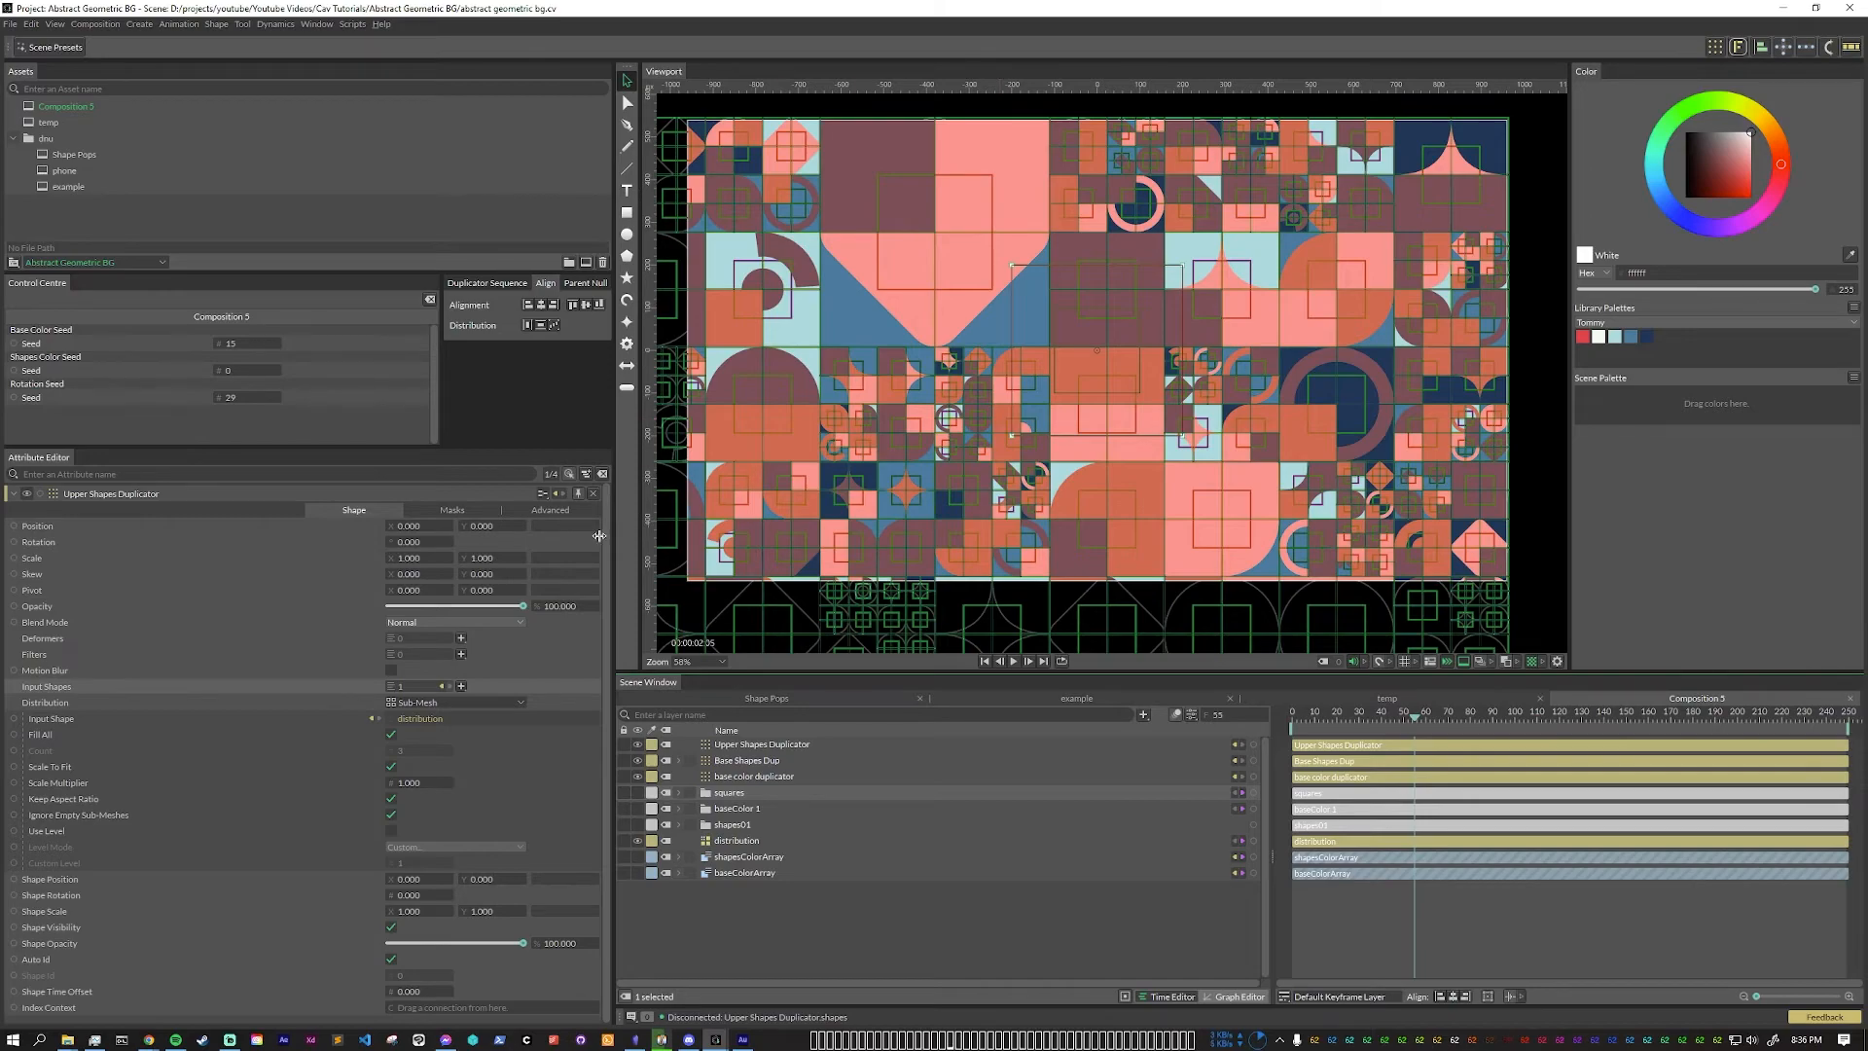
left_click(455, 623)
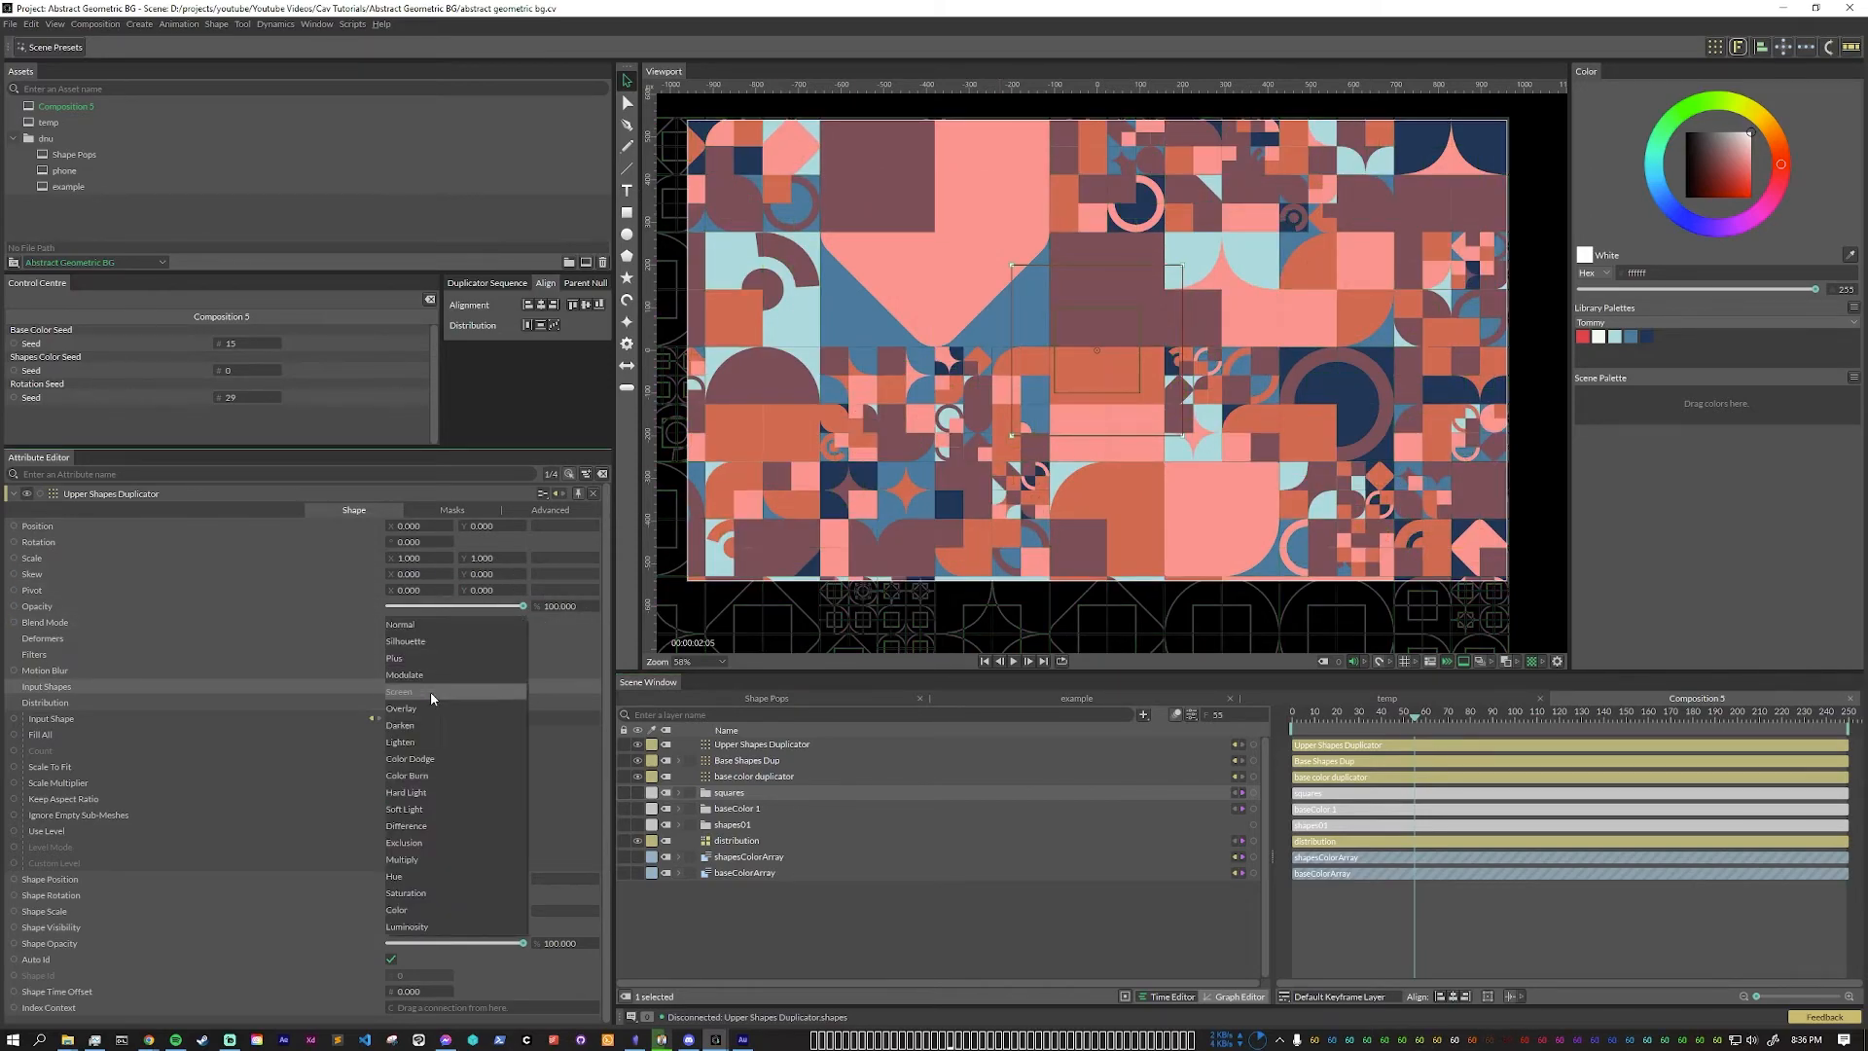
left_click(401, 708)
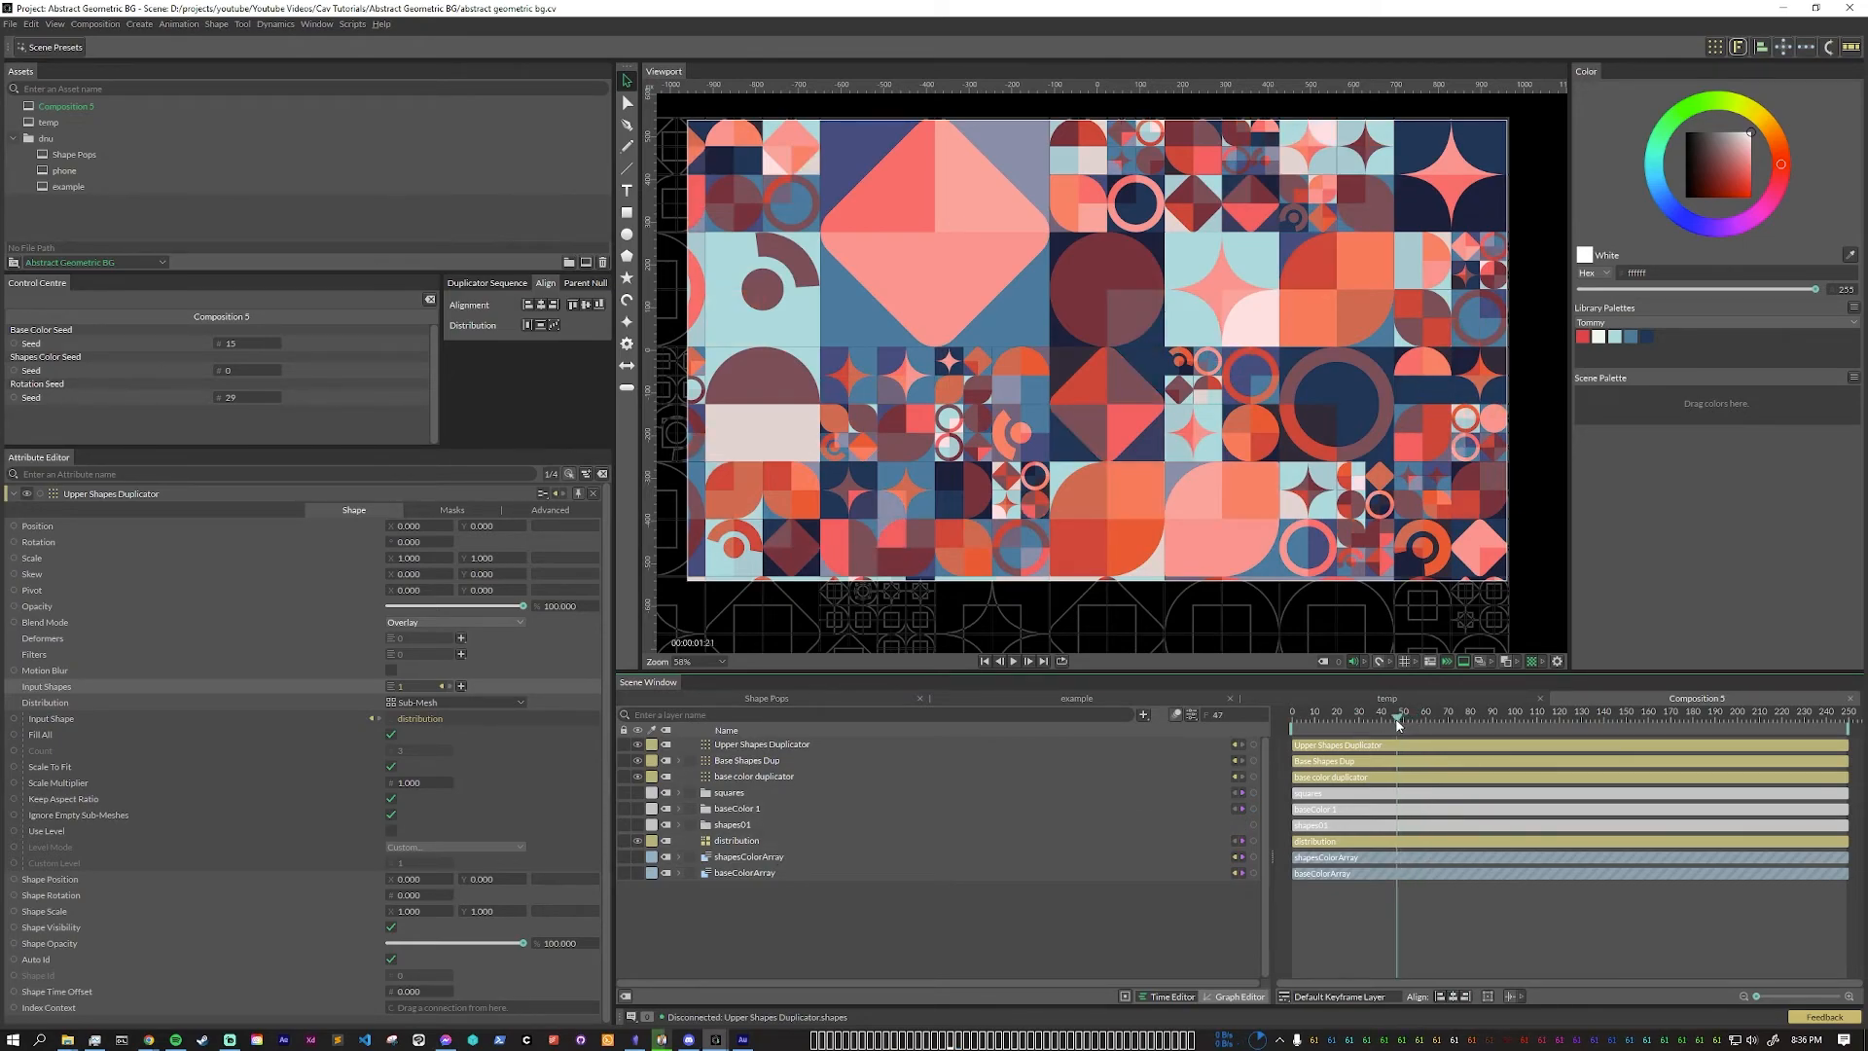
Step: Scrub back in the timeline and set Base Color Seed 24, Shapes Color Seed 1
left_click_drag(1397, 712, 1317, 712)
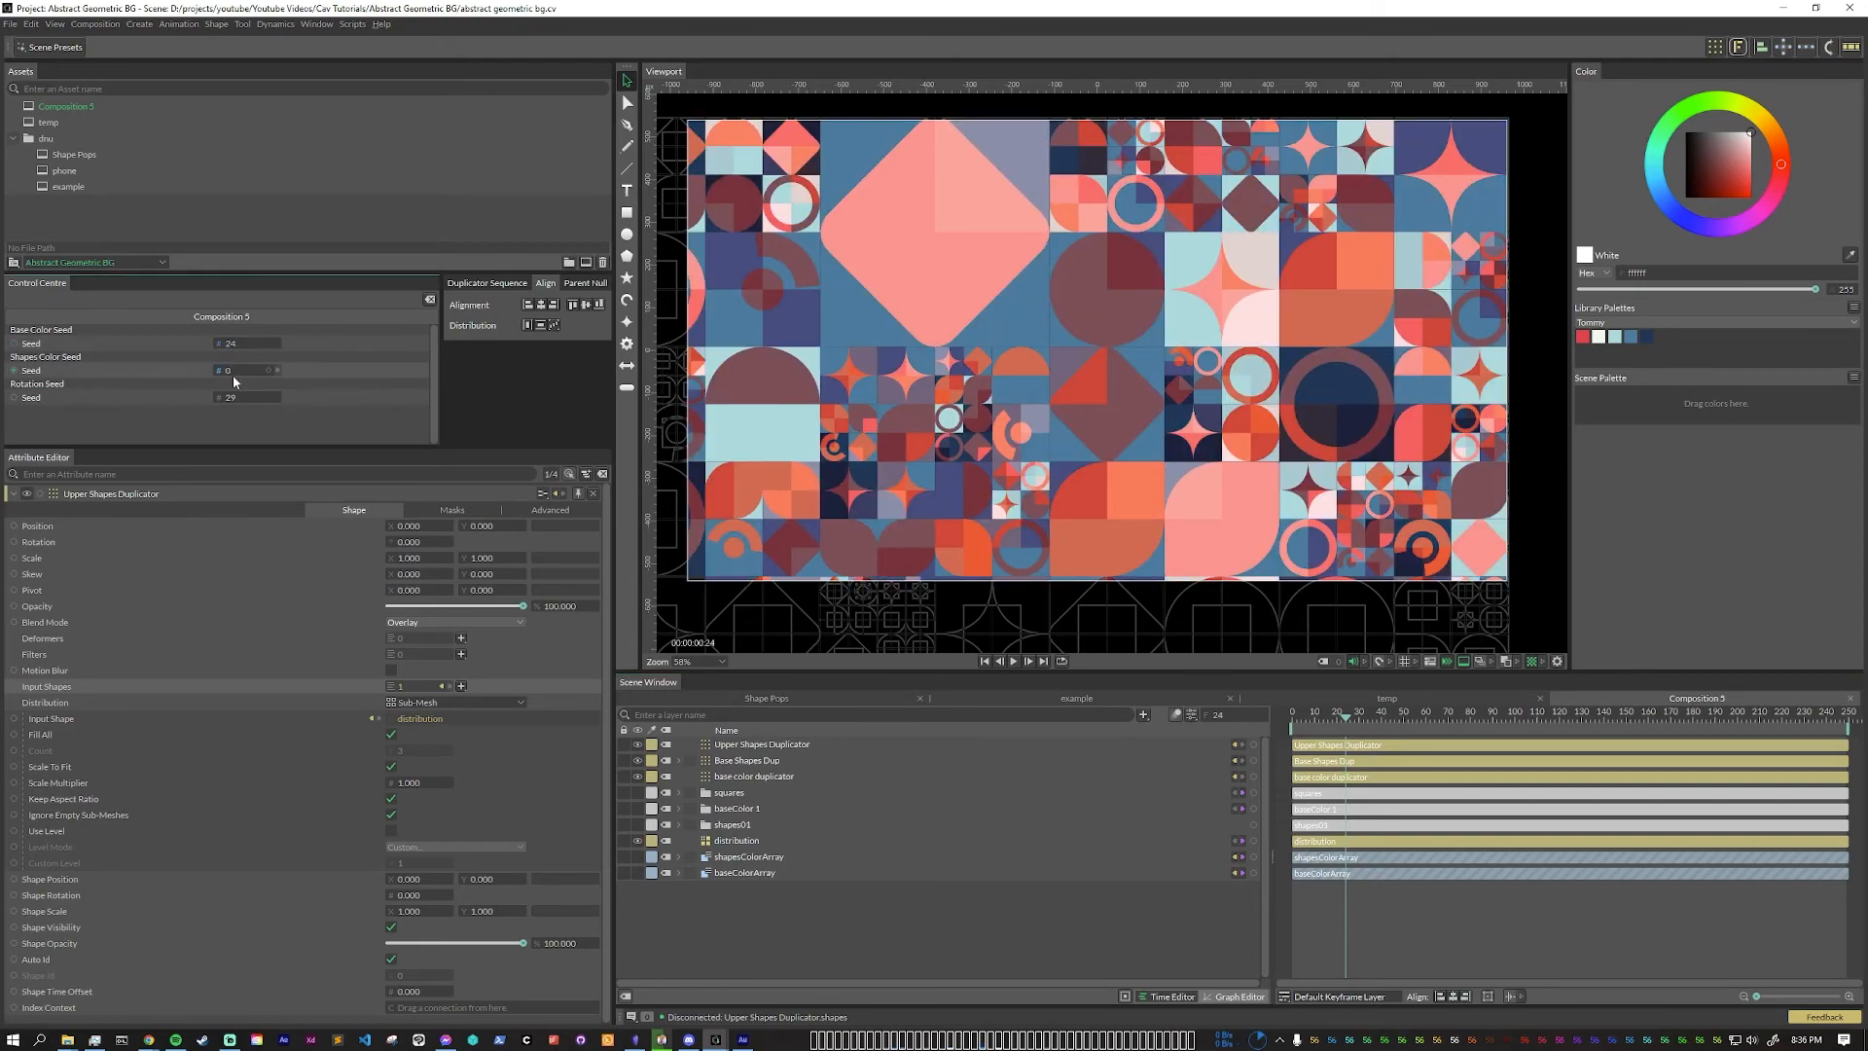
left_click(276, 370)
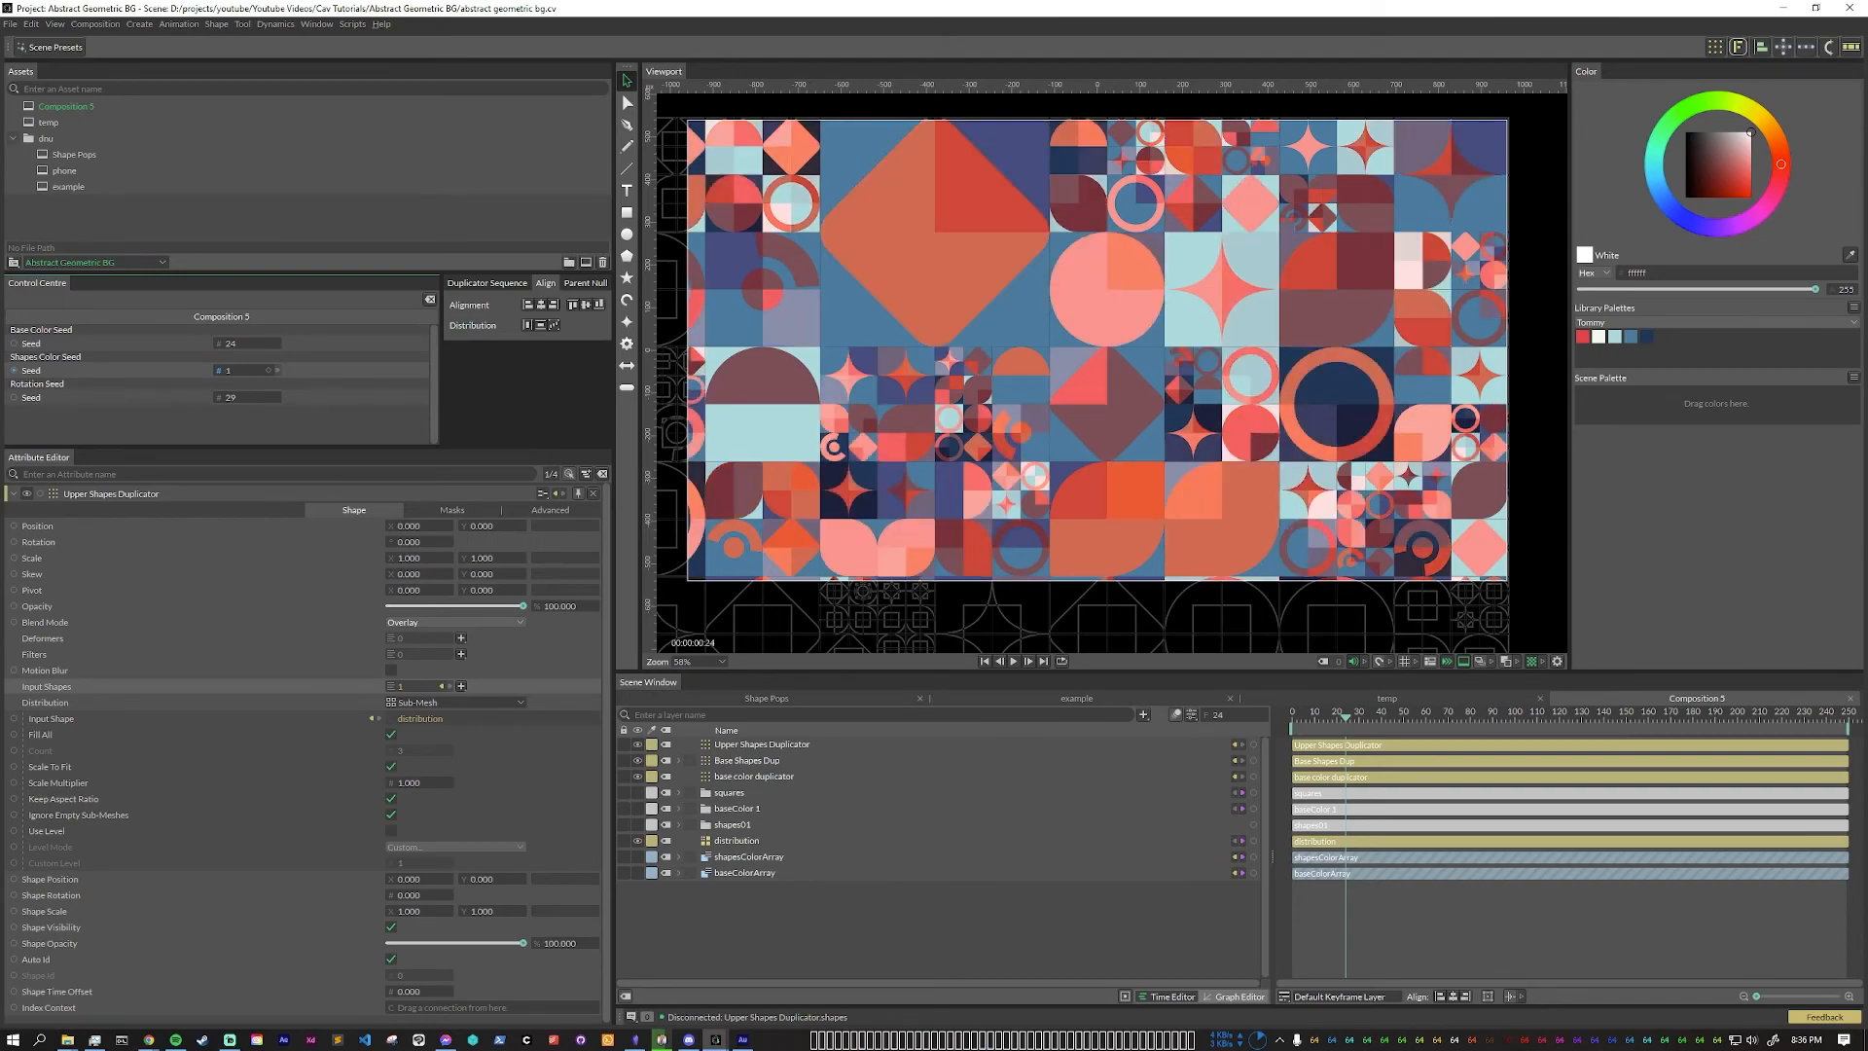